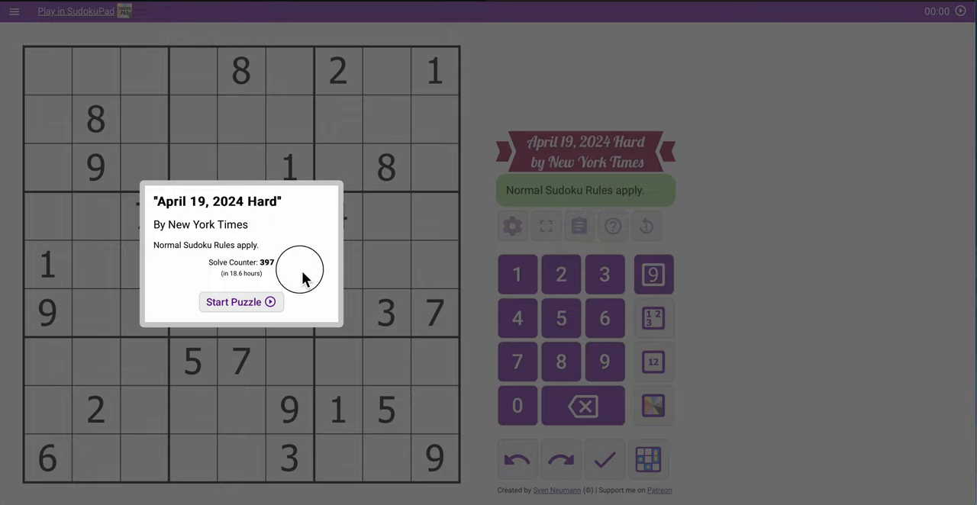
# Step: Start the puzzle, place 1 in row 2 column 3, and corner-mark 9 in r5c7–c8
pyautogui.click(241, 302)
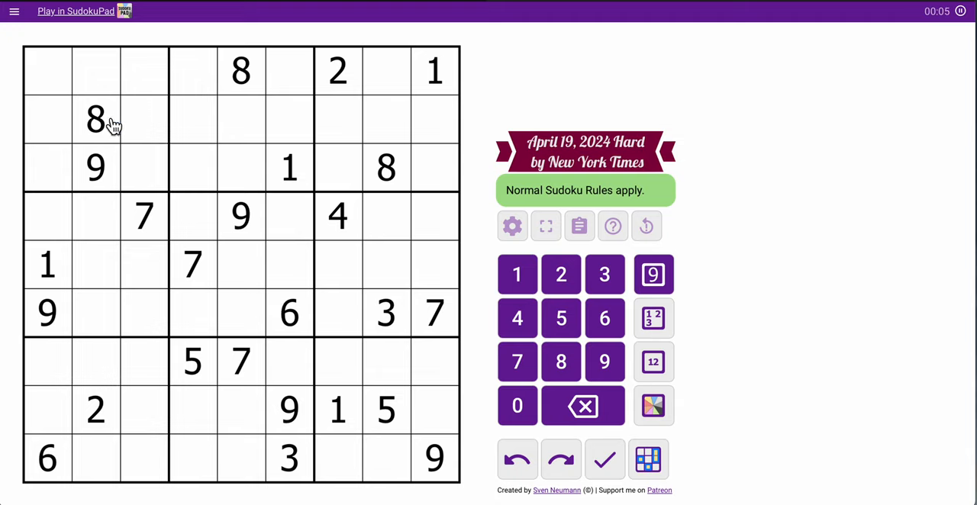
pyautogui.click(387, 168)
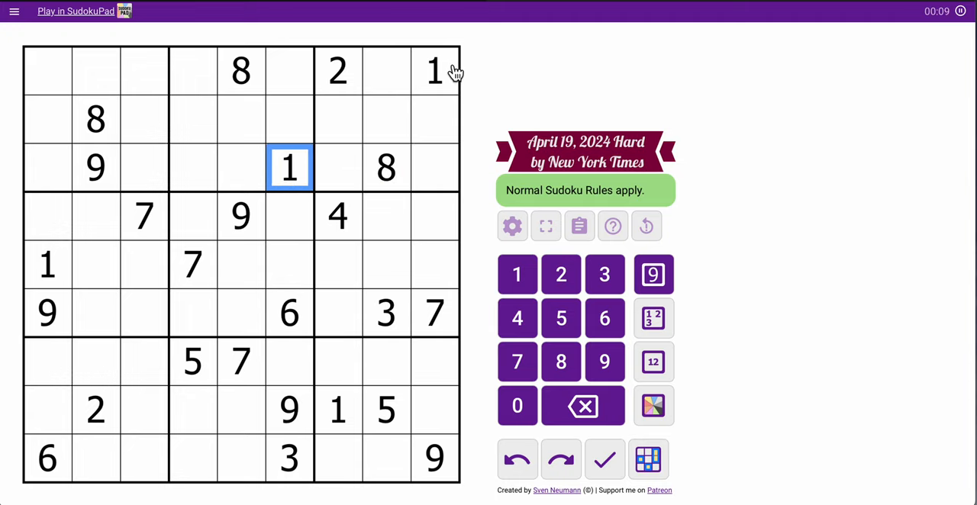
pyautogui.click(143, 120)
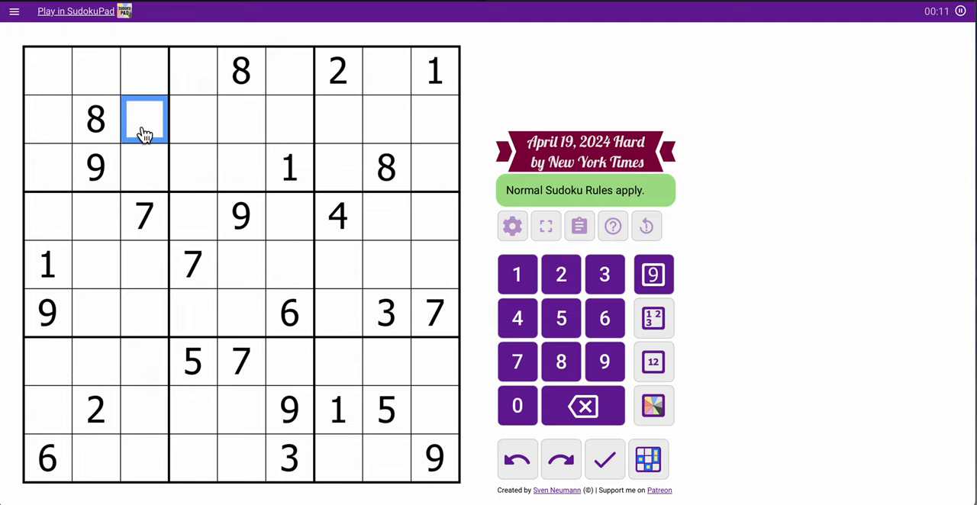
pyautogui.click(517, 274)
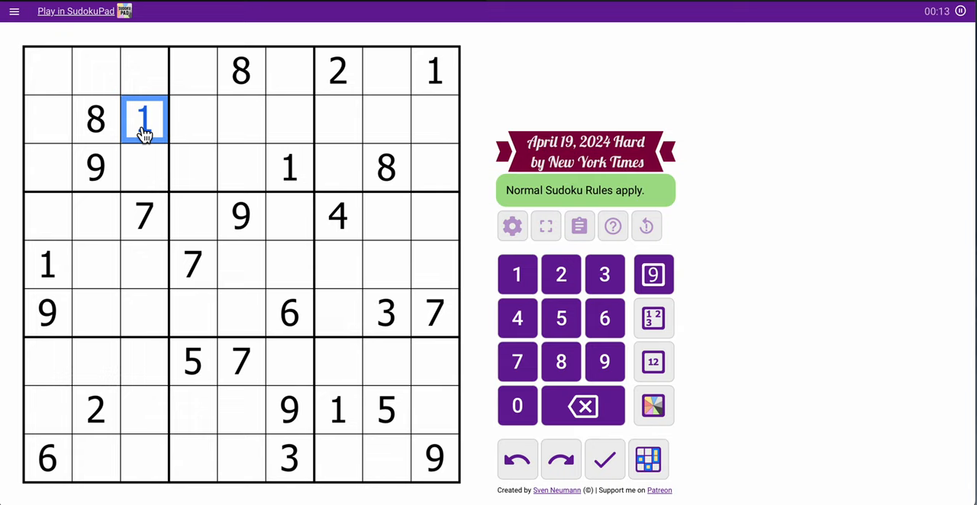
pyautogui.click(363, 264)
pyautogui.write('9')
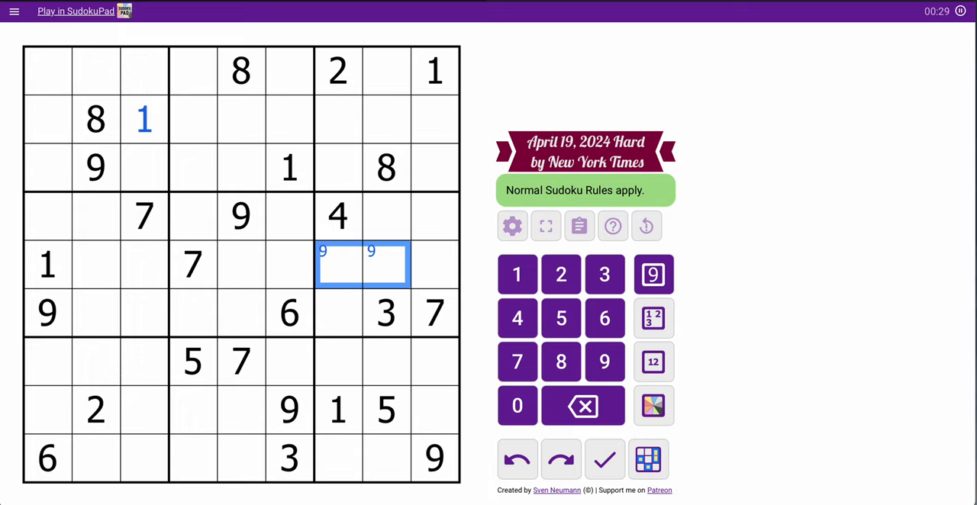
# Step: Place 9 in row 7 column 3 and corner-mark 5 in r9c2–c3
pyautogui.click(193, 361)
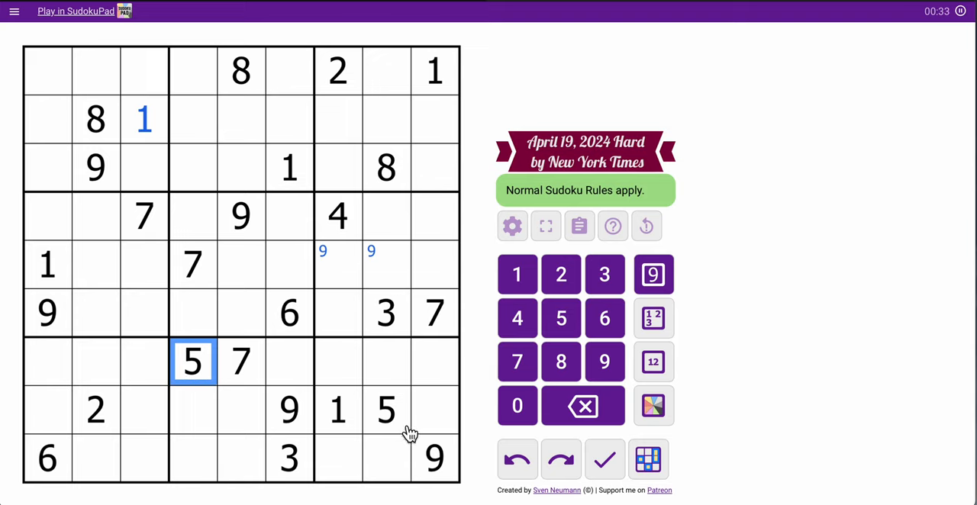
pyautogui.click(120, 458)
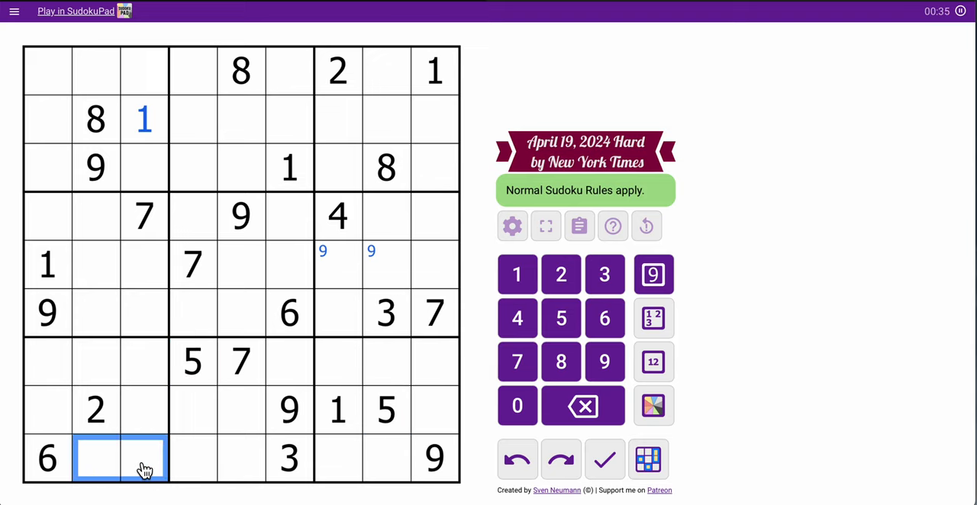
pyautogui.click(560, 318)
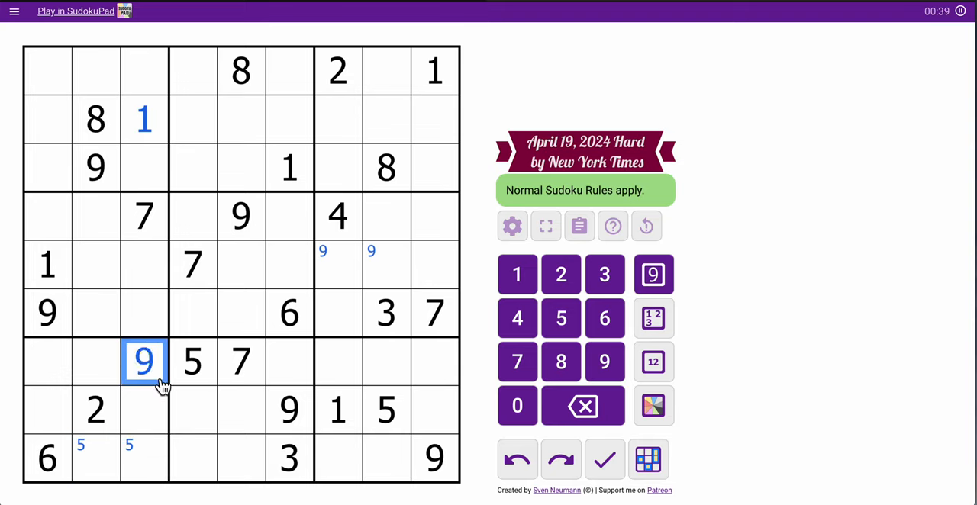
pyautogui.click(47, 313)
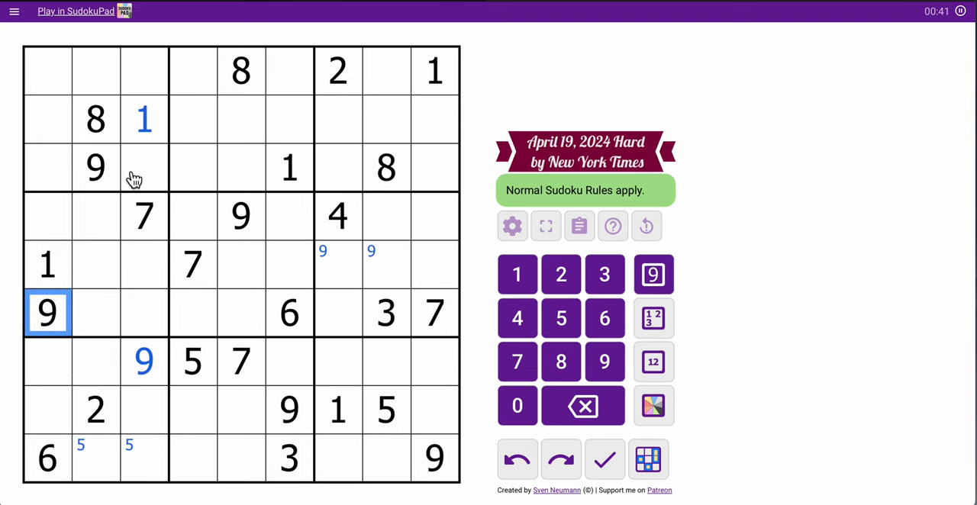
pyautogui.click(435, 458)
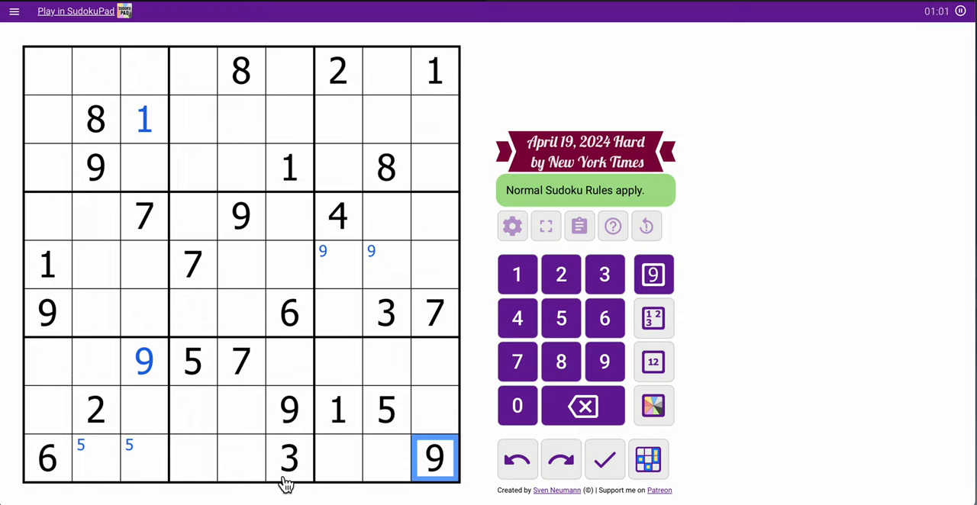
pyautogui.moveTo(59, 324)
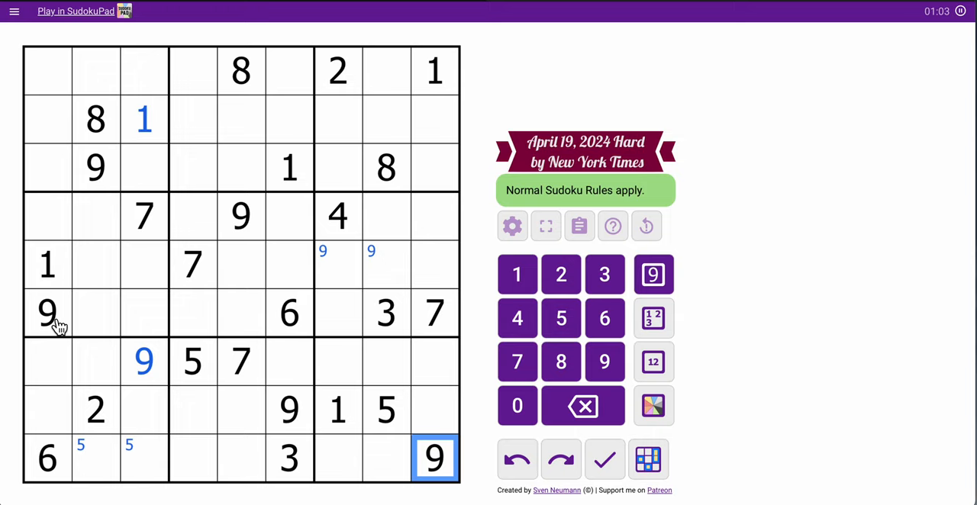
pyautogui.moveTo(122, 382)
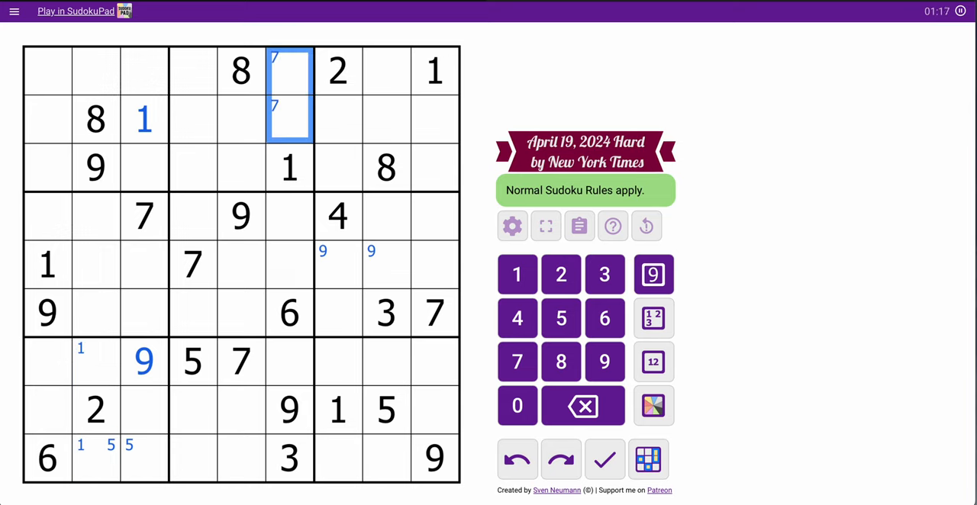
# Step: Corner-mark 9 atop column 4, place 1 in r4c8, and corner-mark 1 in r6c4–c5
pyautogui.click(193, 71)
pyautogui.write('9')
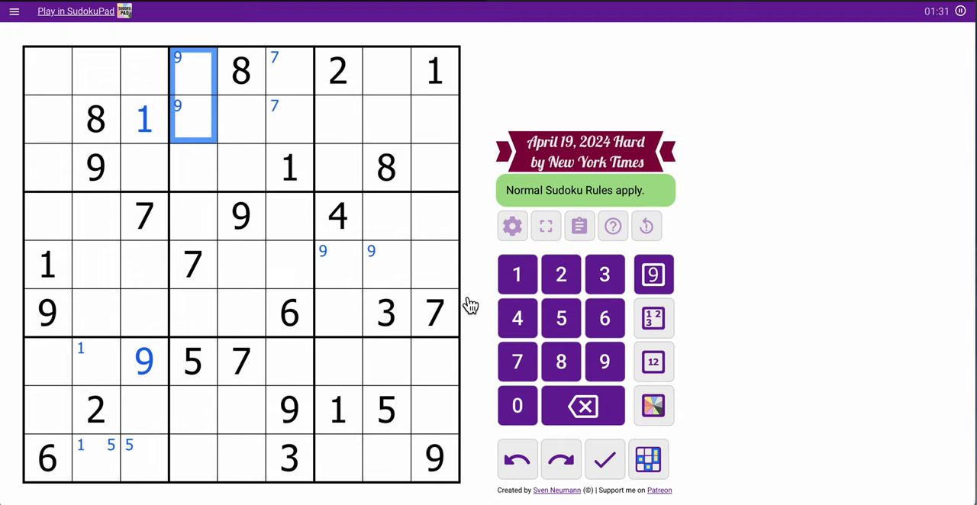
pyautogui.click(385, 216)
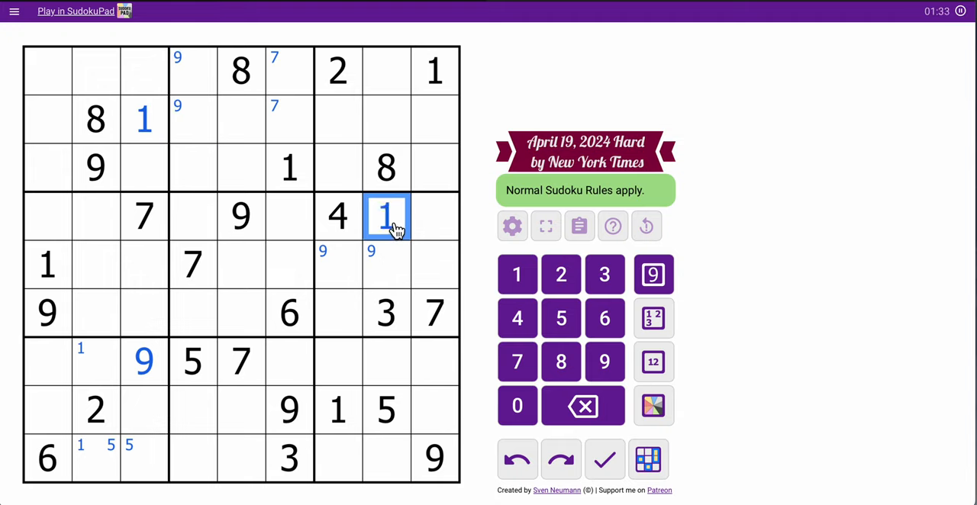
pyautogui.click(338, 410)
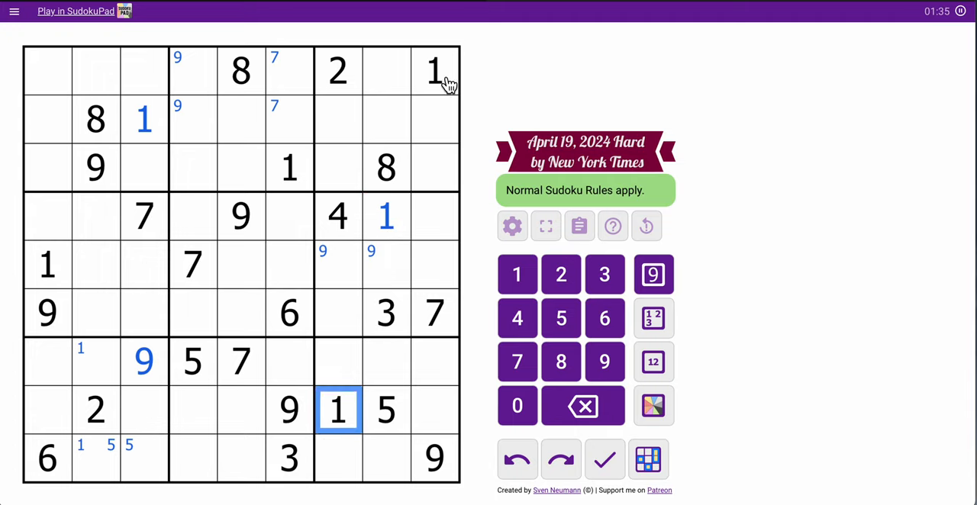
pyautogui.click(47, 265)
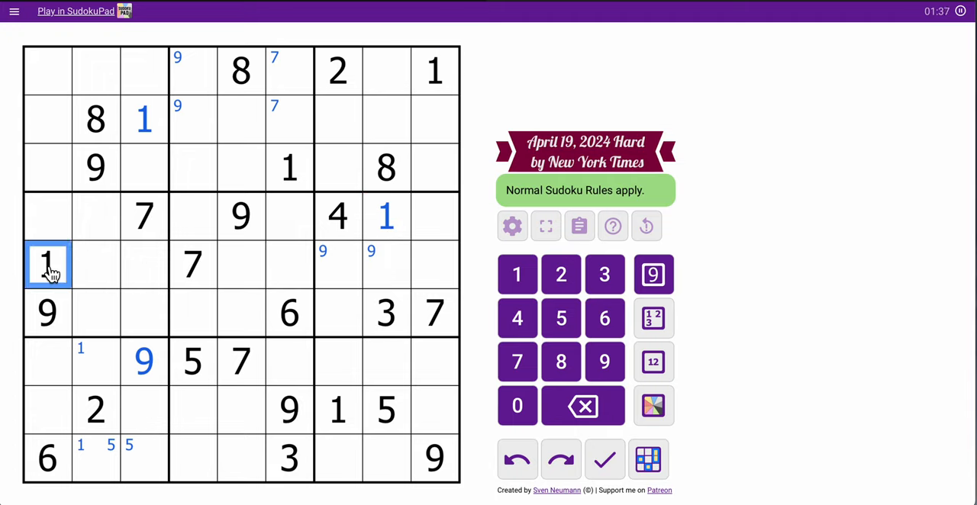
pyautogui.click(216, 313)
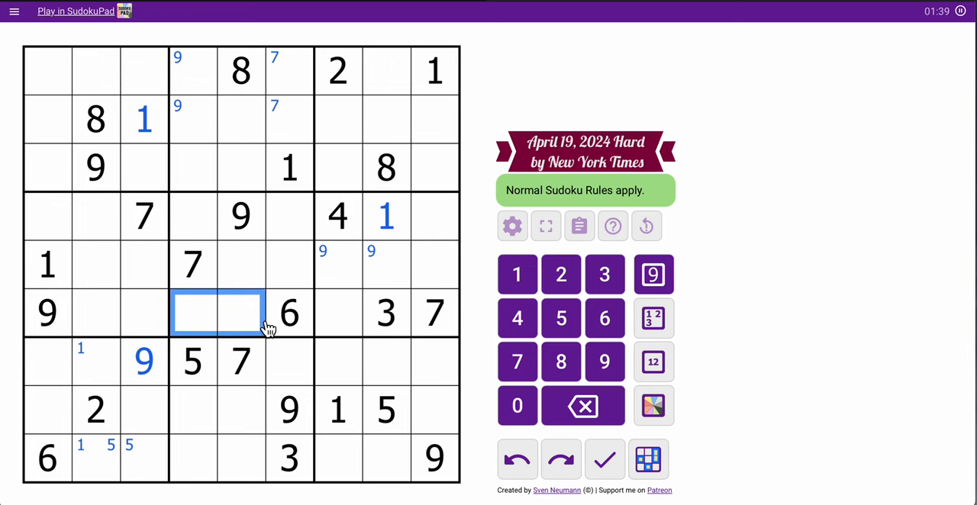
pyautogui.click(516, 274)
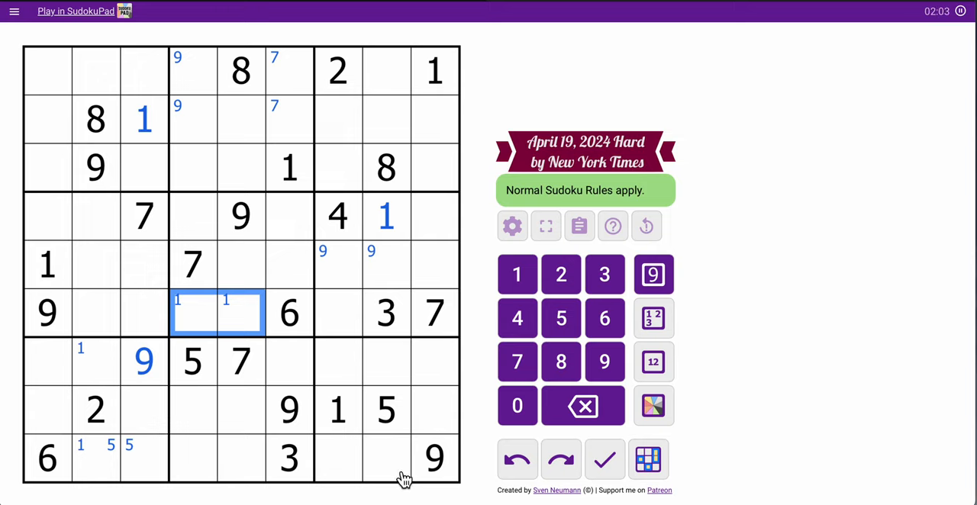
# Step: Corner-mark 7 in two bottom-row cells and place 7 in row 8 column 1
pyautogui.click(363, 411)
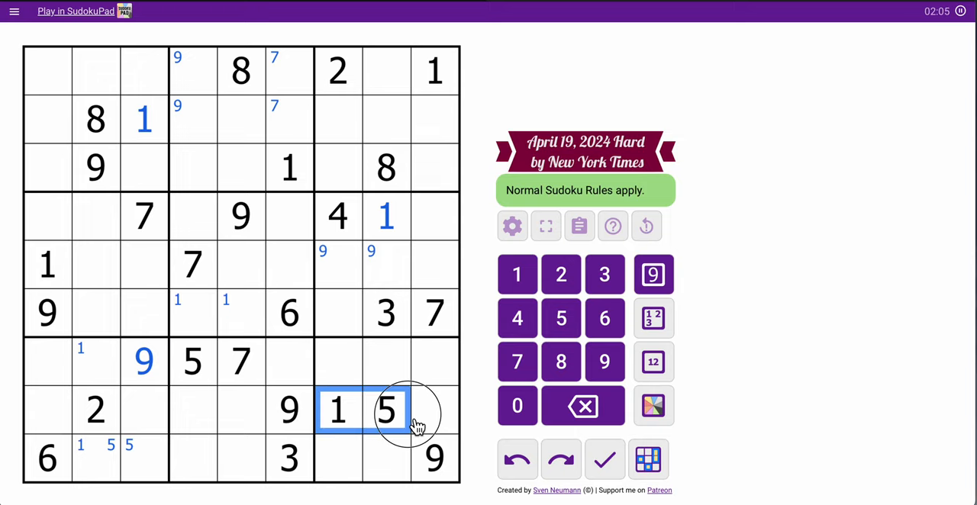
pyautogui.click(435, 410)
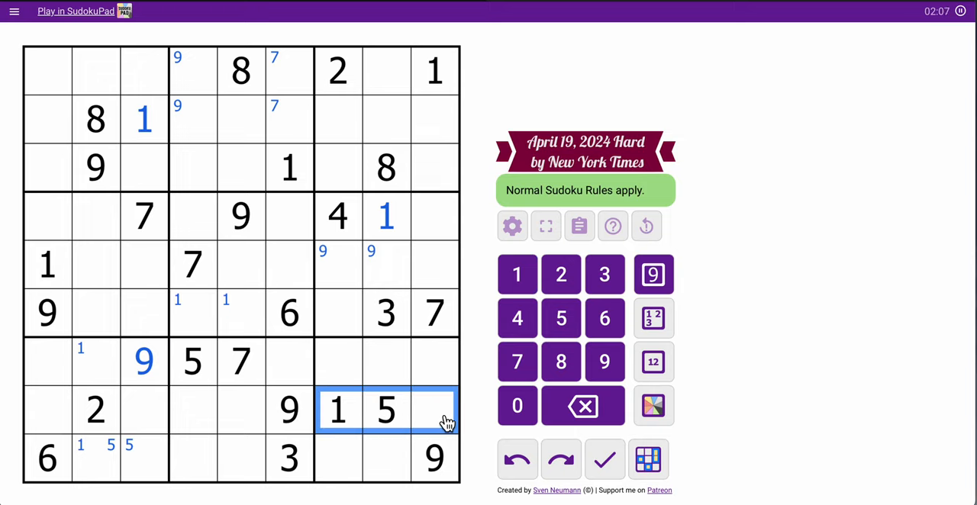
pyautogui.click(241, 360)
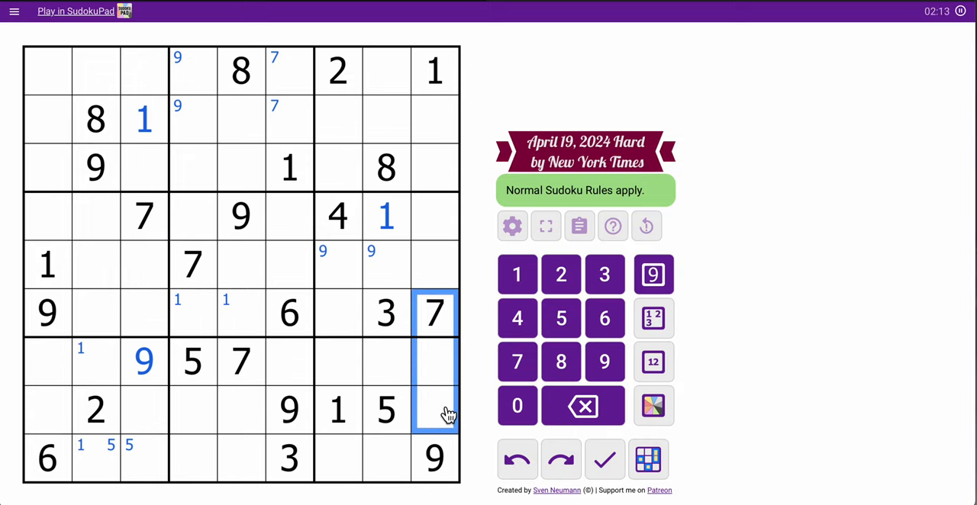
pyautogui.click(363, 457)
pyautogui.write('7')
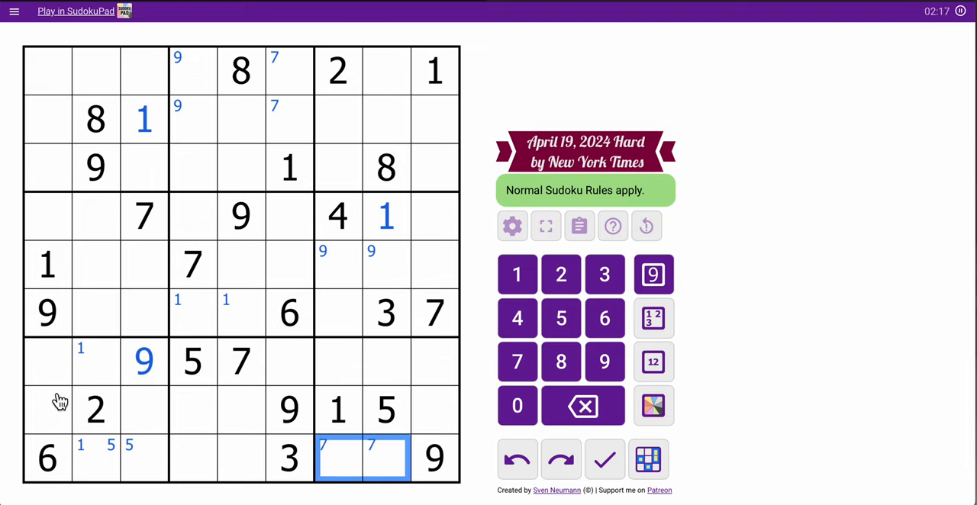
pyautogui.click(145, 410)
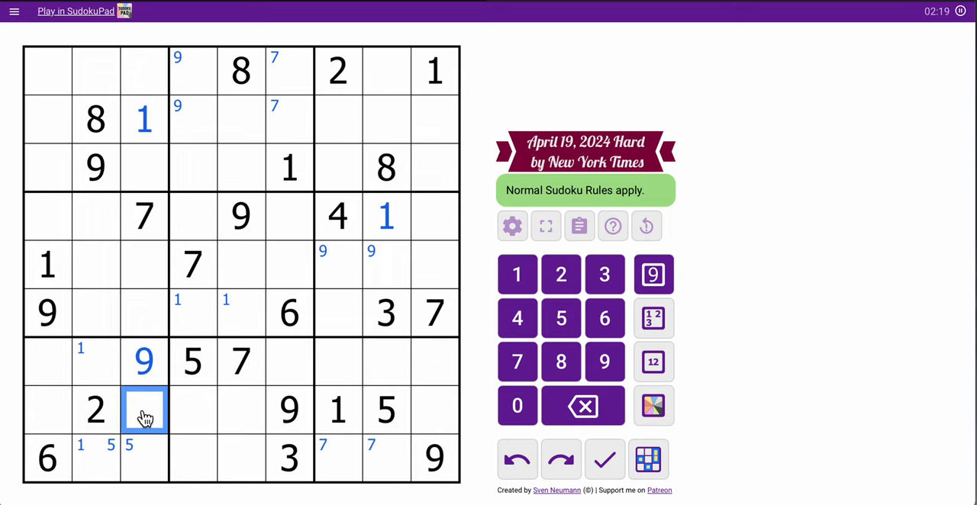
pyautogui.click(47, 410)
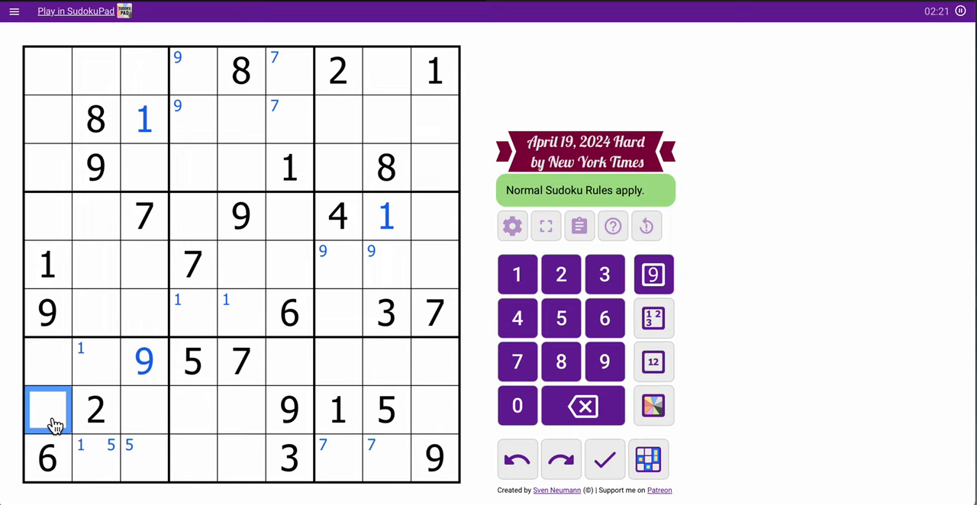
pyautogui.click(516, 361)
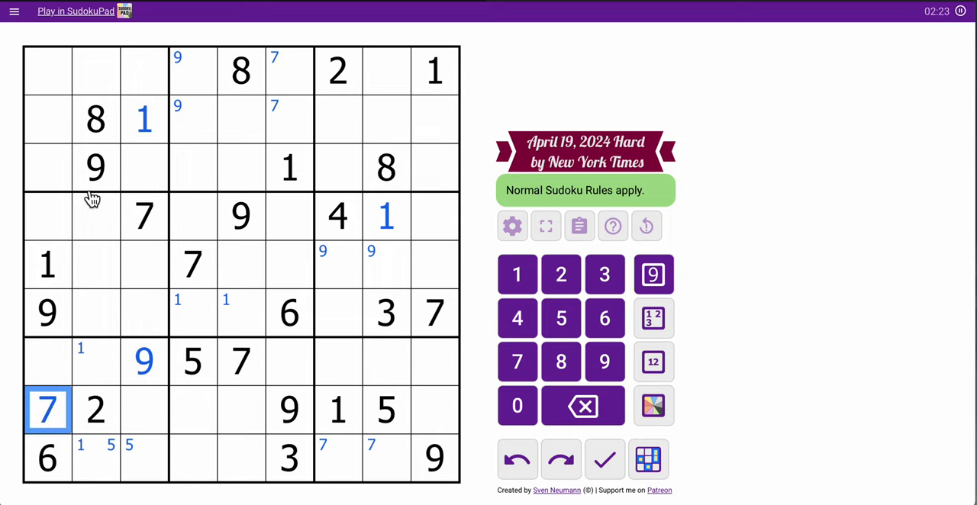
# Step: Place the remaining 7s in r1c2, r2c6, r3c7 and r9c8
pyautogui.click(96, 70)
pyautogui.write('7')
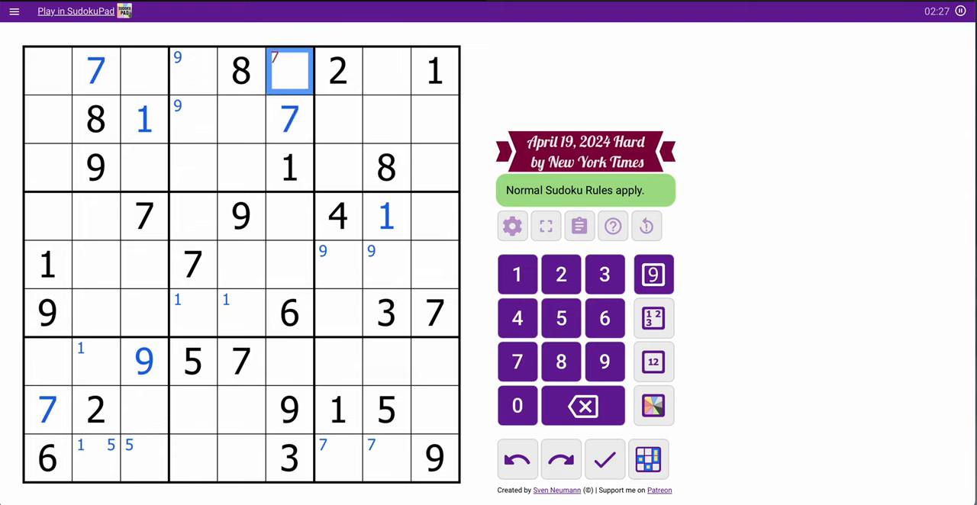
pyautogui.click(96, 70)
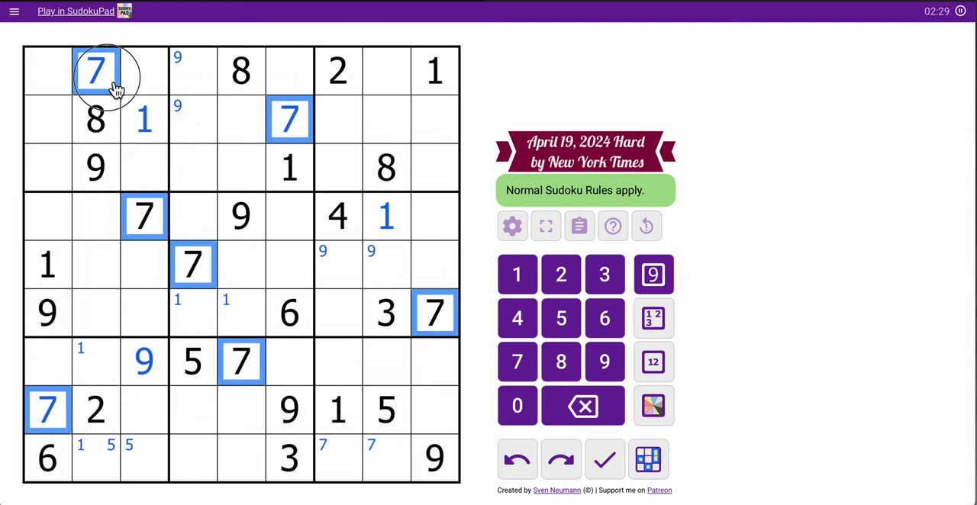
pyautogui.click(338, 166)
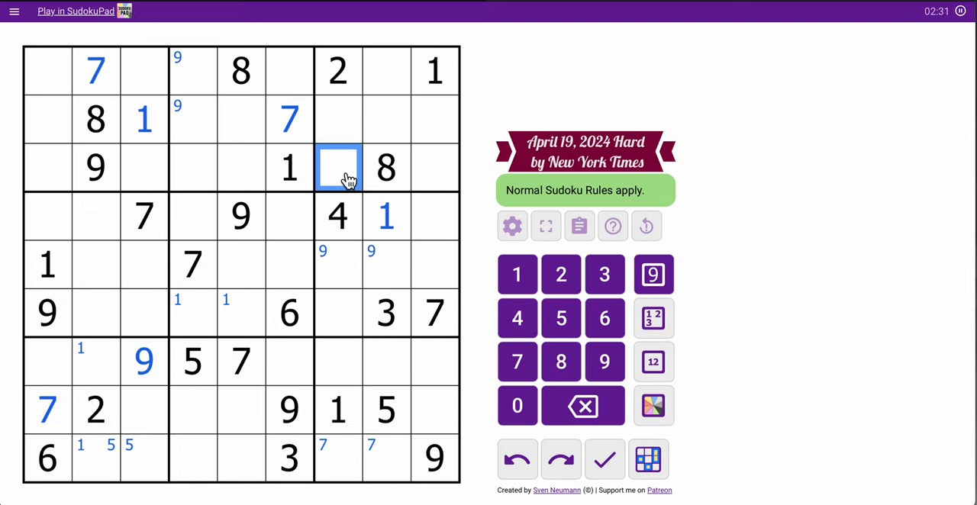
pyautogui.click(144, 215)
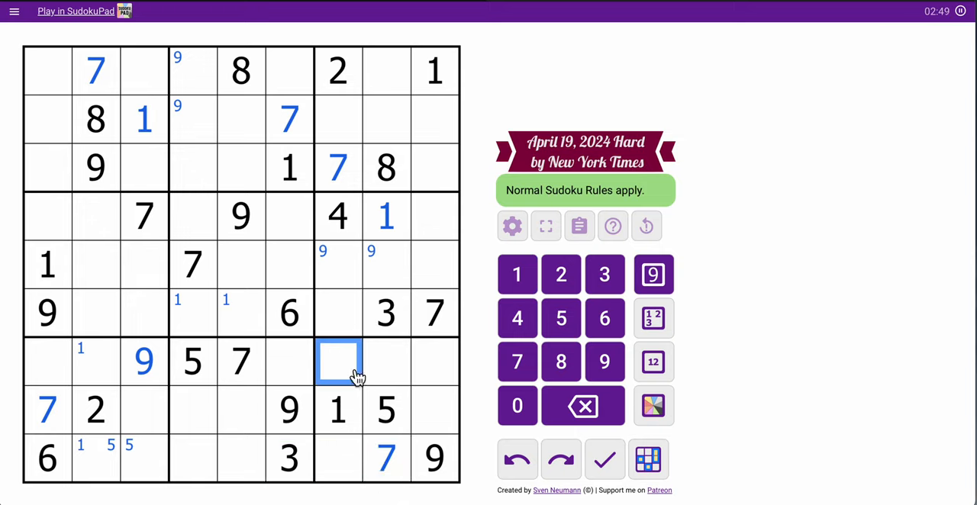
pyautogui.click(434, 385)
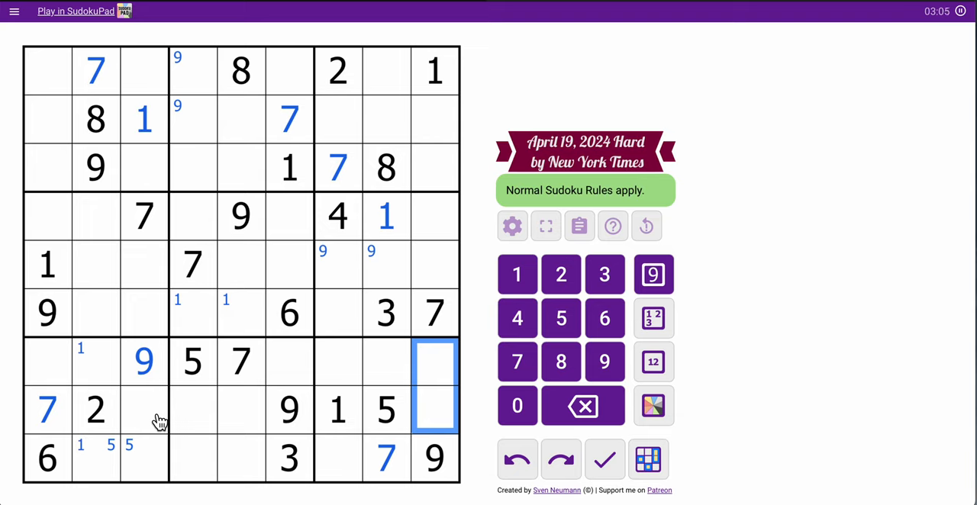
# Step: Centre-mark row 8 candidates, place 8 in r9c7 and shade it green
pyautogui.click(653, 362)
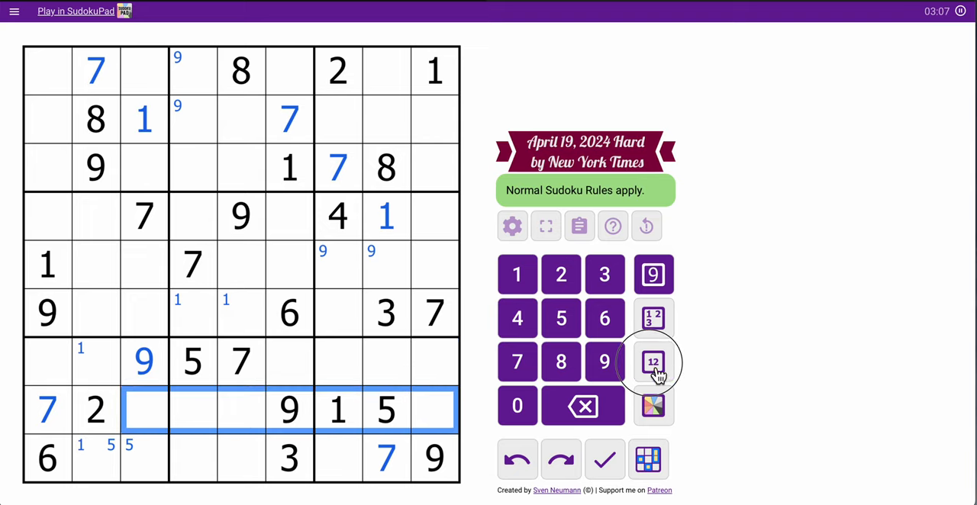
pyautogui.click(652, 361)
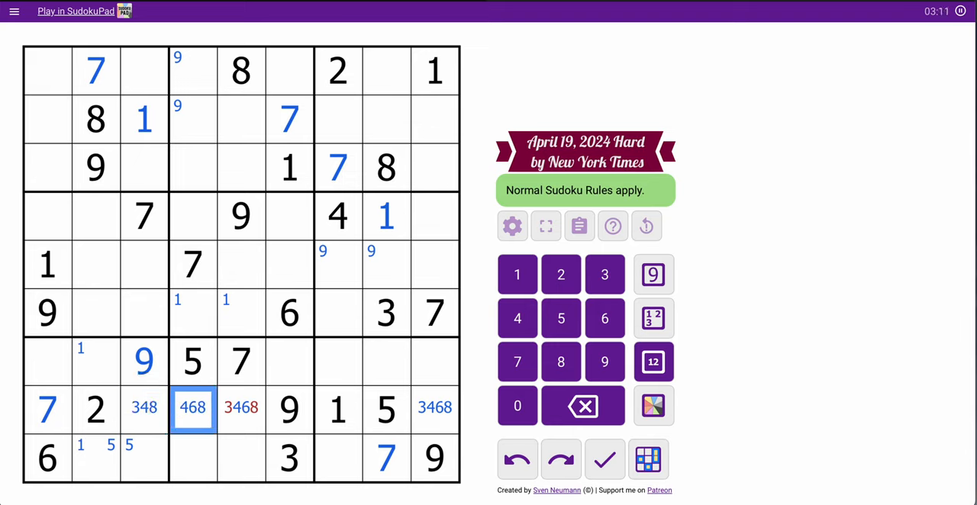
pyautogui.click(240, 407)
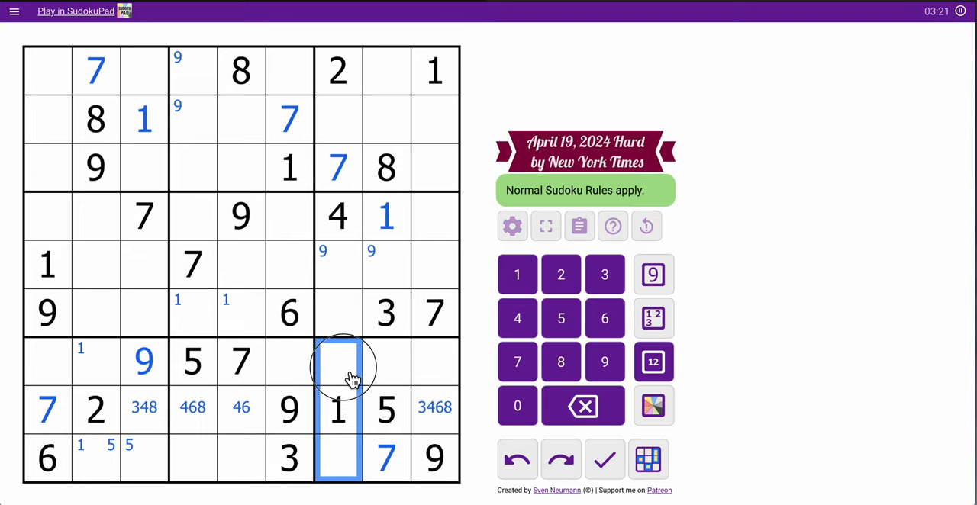
pyautogui.click(653, 361)
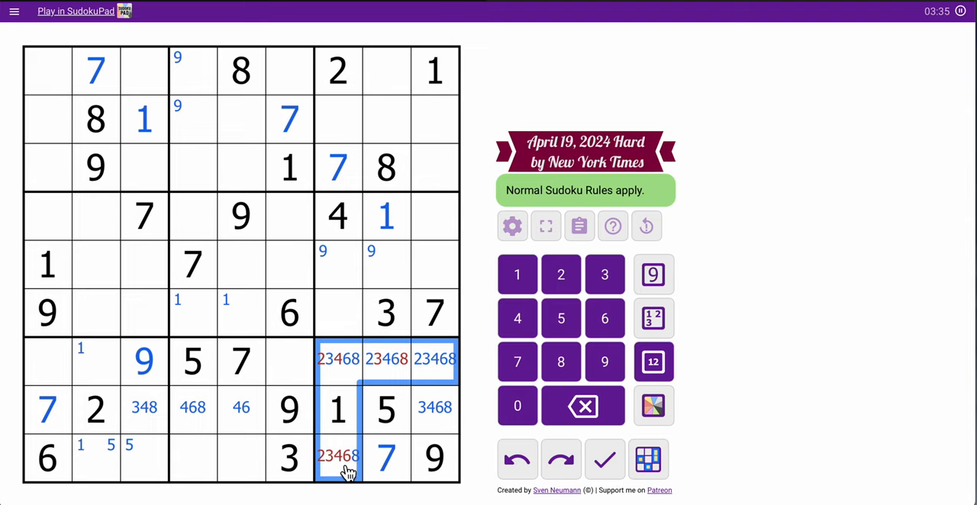
pyautogui.click(337, 457)
pyautogui.write('8')
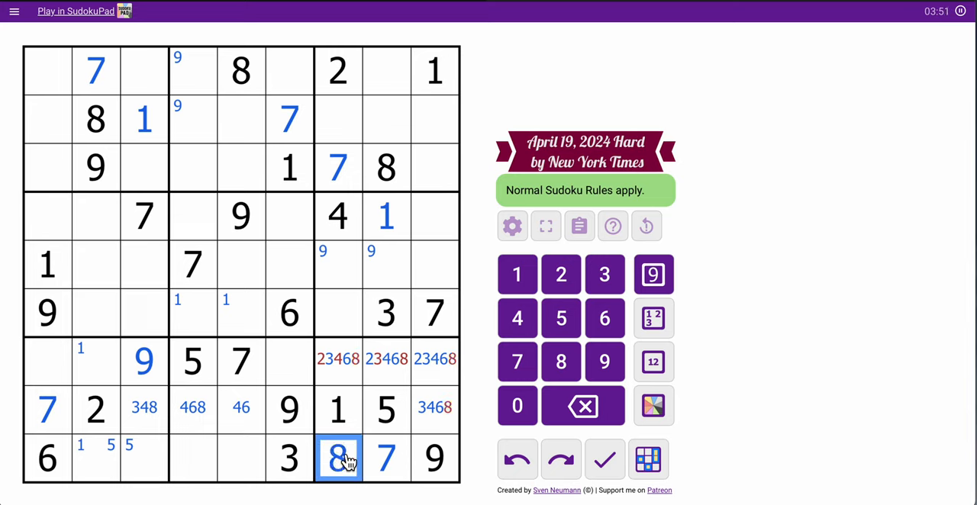
pyautogui.click(652, 405)
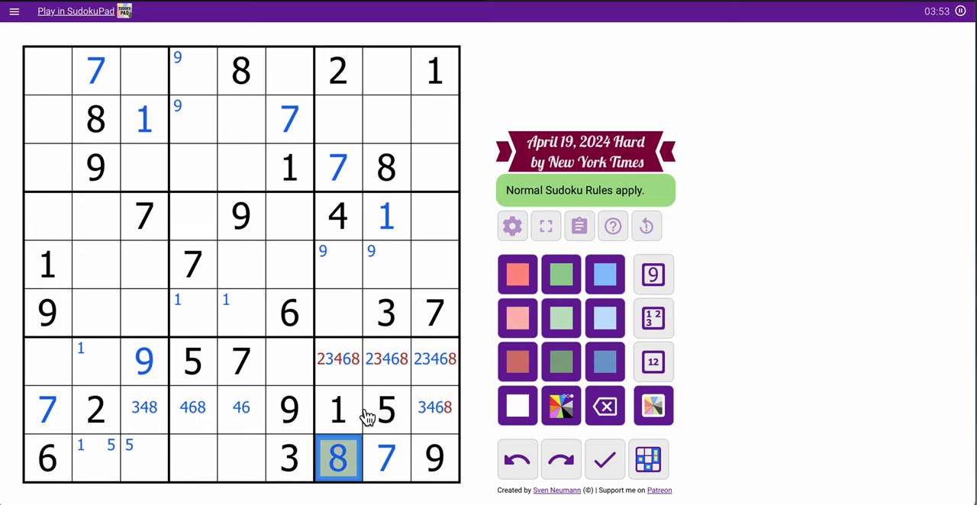
pyautogui.click(435, 408)
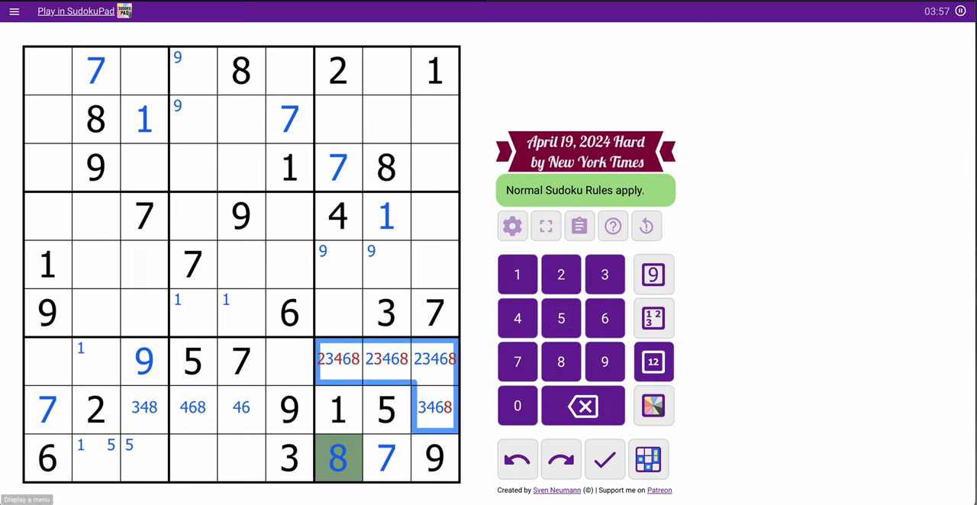
# Step: Pencil row 7 candidates, narrowing r7c7 to 36, and corner-mark 8 in r4c9–r5c9
pyautogui.click(560, 361)
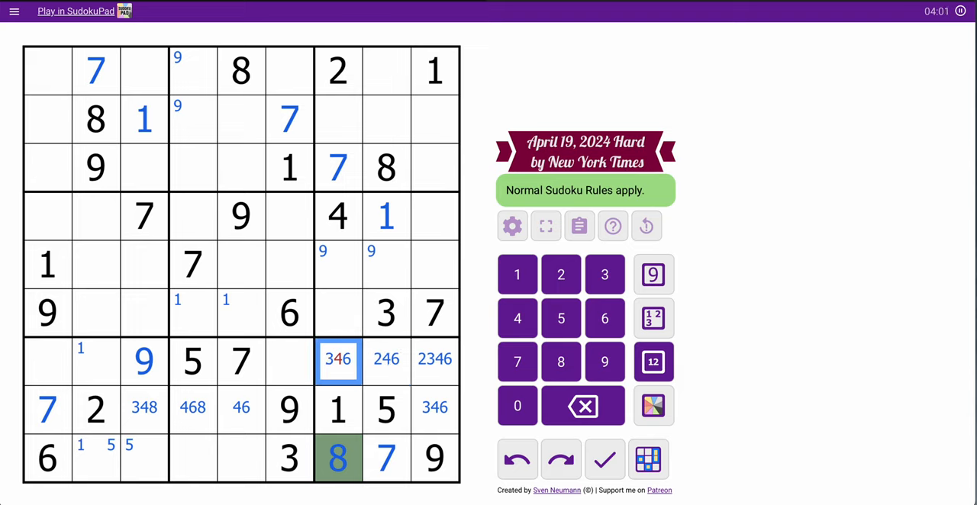
pyautogui.click(516, 318)
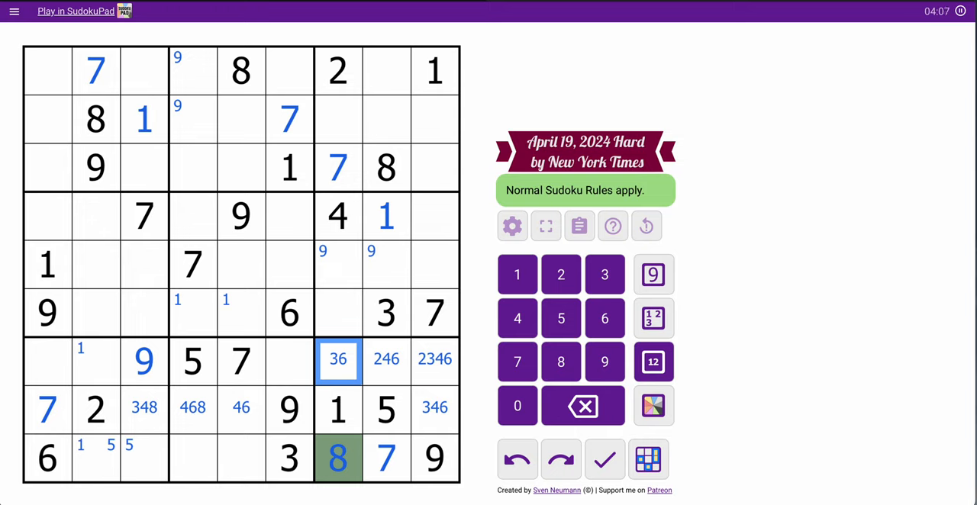
pyautogui.click(288, 360)
pyautogui.write('248')
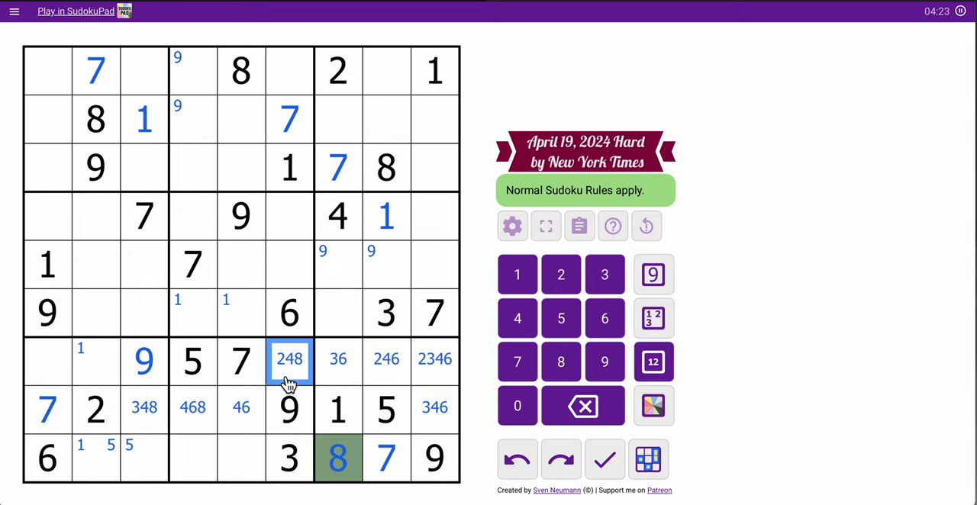
pyautogui.moveTo(58, 369)
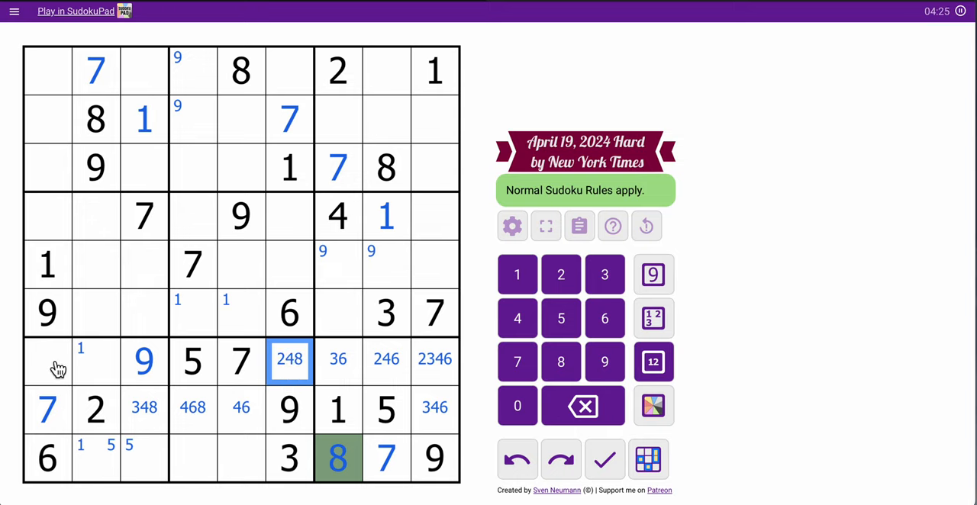
pyautogui.click(95, 360)
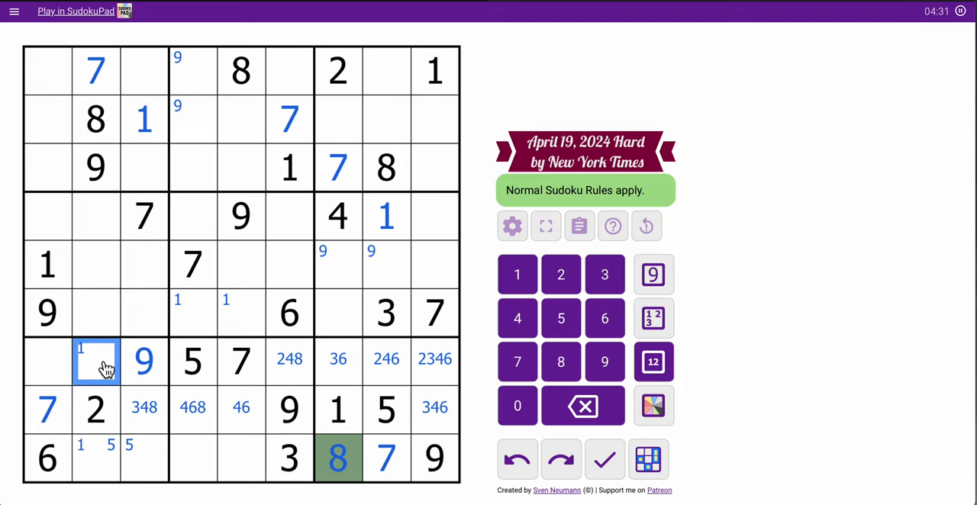
pyautogui.click(47, 360)
pyautogui.write('348')
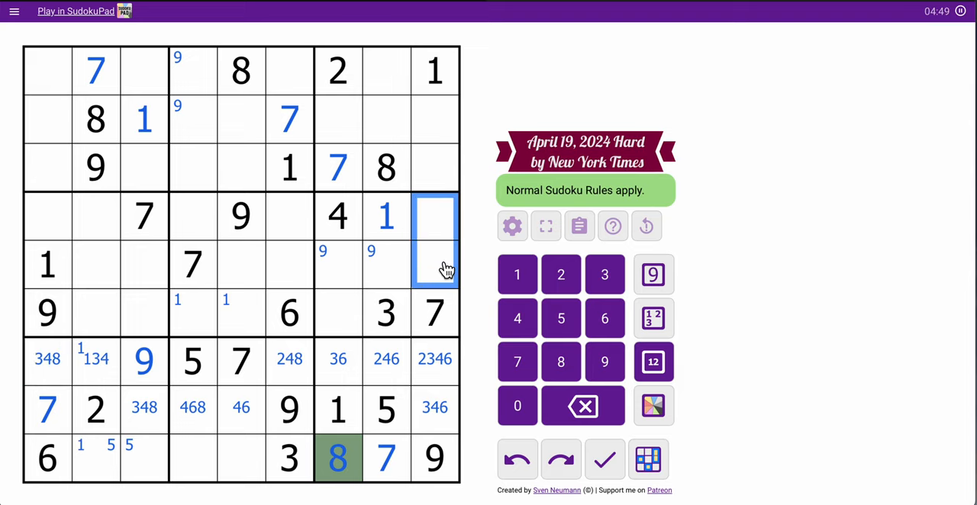
pyautogui.click(560, 360)
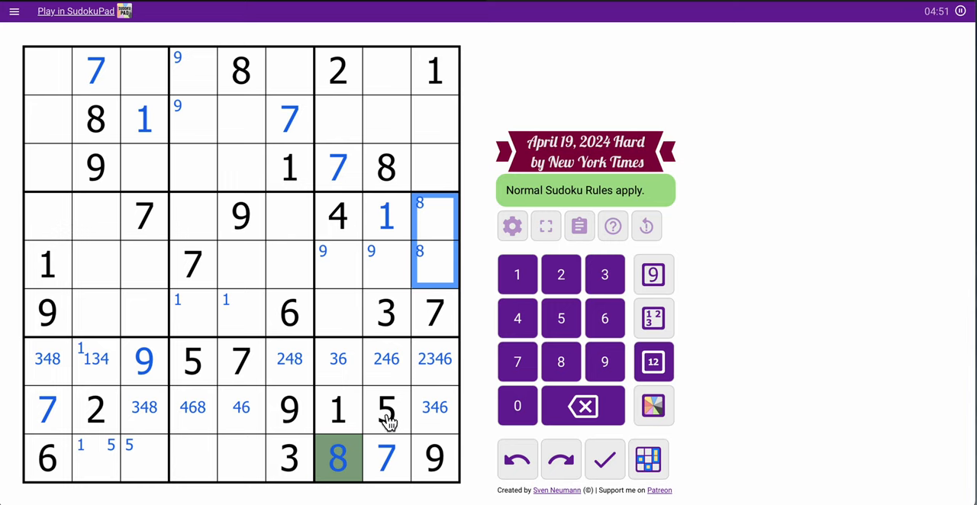
pyautogui.click(387, 168)
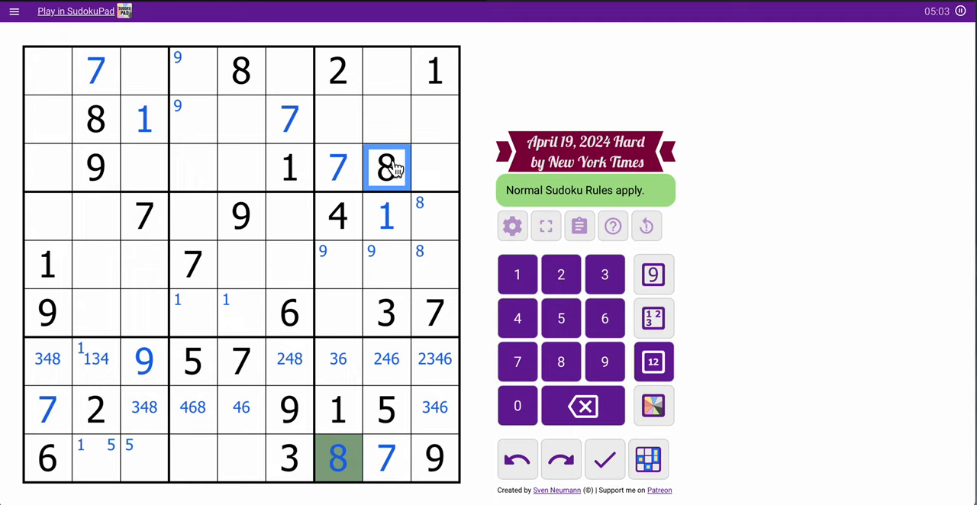
pyautogui.moveTo(126, 480)
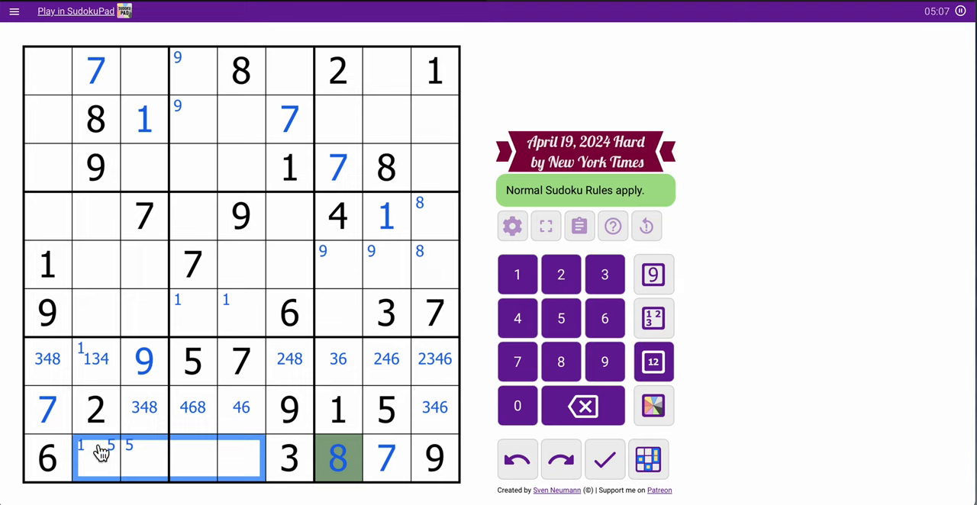
# Step: Centre-mark candidates in r9c2–r9c5 and corner-mark 2 in r9c4–c5
pyautogui.click(95, 457)
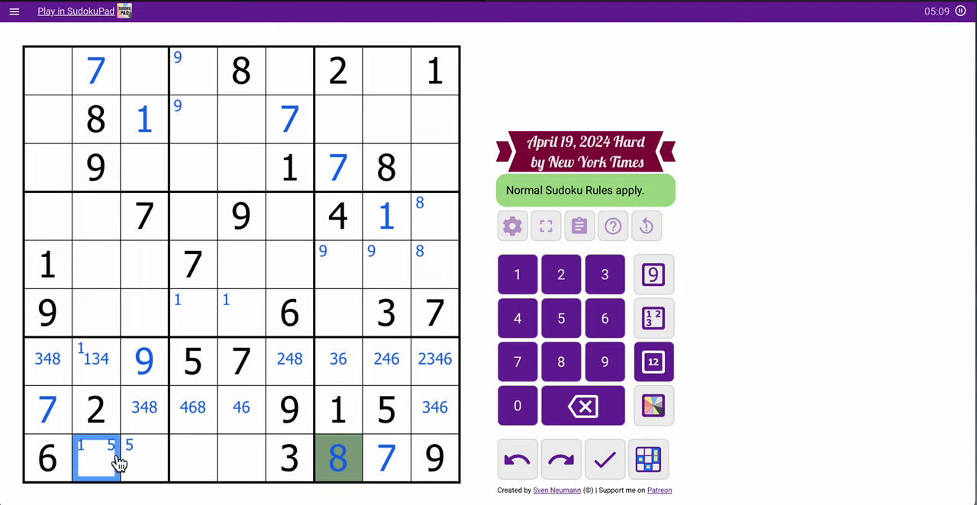
pyautogui.click(653, 361)
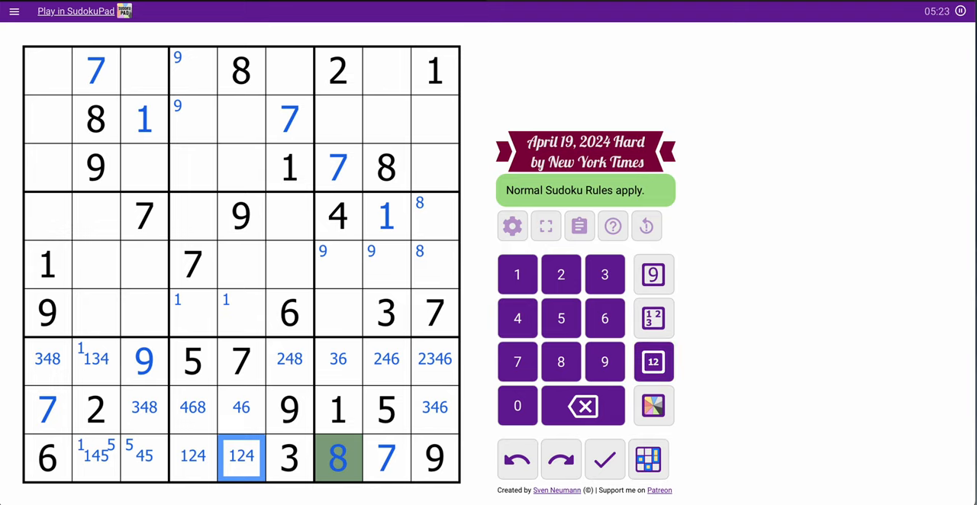
pyautogui.click(120, 456)
pyautogui.write('2 ')
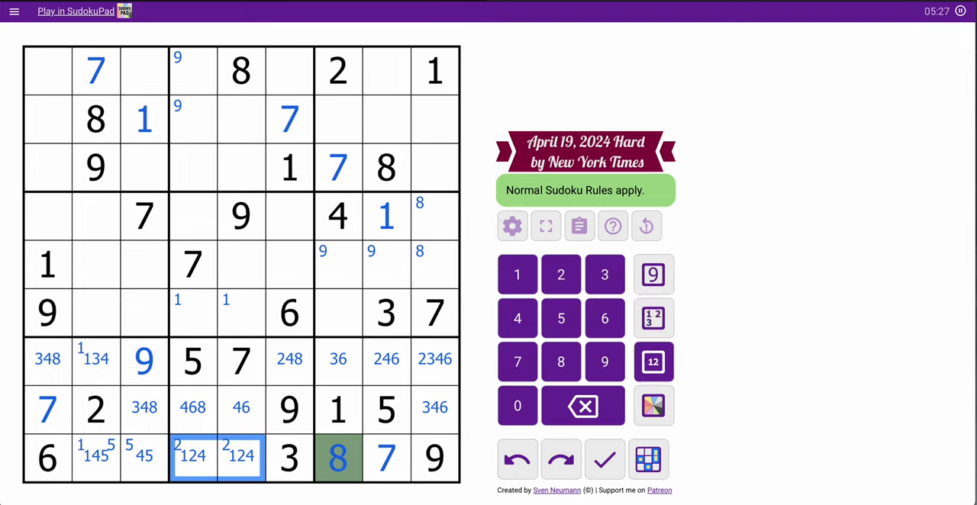
# Step: Remove 2 from r7c6 and corner-mark 8 in r7c1 and r8c3
pyautogui.click(289, 359)
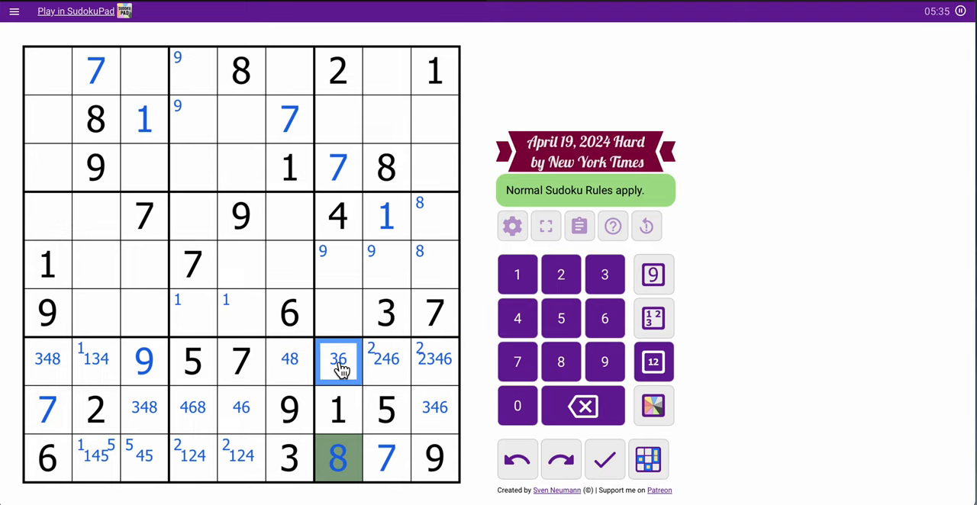
pyautogui.click(434, 408)
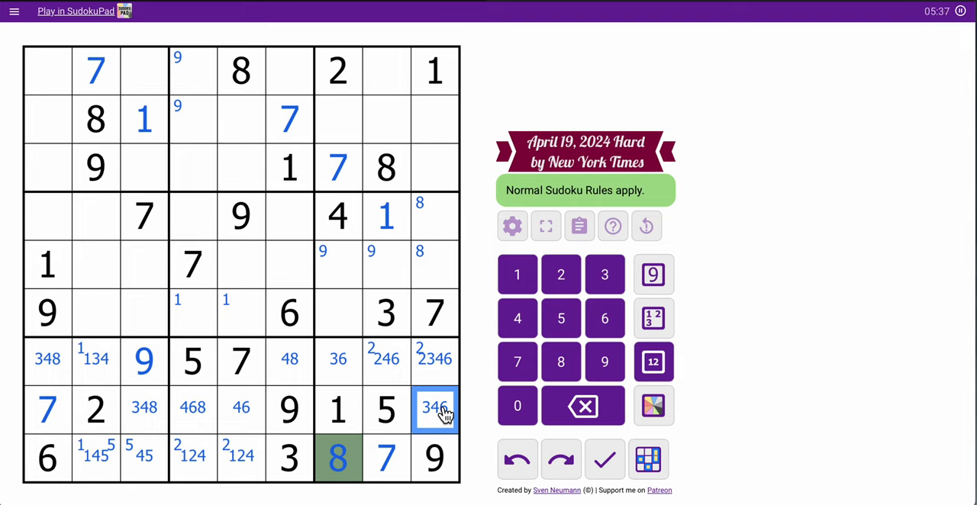
pyautogui.click(144, 409)
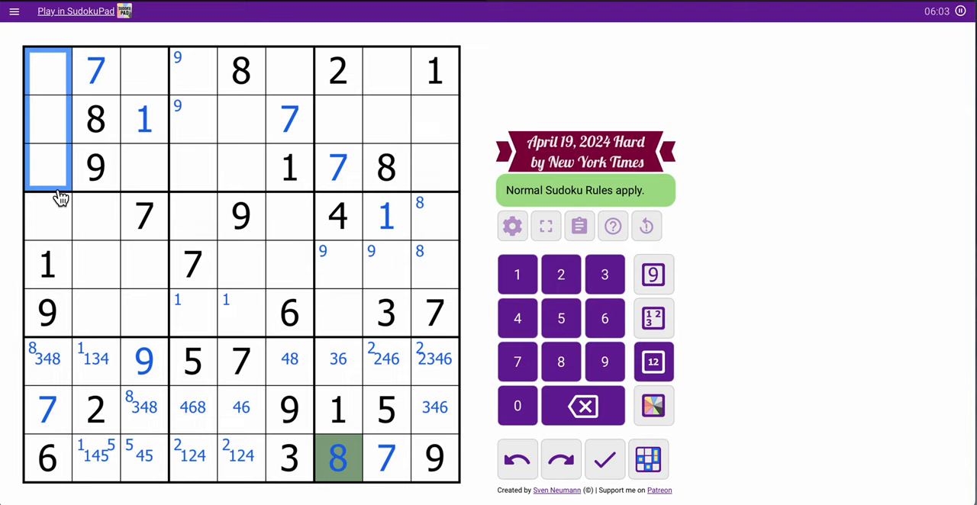
# Step: Centre-mark candidates in r1c1–r4c1, then enter and trim candidates in r4c2–r6c2
pyautogui.click(48, 70)
pyautogui.write('345')
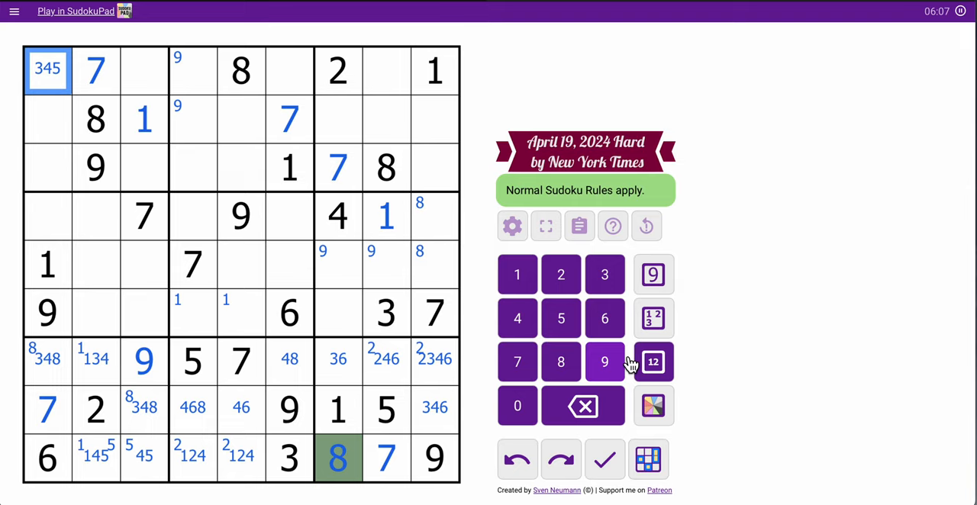
pyautogui.click(47, 119)
pyautogui.write('2345')
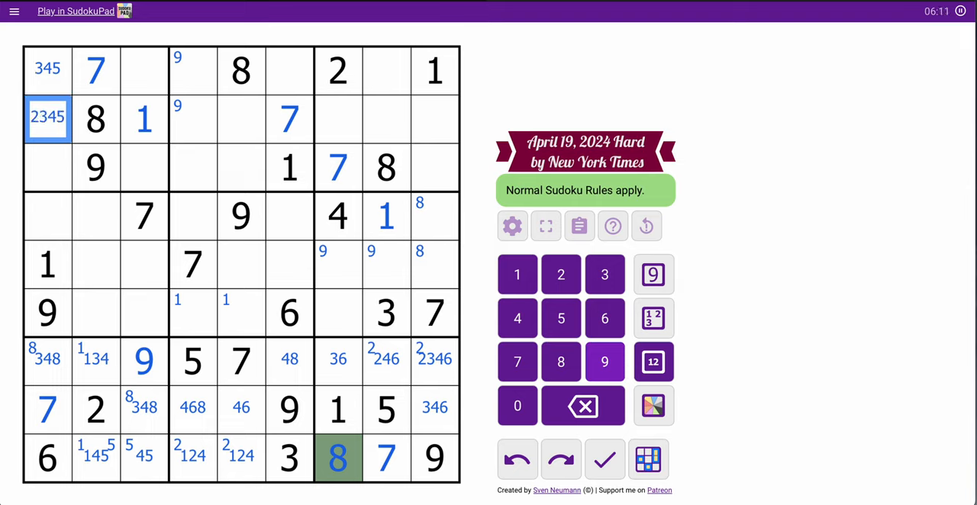
pyautogui.click(47, 167)
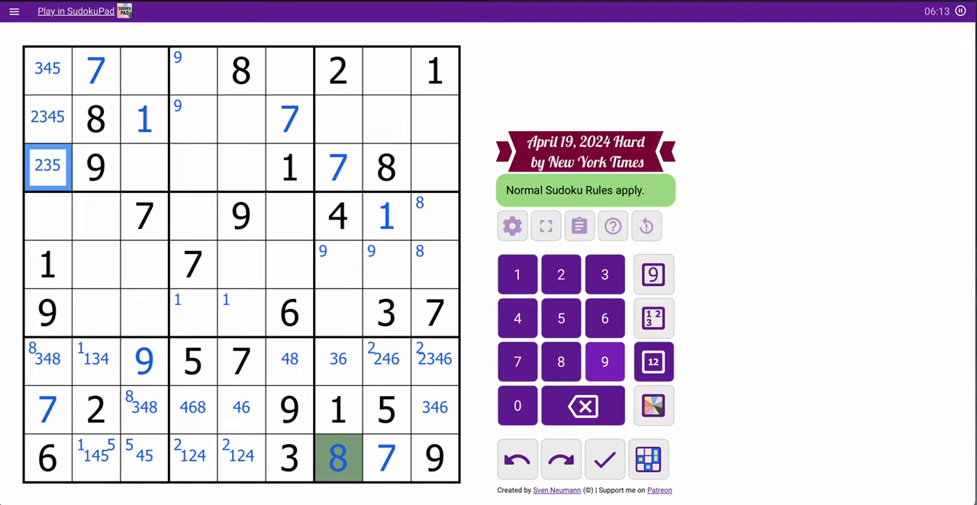
pyautogui.click(48, 216)
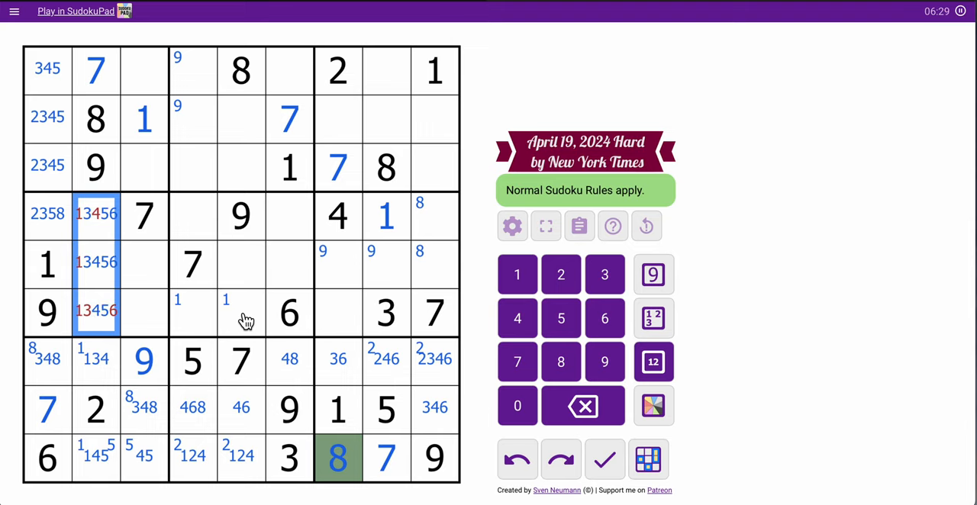
pyautogui.click(95, 215)
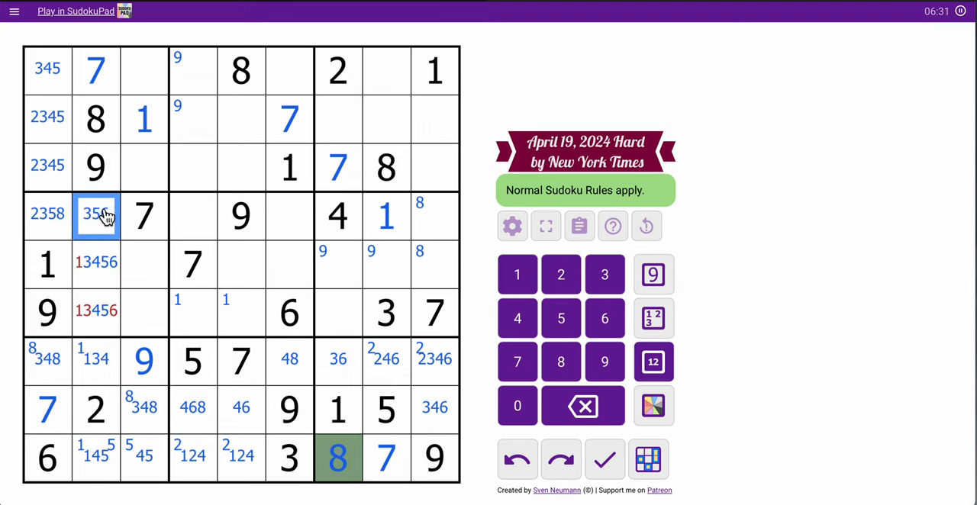
pyautogui.click(96, 310)
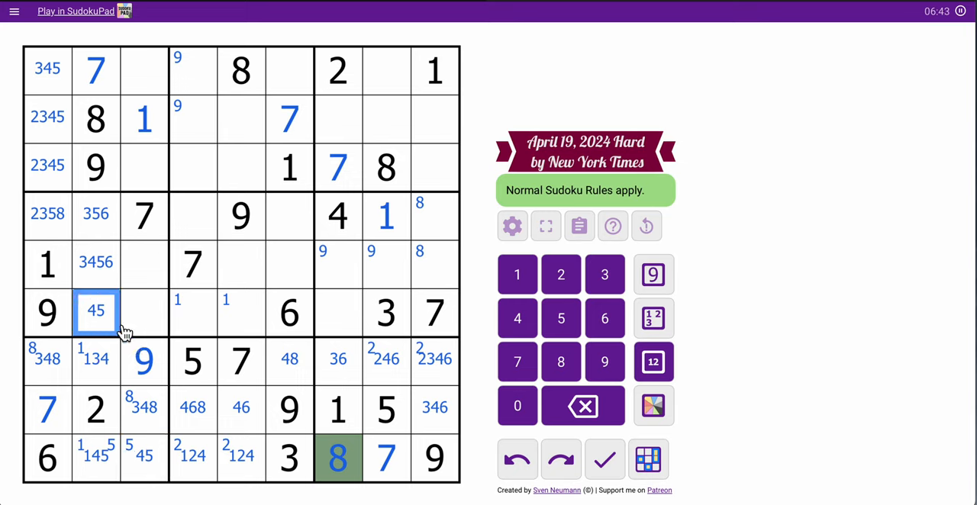
pyautogui.click(386, 69)
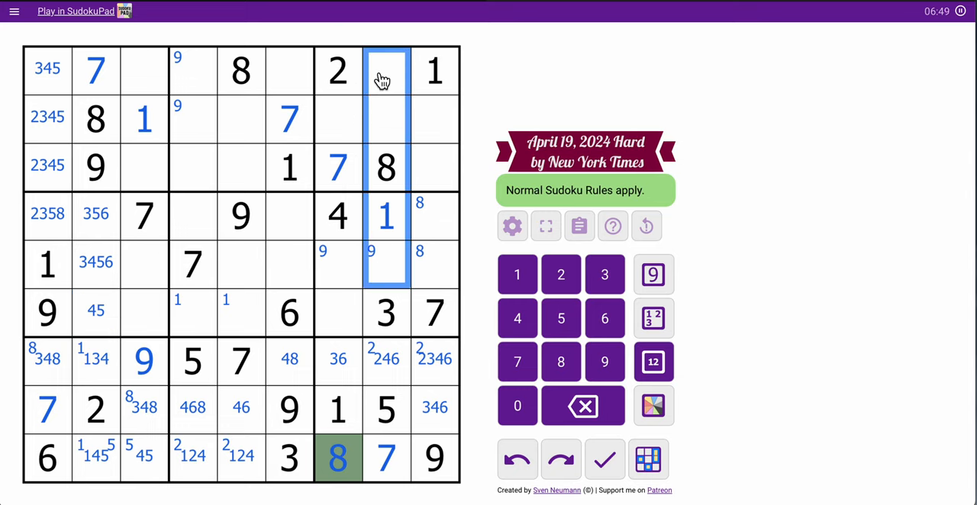
# Step: Enter candidates 269 in r5c8, 469 in column 8, and 3569 and 3456 beside
pyautogui.click(653, 361)
pyautogui.write('269')
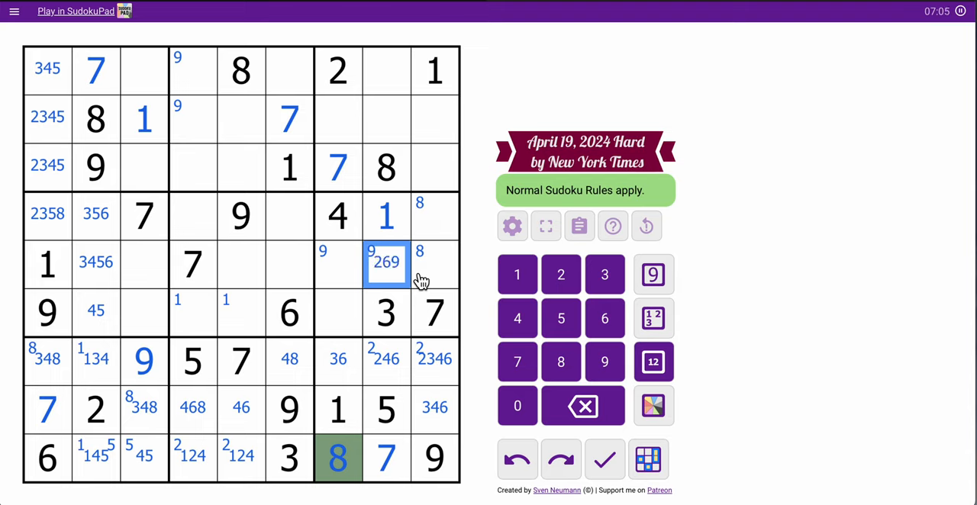
pyautogui.click(385, 119)
pyautogui.write('469')
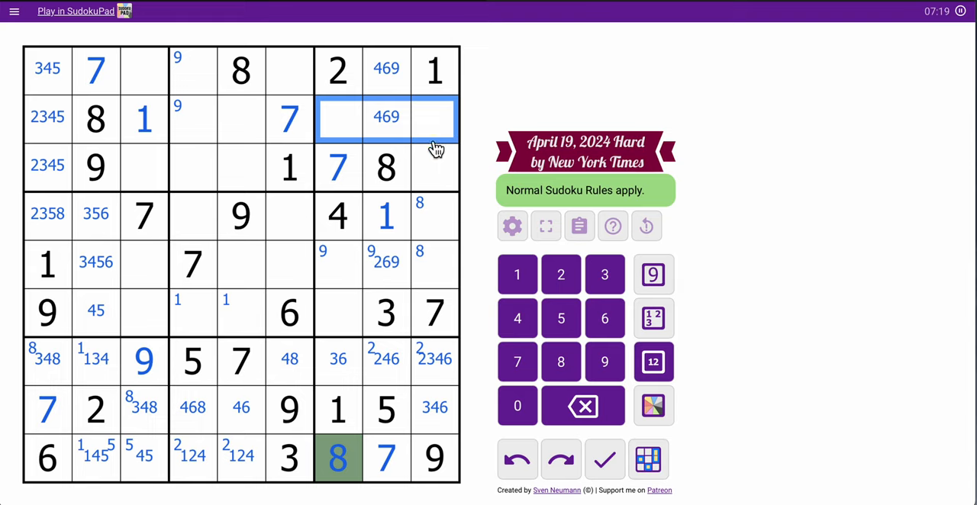
pyautogui.click(338, 116)
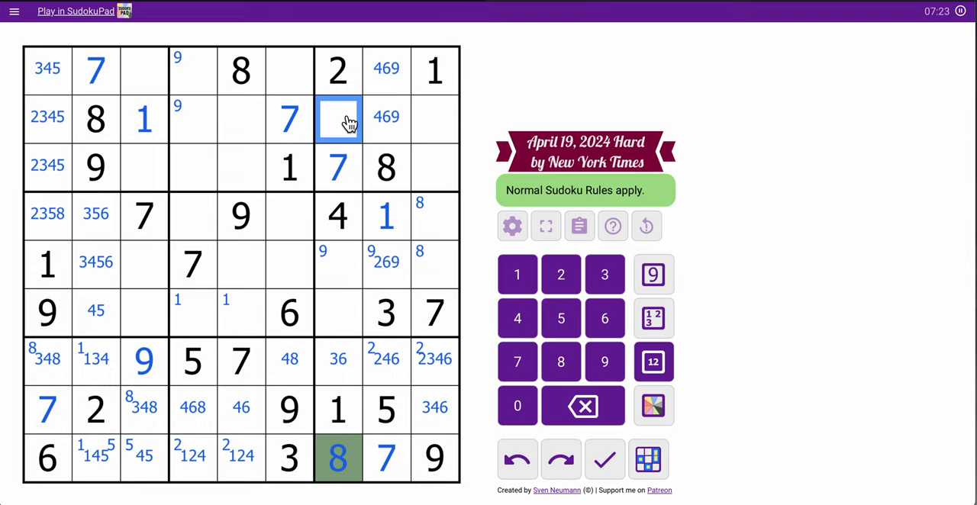
pyautogui.click(338, 117)
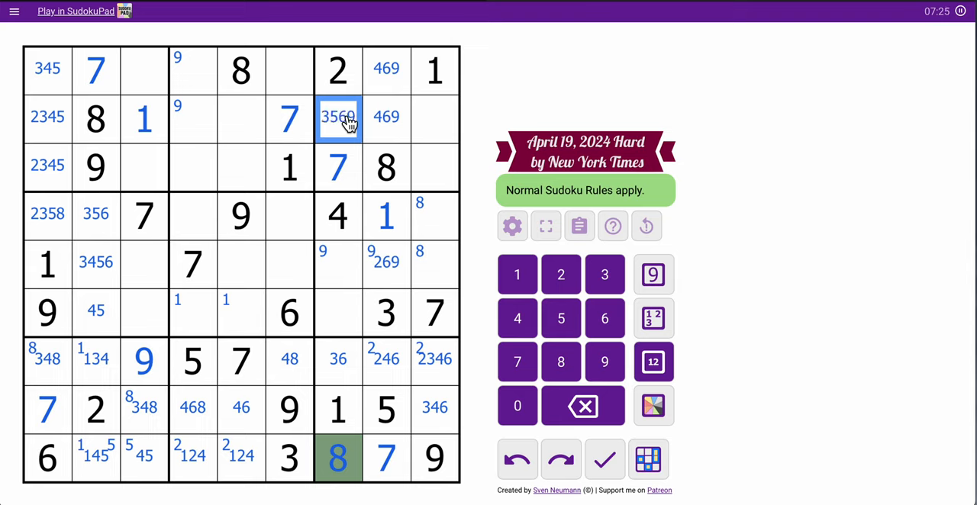
pyautogui.click(434, 118)
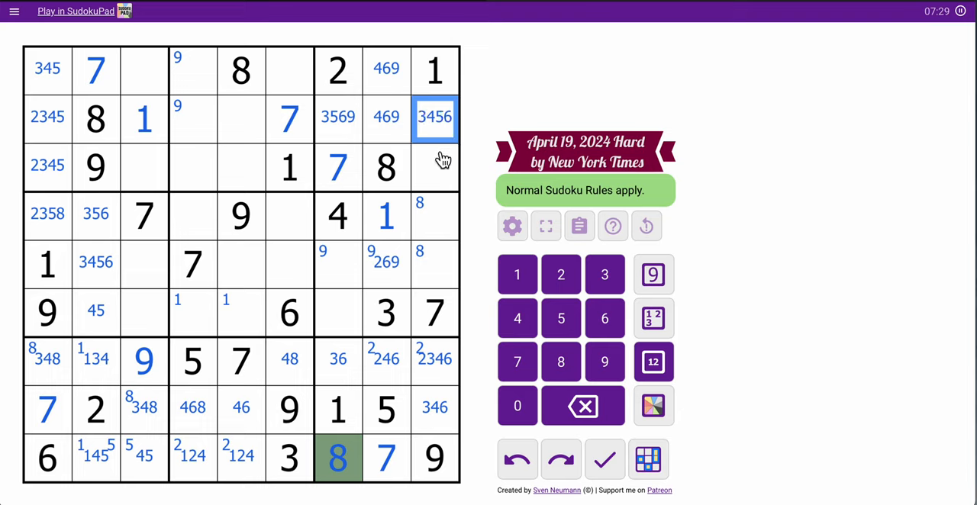
pyautogui.click(434, 167)
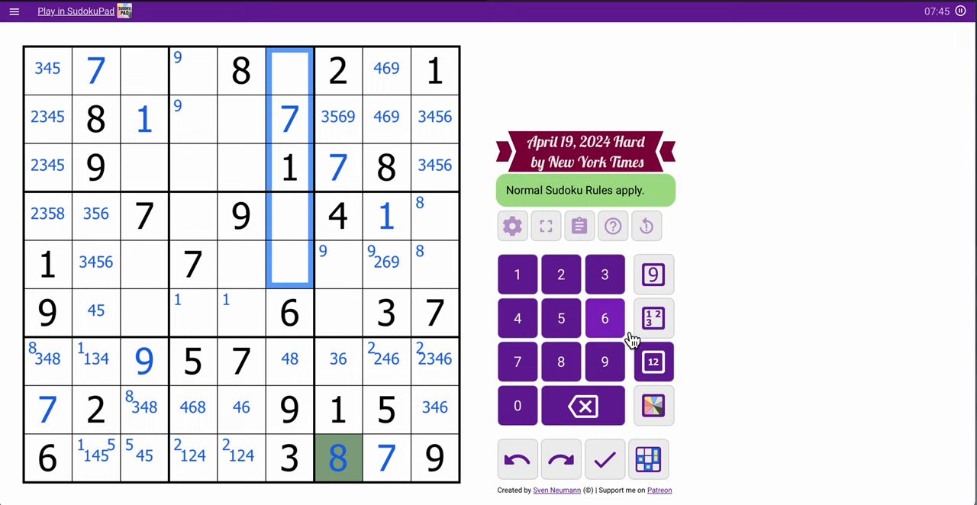
# Step: Centre-mark 2458 in column 6's empty cells, trimming R1C6 to 45 and R4C6 to 258
pyautogui.click(653, 360)
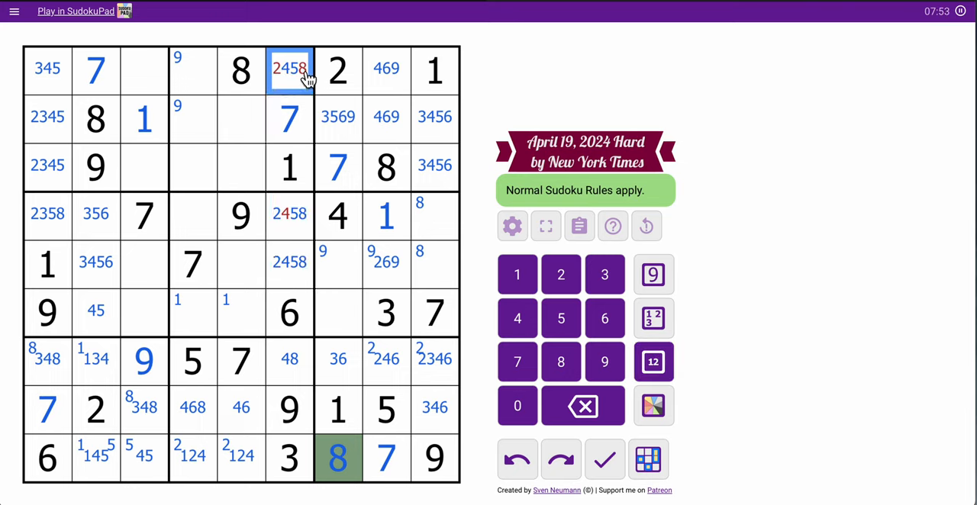
pyautogui.click(288, 214)
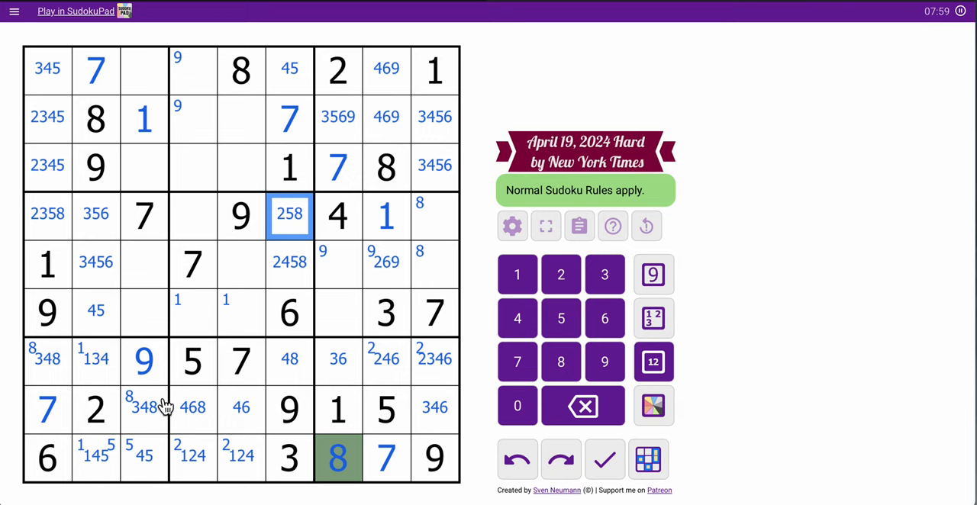
pyautogui.click(288, 69)
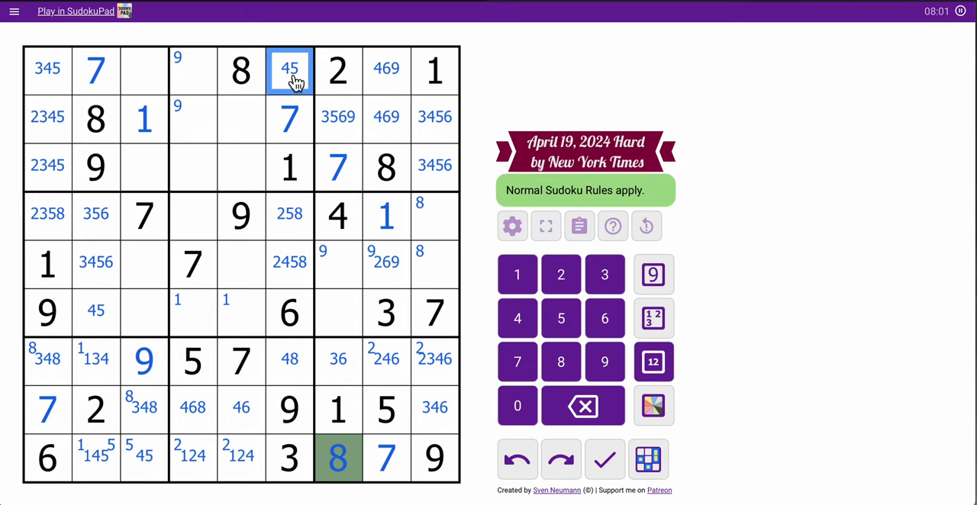
pyautogui.click(240, 406)
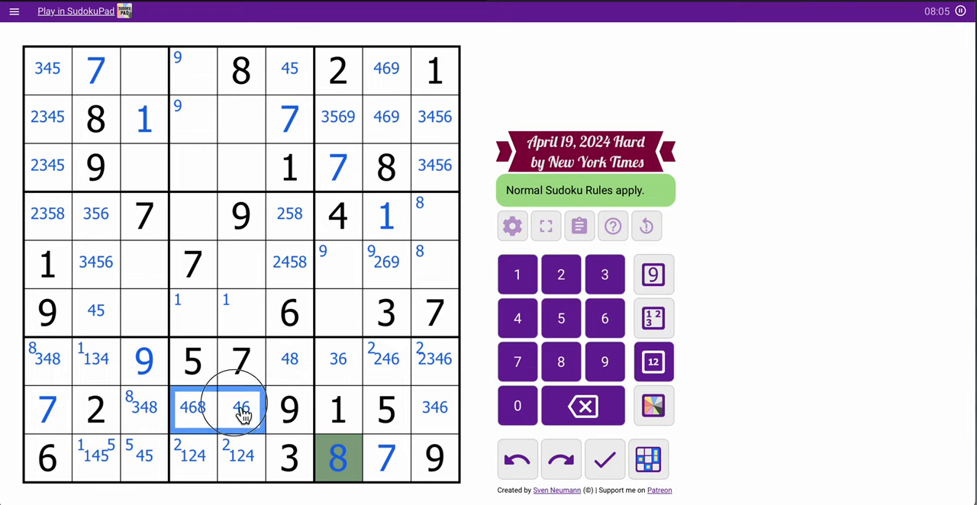
pyautogui.click(653, 405)
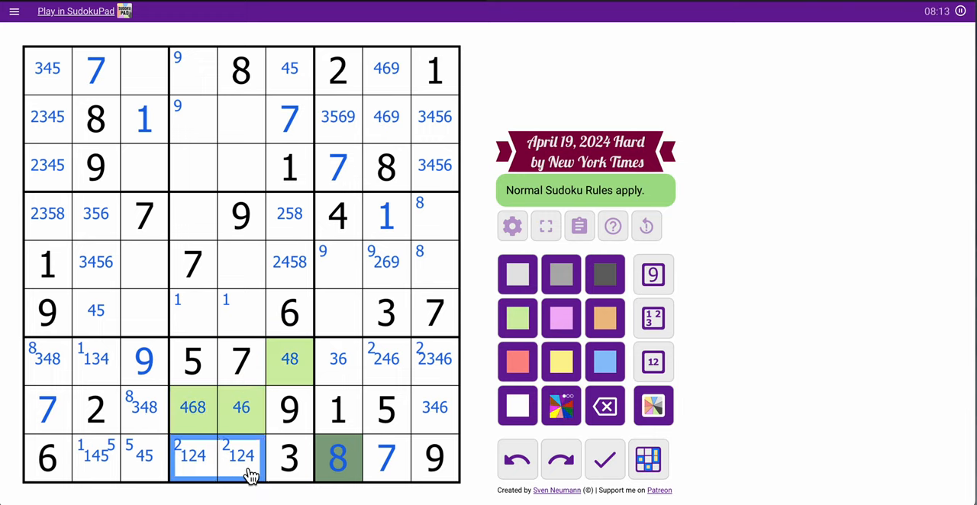
# Step: Trim a bottom-row candidate pair and shade R7C1, R7C2 and R8C3 pink
pyautogui.click(652, 360)
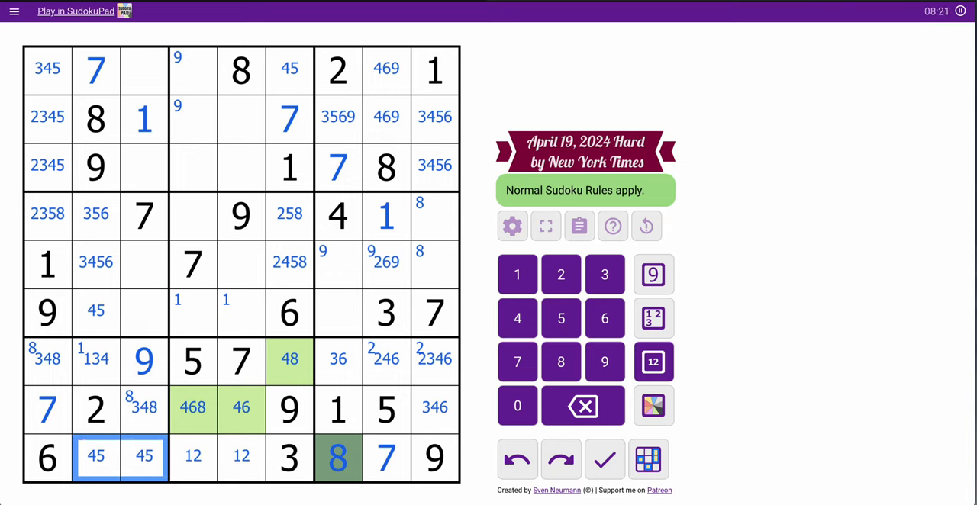
pyautogui.moveTo(155, 427)
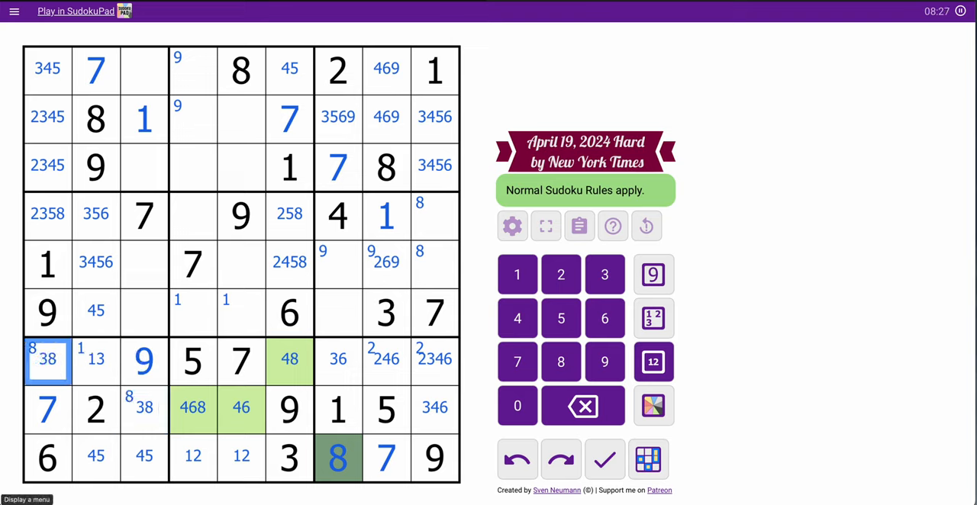
pyautogui.click(144, 410)
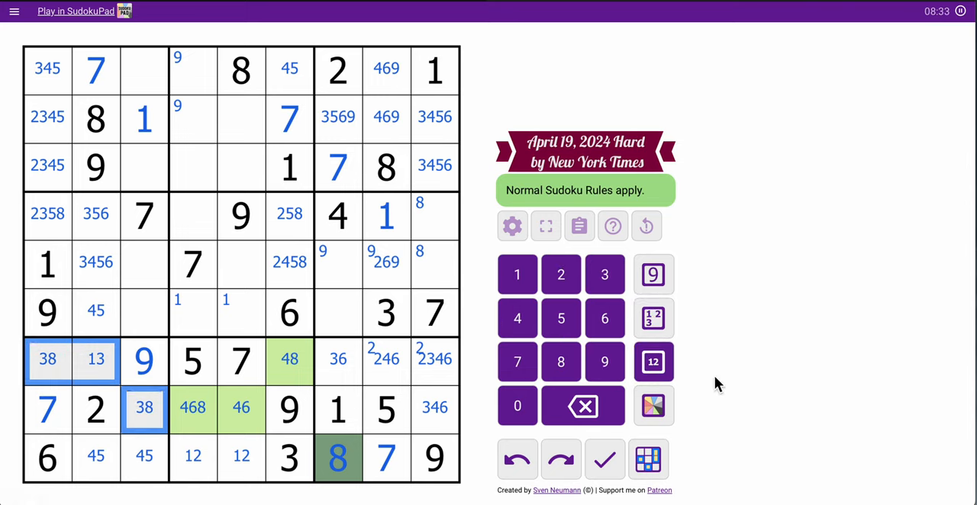
pyautogui.click(653, 405)
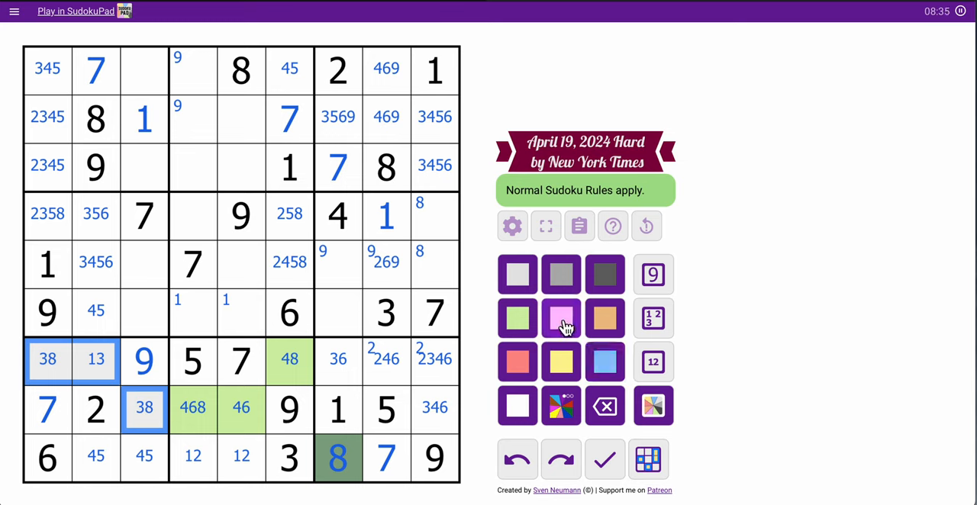
pyautogui.click(560, 317)
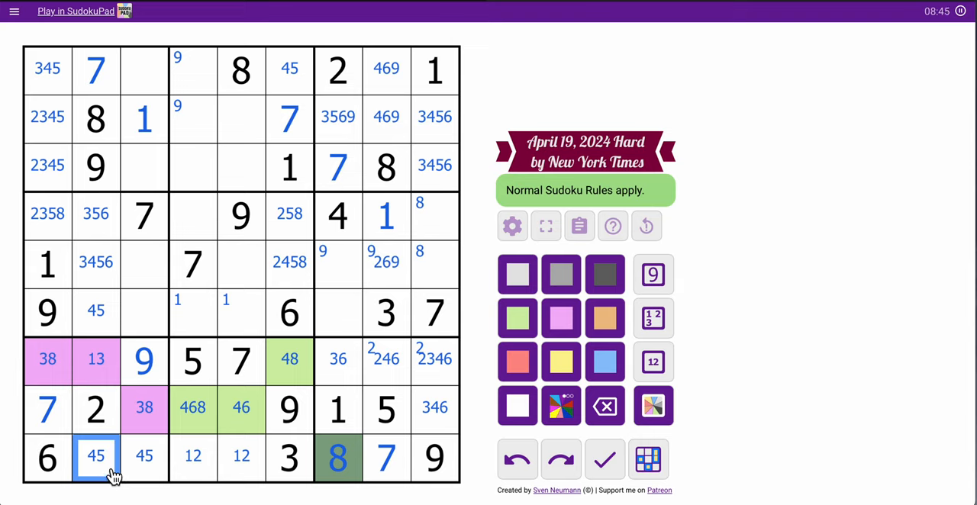
# Step: Narrow column 2's rows 4 and 5 to candidates 36 and trim row 4's first cell
pyautogui.click(96, 213)
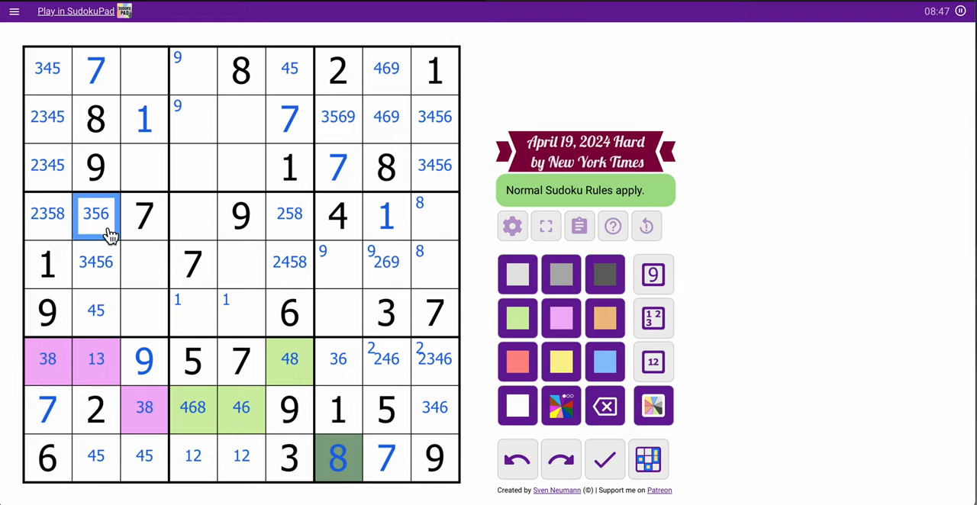
pyautogui.click(95, 261)
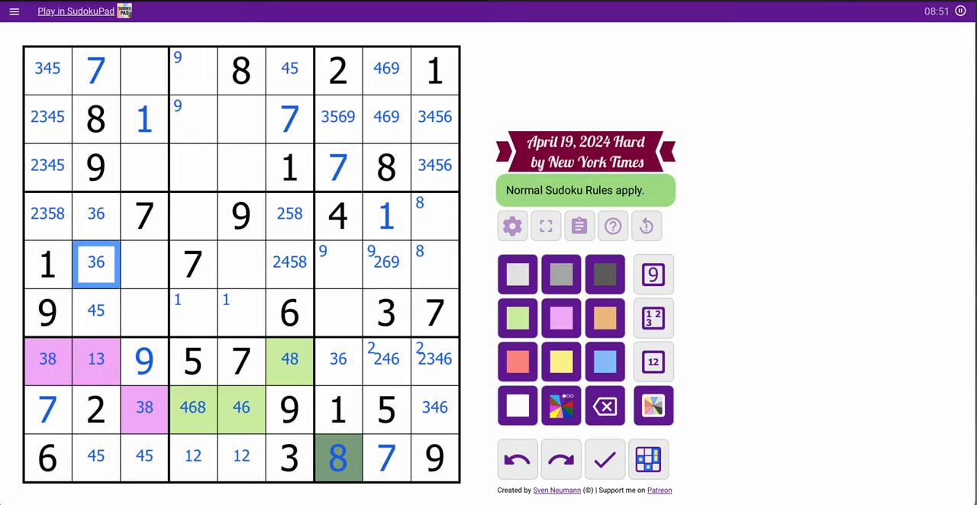
pyautogui.click(95, 213)
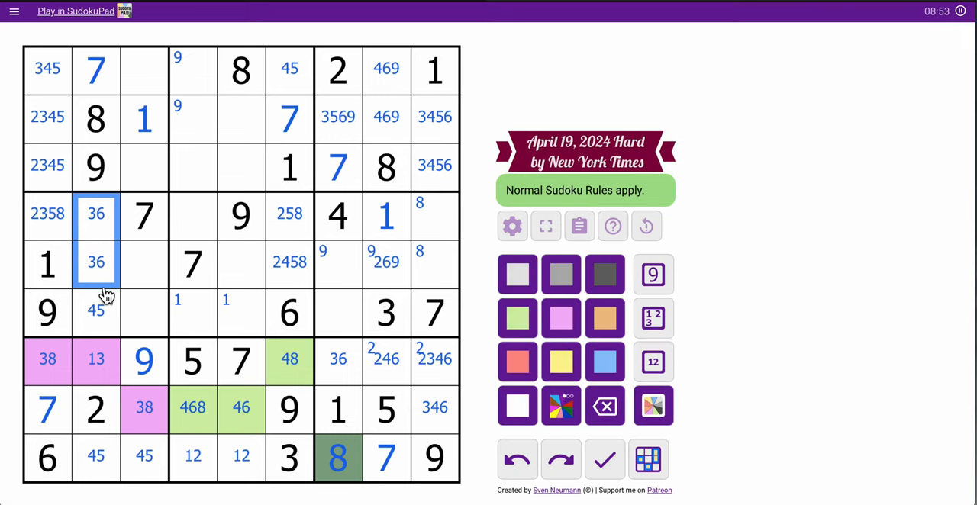
pyautogui.click(47, 214)
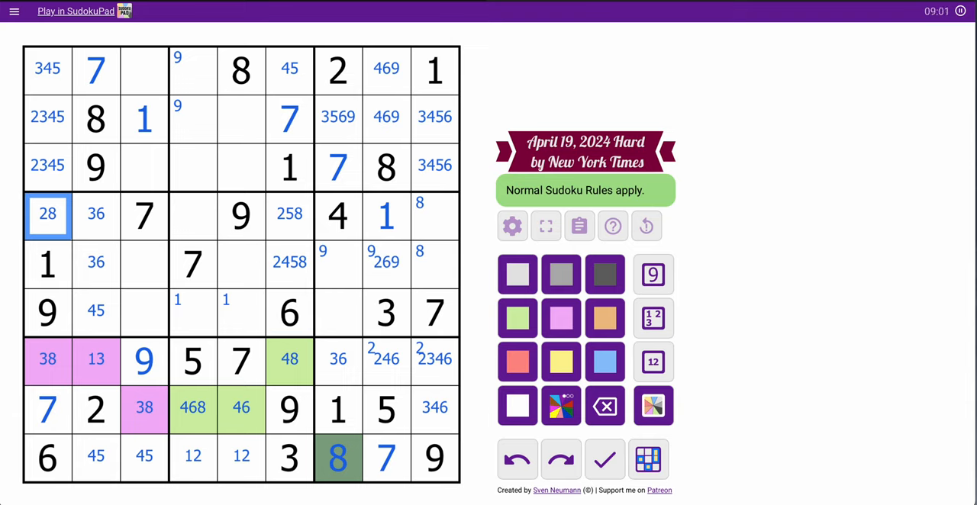
pyautogui.moveTo(109, 250)
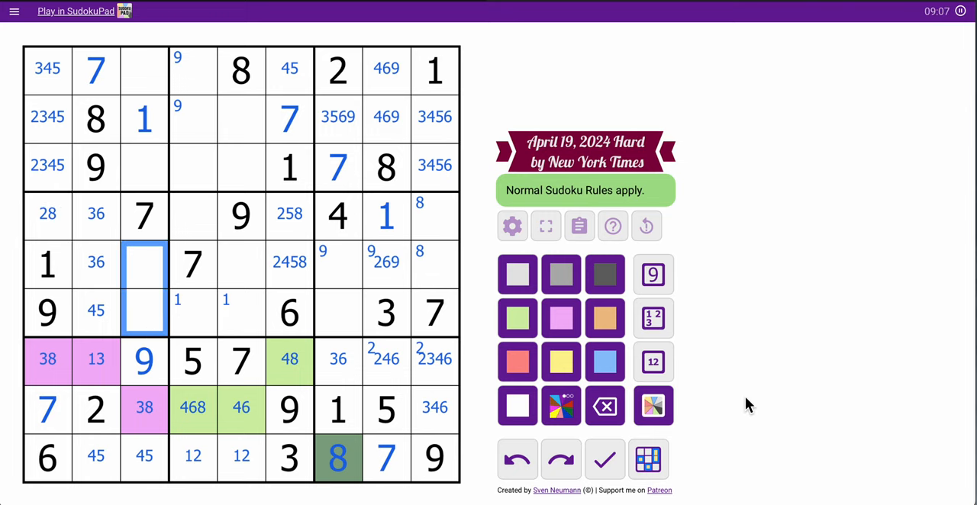
pyautogui.click(653, 361)
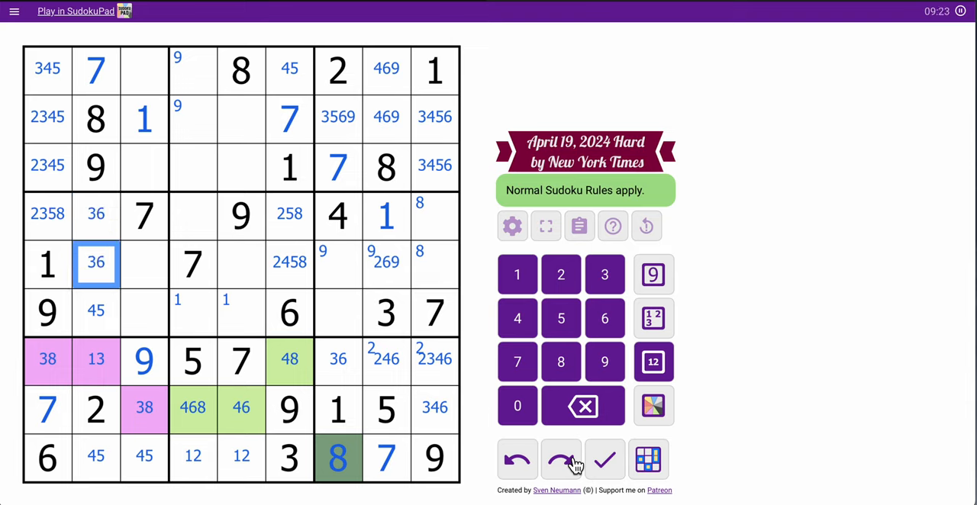
# Step: Restore R4C1 to 258 and centre-mark candidates in column 3 and R6C4–R6C5
pyautogui.click(47, 214)
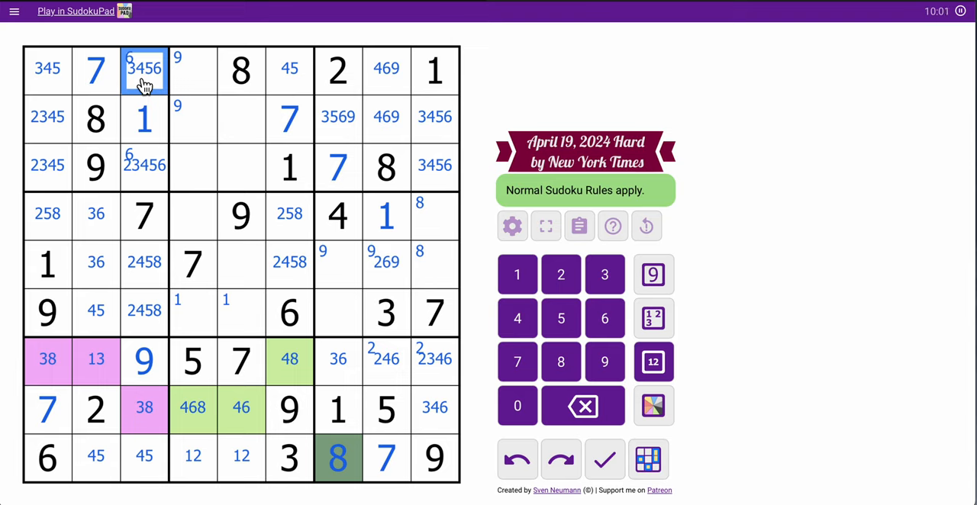
pyautogui.click(95, 311)
pyautogui.write(' 12458')
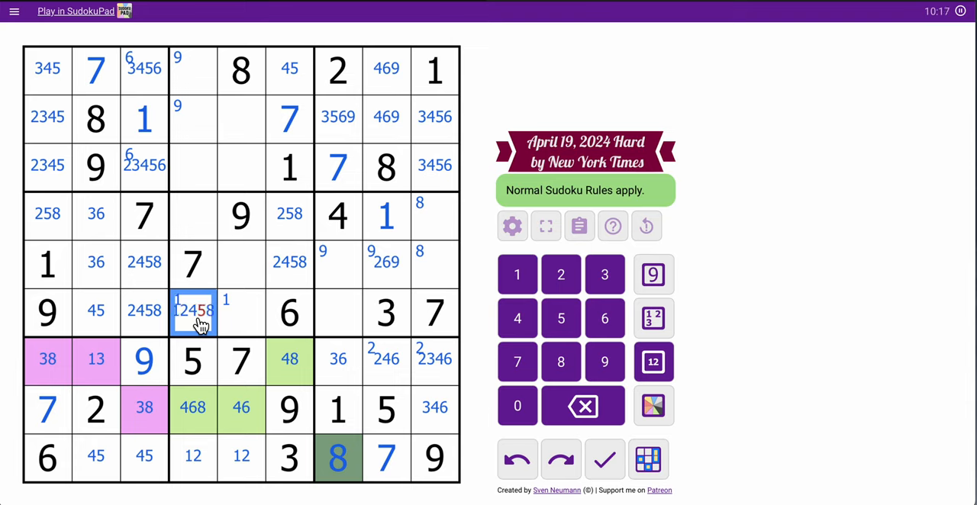
pyautogui.click(241, 313)
pyautogui.write('1245')
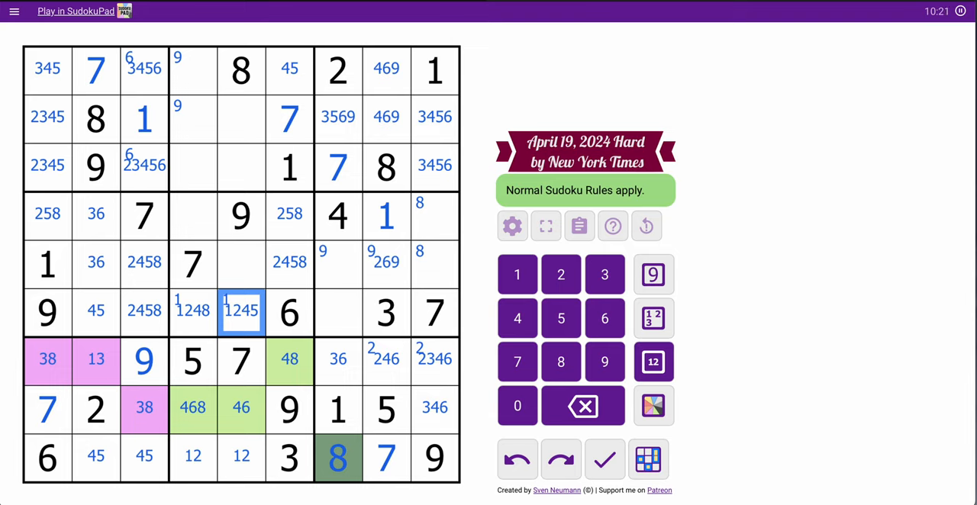
pyautogui.click(338, 312)
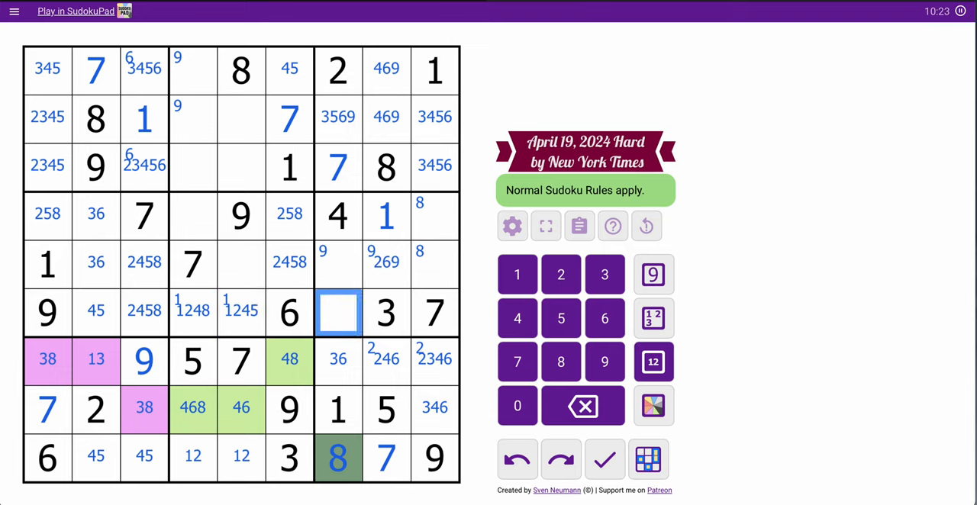
pyautogui.click(653, 273)
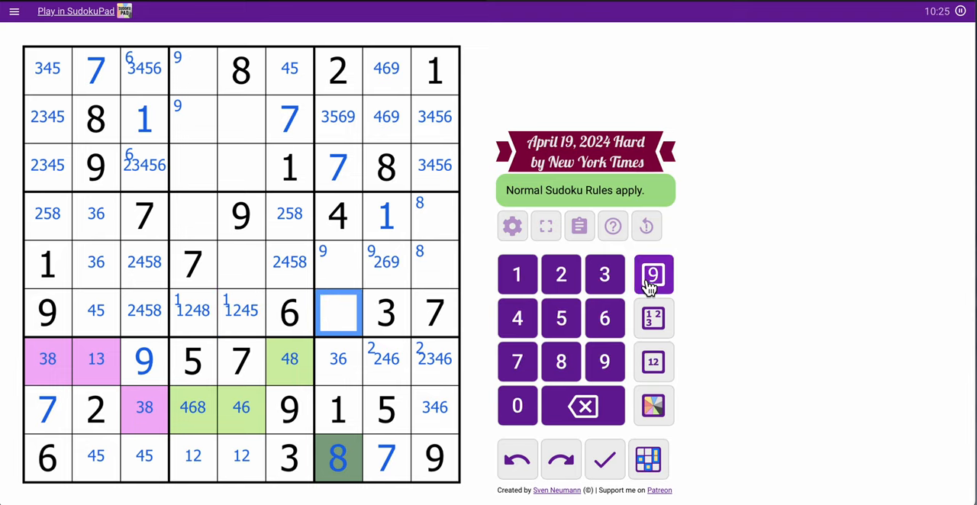
# Step: Enter 5 in R6C7, 4 in R6C2, 5 in R9C2, 4 in R9C3, and prune column 3 and row 6 candidates
pyautogui.click(652, 405)
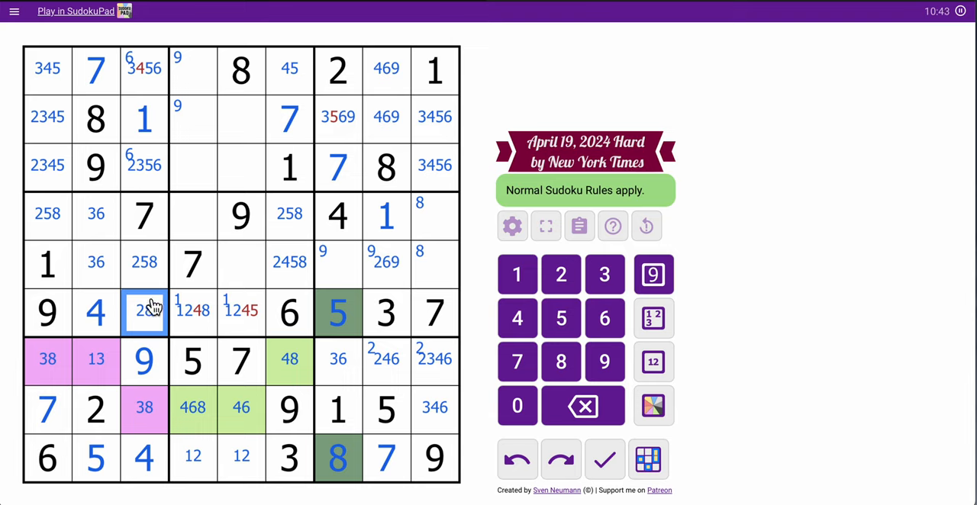
pyautogui.click(144, 68)
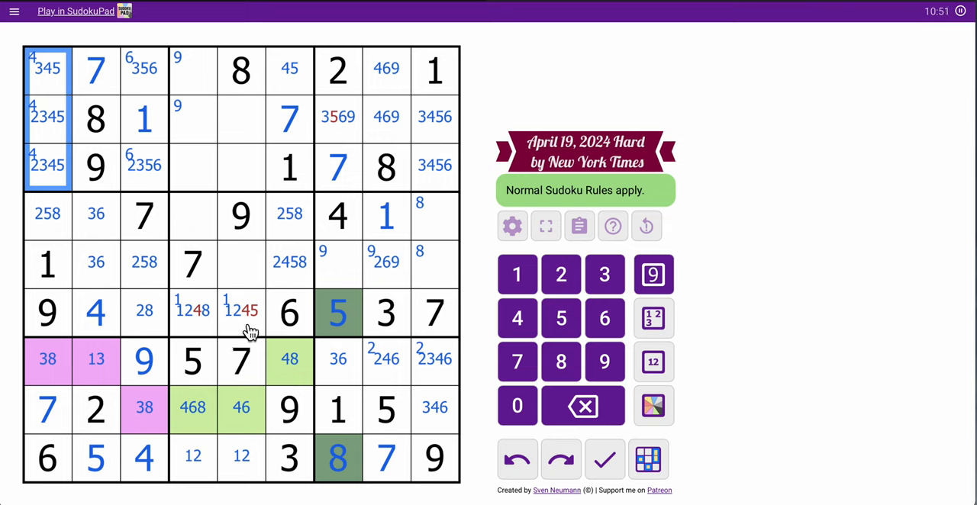
pyautogui.click(241, 312)
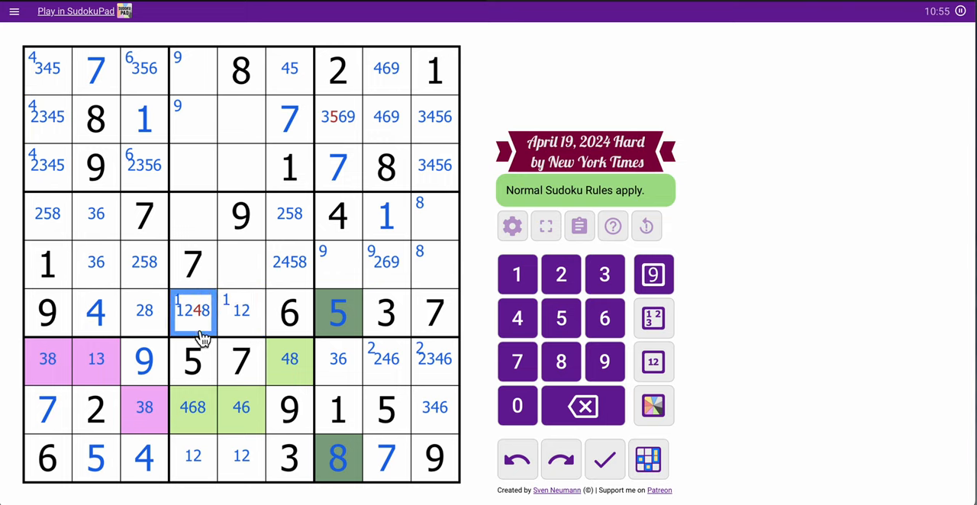
pyautogui.click(144, 310)
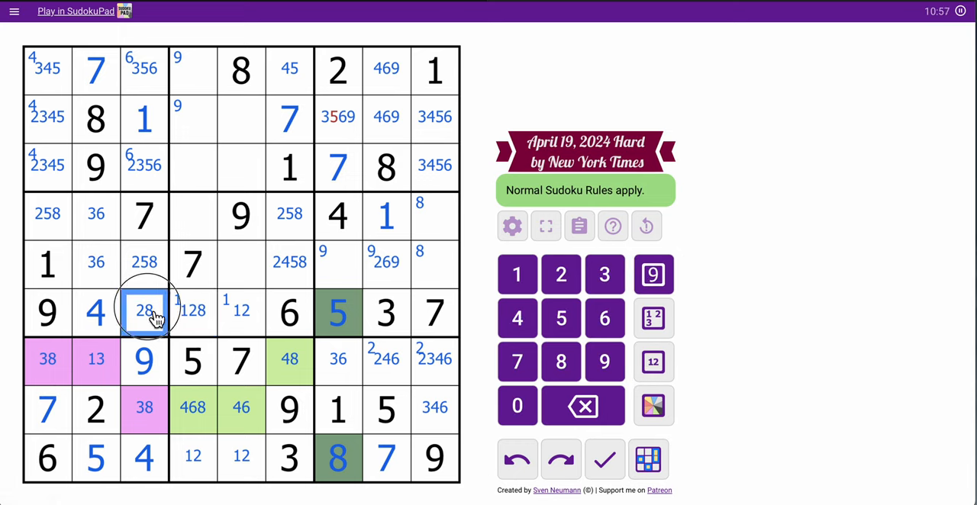
# Step: Shade row 6's 28, 128 and 12 candidate cells orange
pyautogui.click(653, 405)
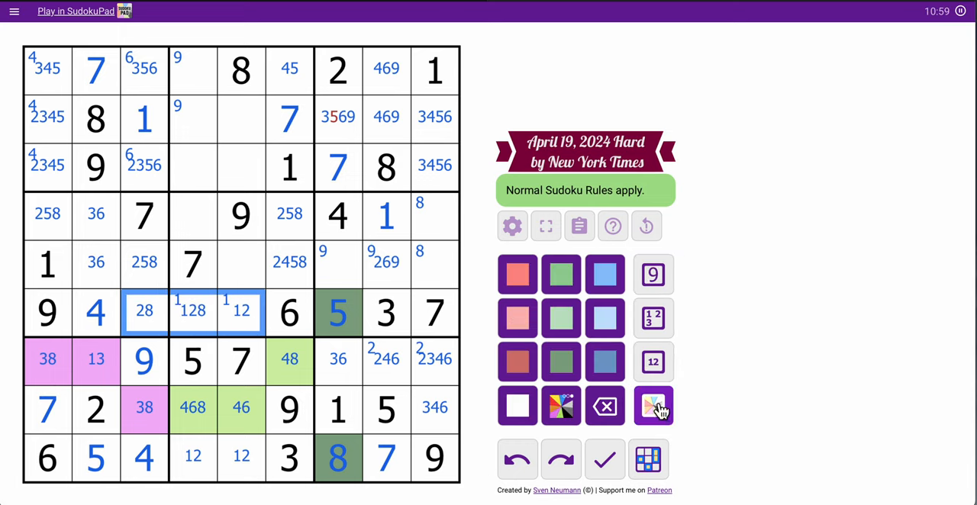
pyautogui.click(653, 405)
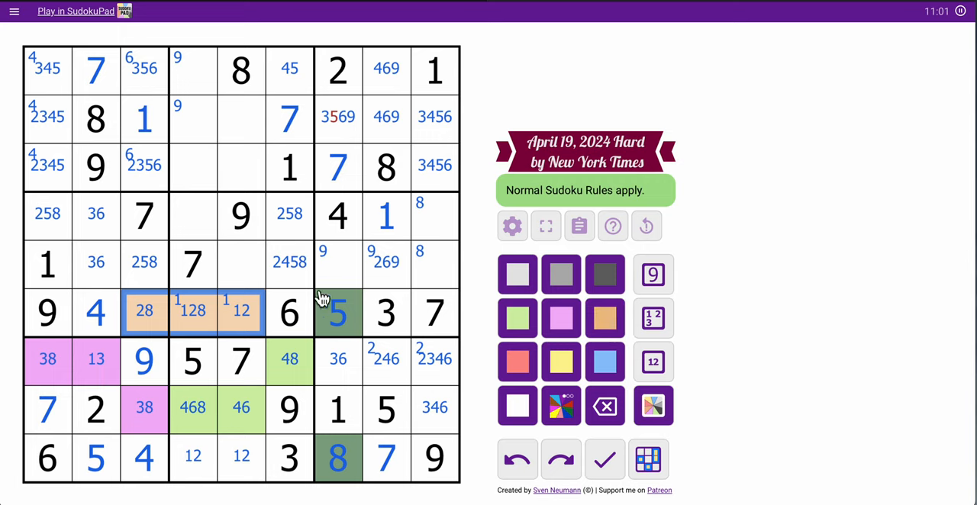
pyautogui.click(241, 311)
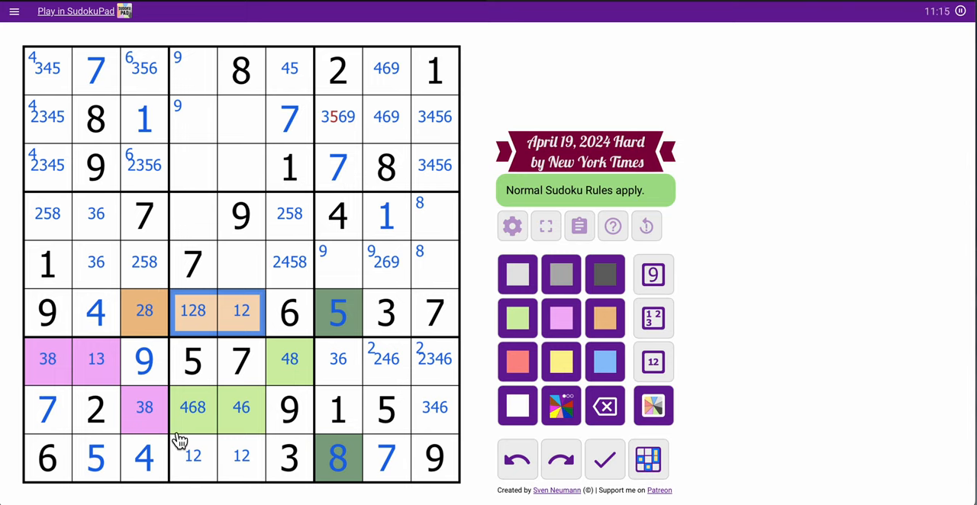
pyautogui.click(145, 310)
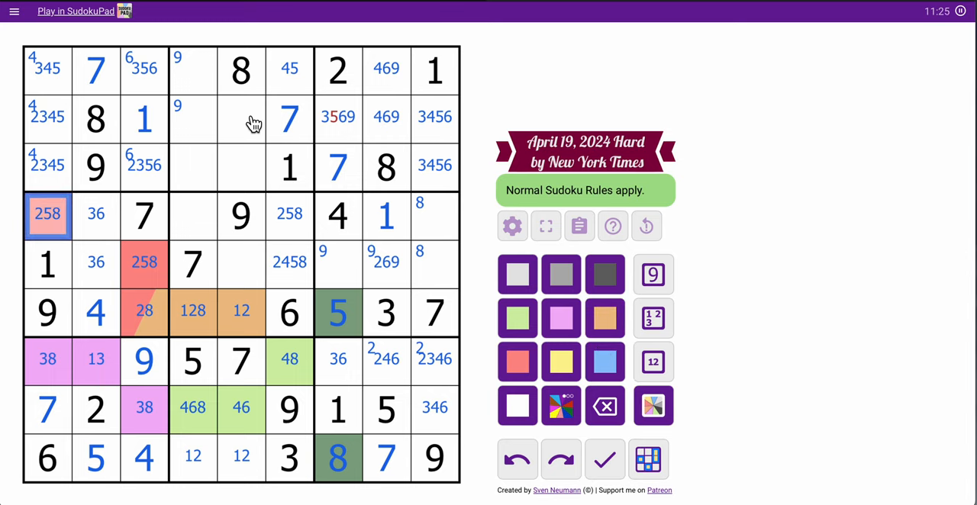
# Step: Colour the 4-6-8 candidate cells below green and trim row 2 column 7 to 369
pyautogui.click(338, 118)
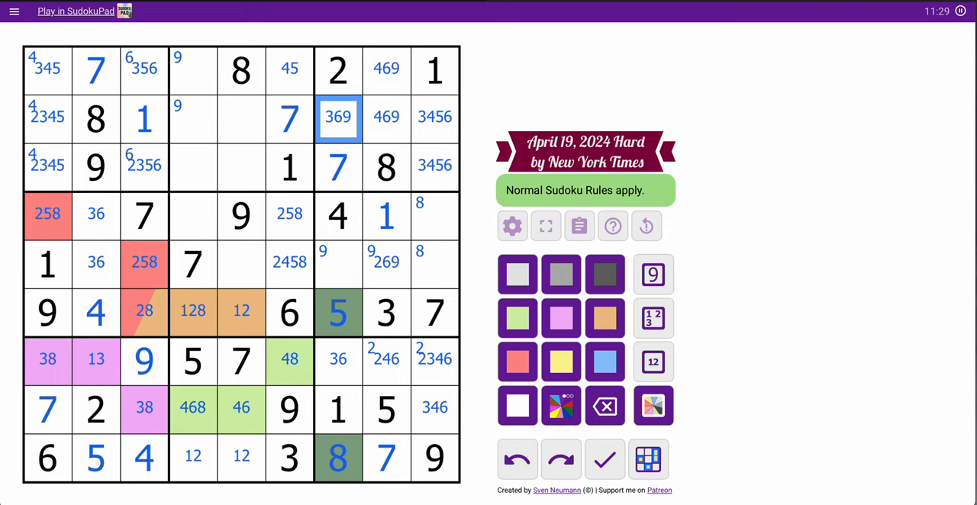
pyautogui.click(338, 359)
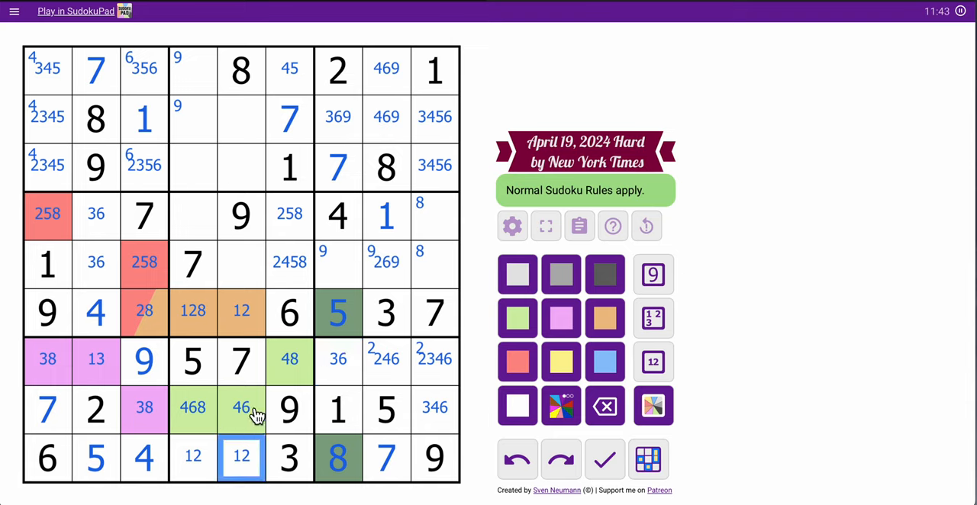
pyautogui.click(241, 311)
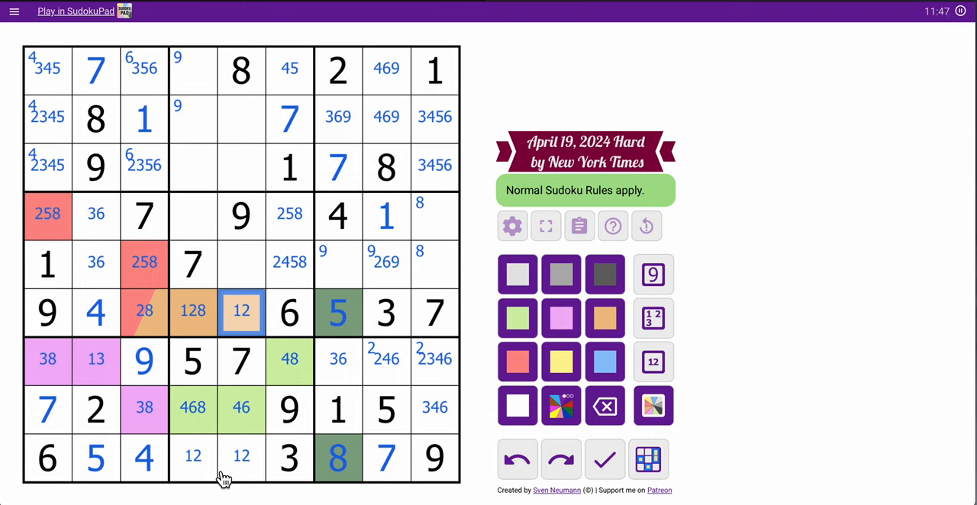
pyautogui.click(241, 262)
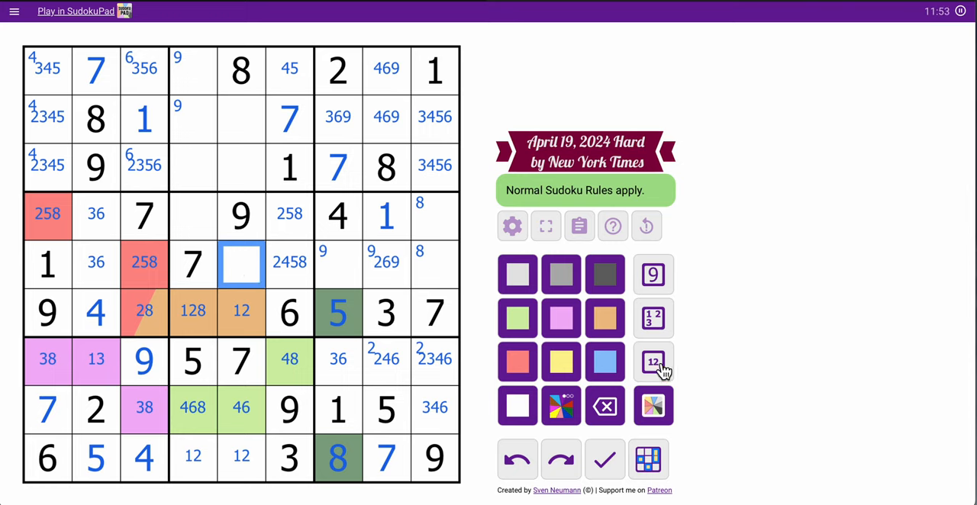
# Step: Pencil centre candidates into column 5's empty cells and row 4's columns 4 and 9
pyautogui.click(653, 361)
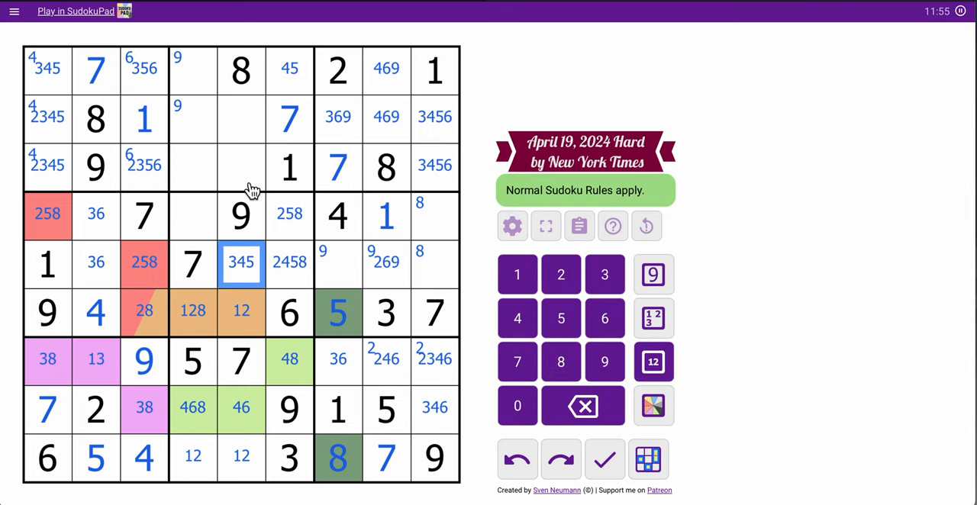
pyautogui.click(240, 165)
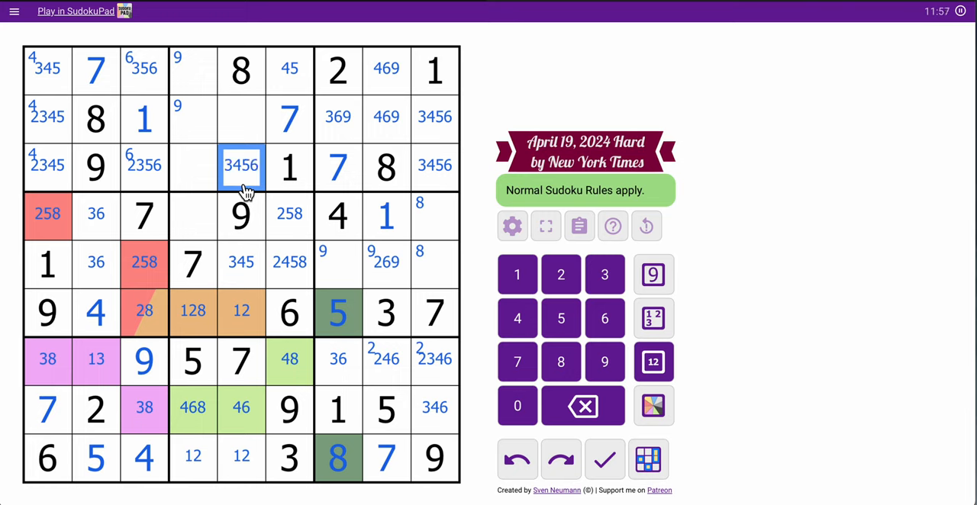
pyautogui.click(241, 117)
pyautogui.write('3456')
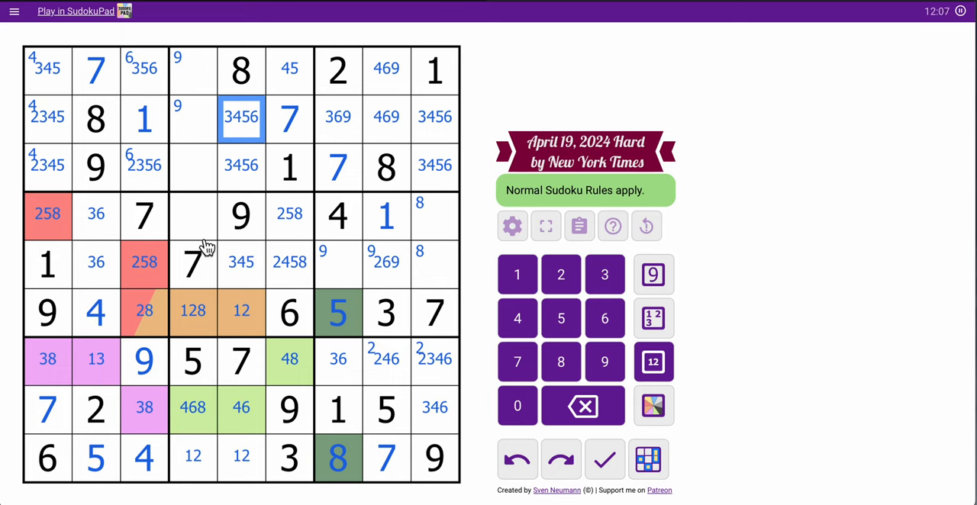
pyautogui.click(193, 215)
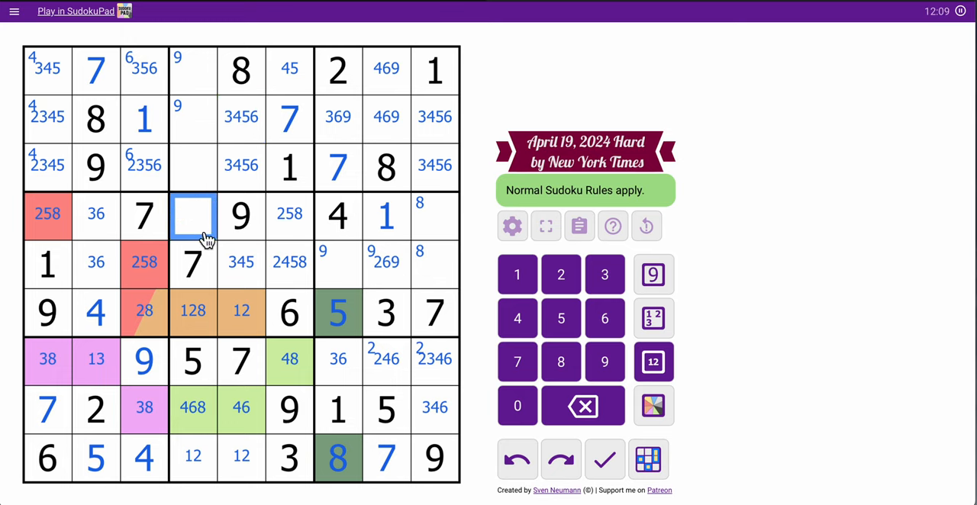
pyautogui.click(434, 215)
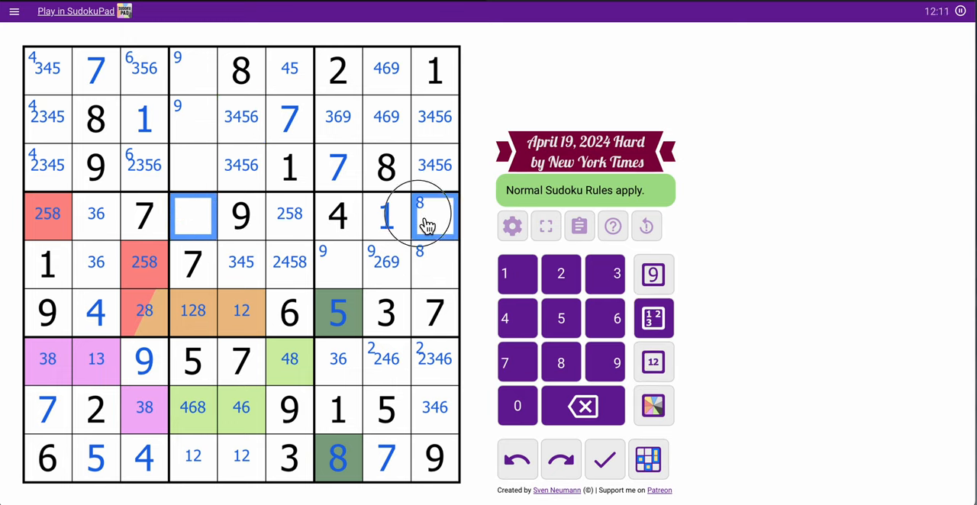
# Step: Narrow row 4's cells to 238 and 268 and row 5's right cells to 69 and 268
pyautogui.click(654, 361)
pyautogui.write('23568')
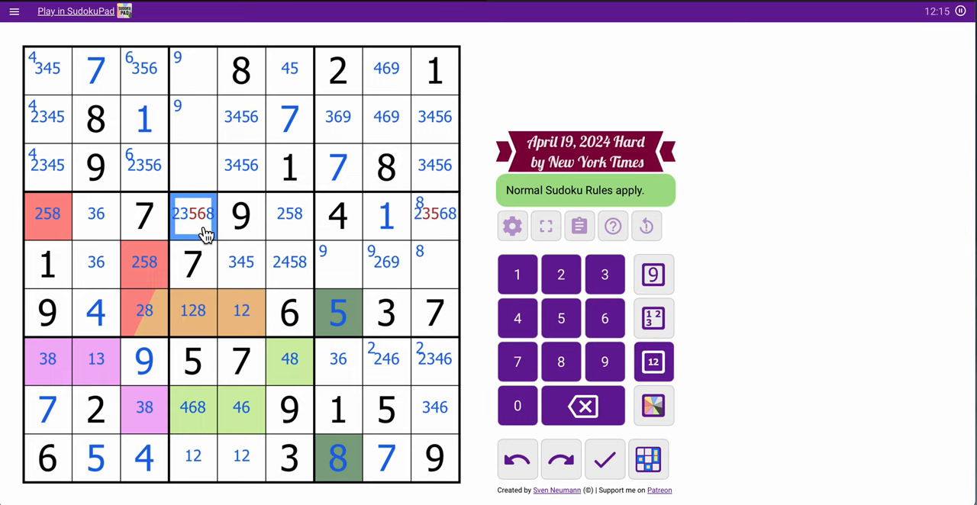
pyautogui.click(434, 214)
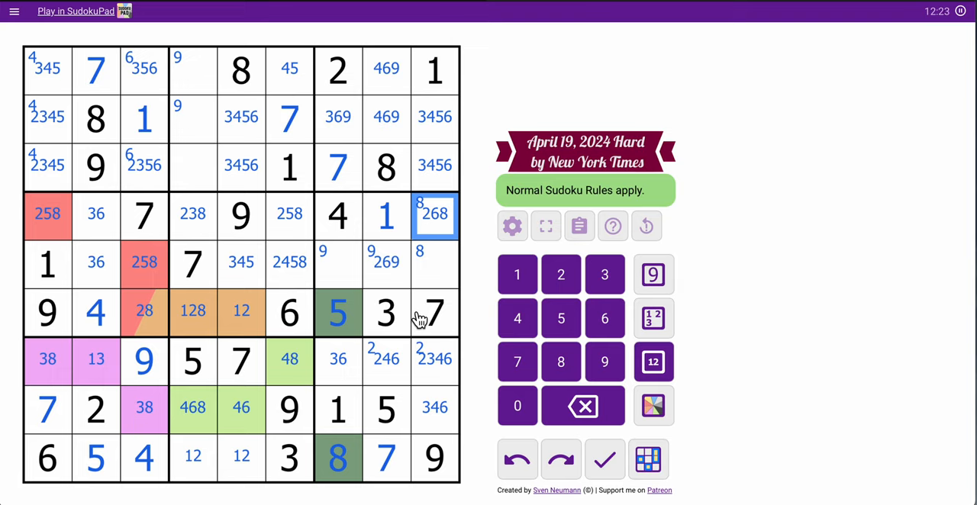
pyautogui.click(338, 264)
pyautogui.write('69')
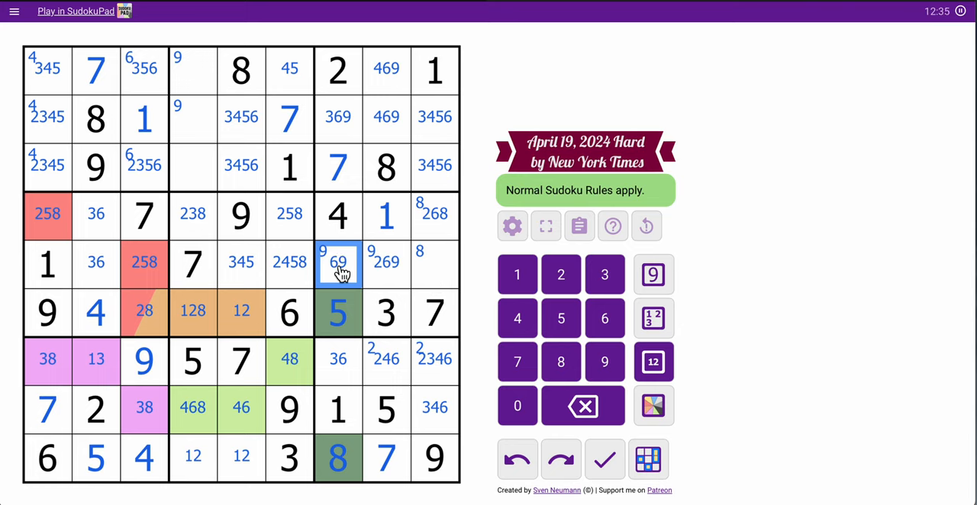
pyautogui.click(435, 263)
pyautogui.write(' 268')
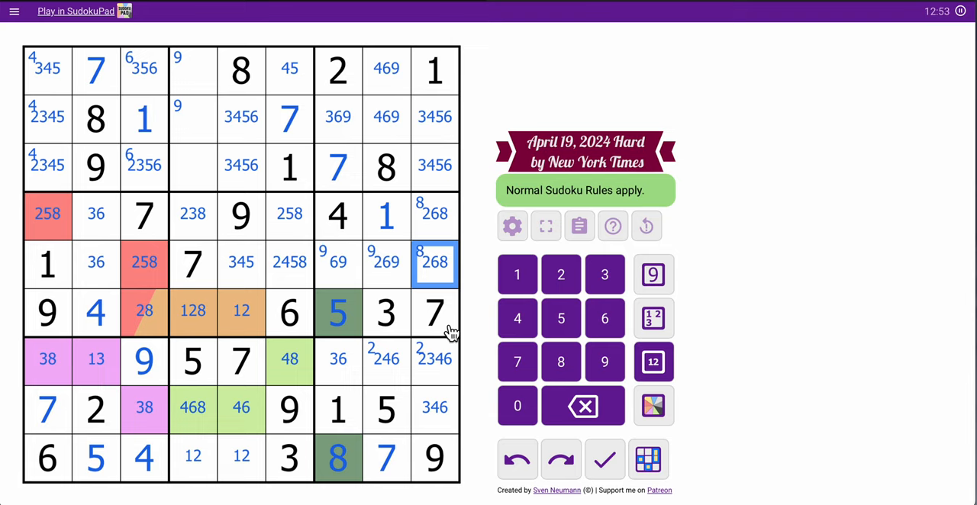
pyautogui.click(338, 358)
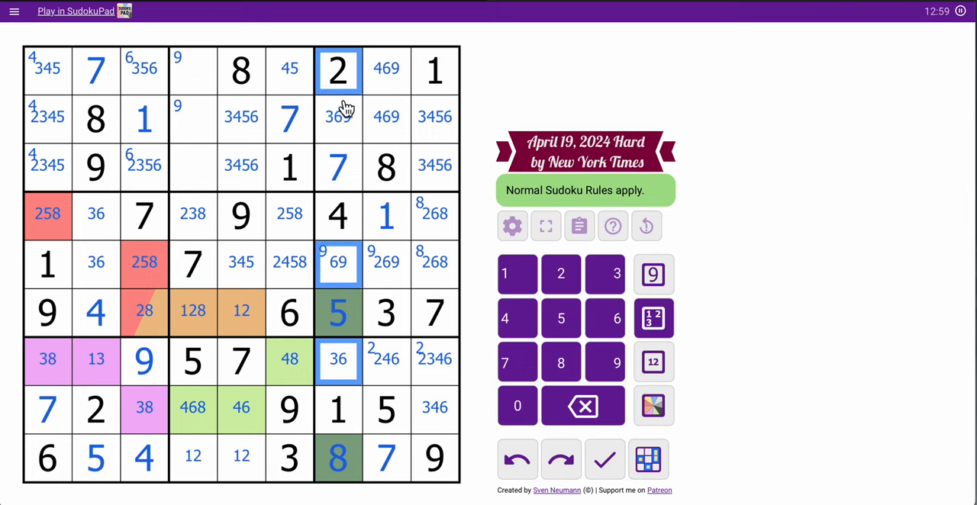
# Step: Shade column 7's three 3-6-9 cells yellow and mark column 4's top cells 3469, 23469, 2346
pyautogui.click(653, 405)
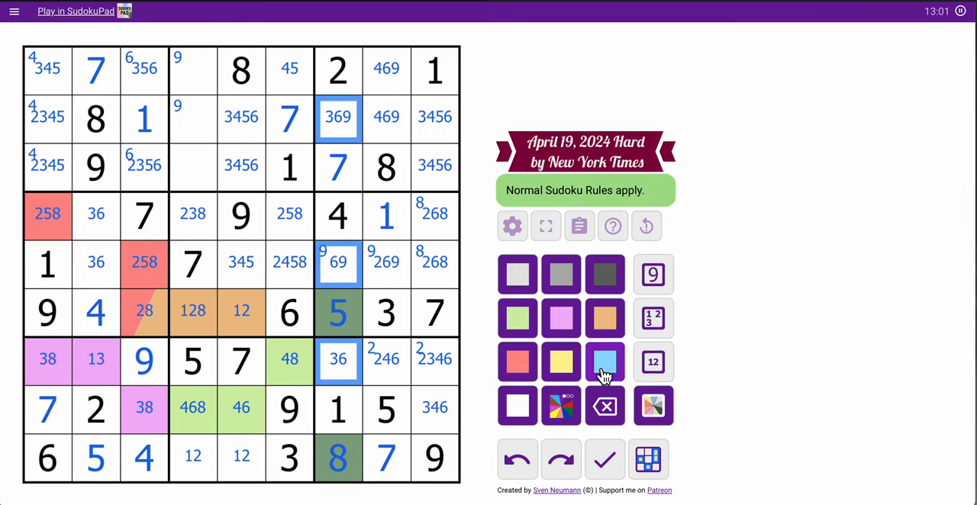
pyautogui.click(560, 361)
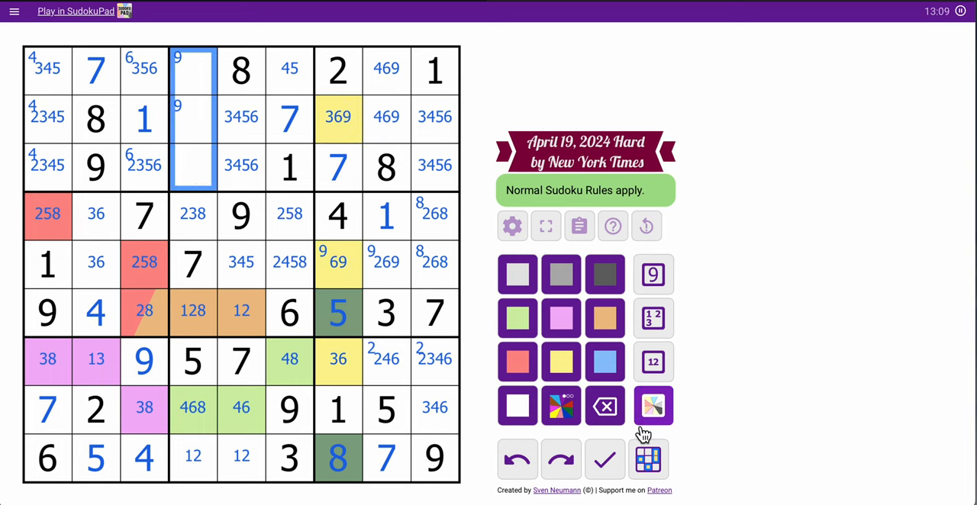
pyautogui.click(653, 361)
pyautogui.write('1234689')
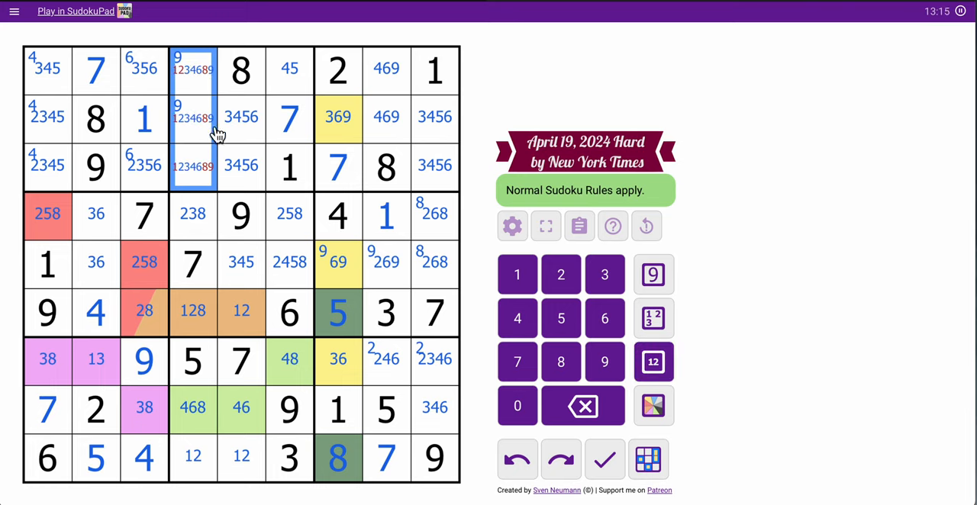
pyautogui.click(192, 166)
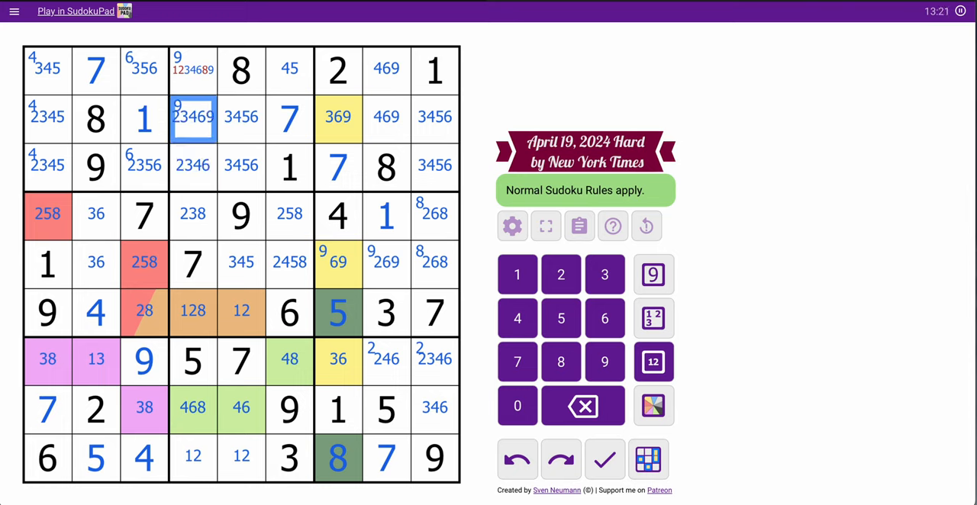
pyautogui.click(193, 69)
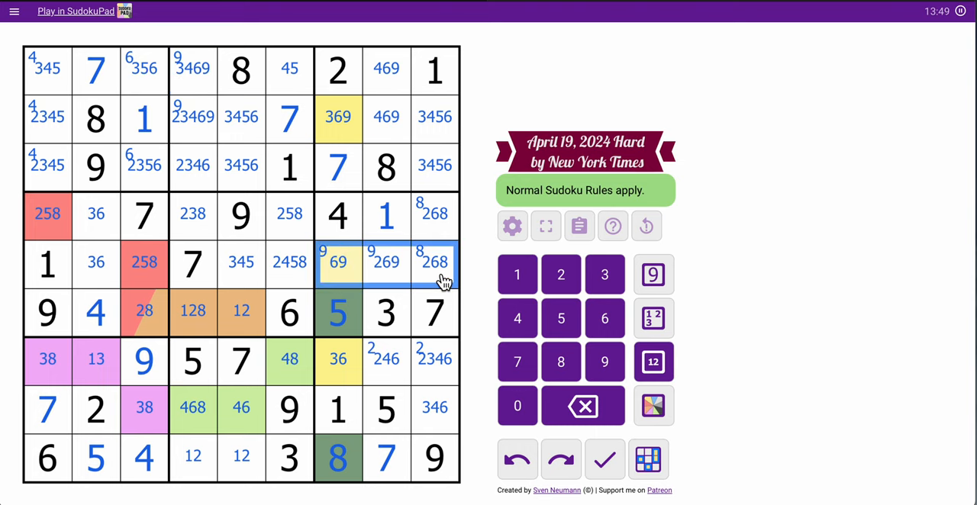
# Step: Corner-mark the possible 4s in row 5, 5s in column 9 and 2s in column 6
pyautogui.click(95, 262)
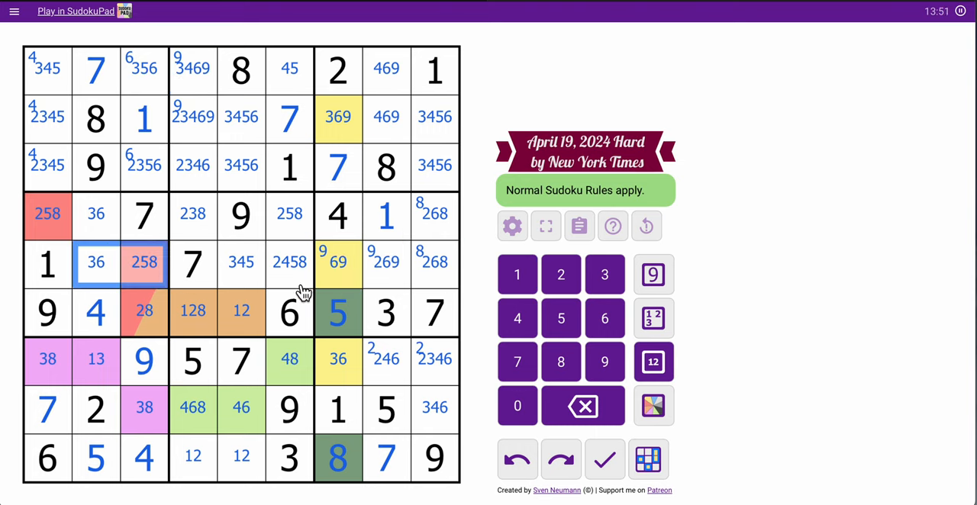
pyautogui.click(266, 263)
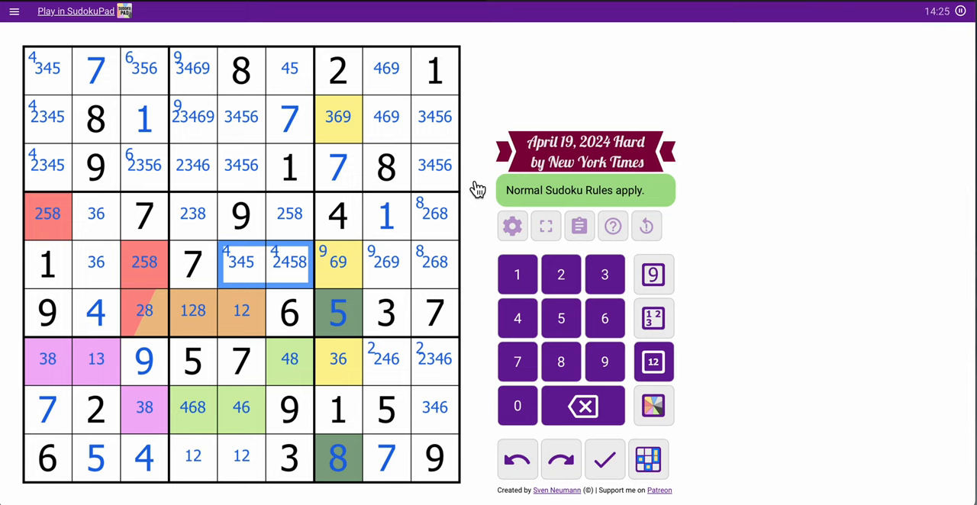
pyautogui.click(435, 166)
pyautogui.write('5 ')
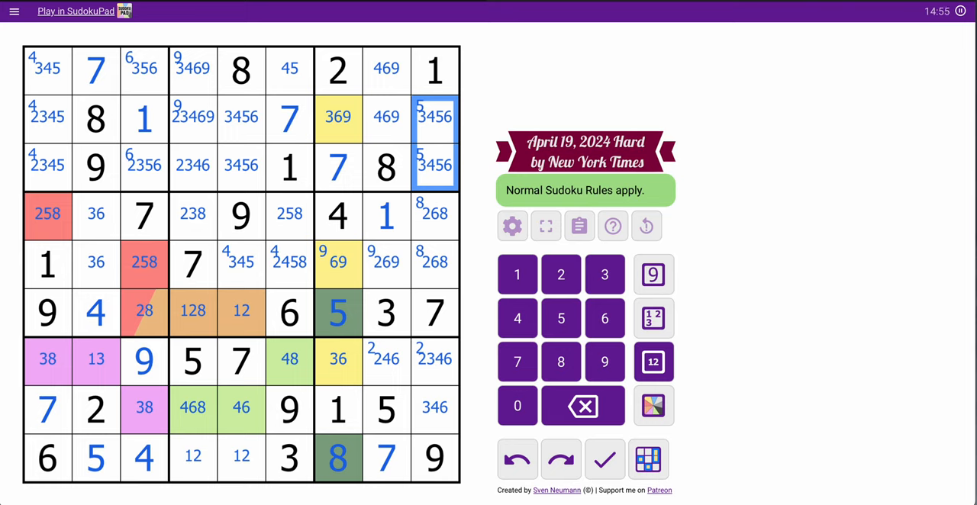
pyautogui.click(96, 310)
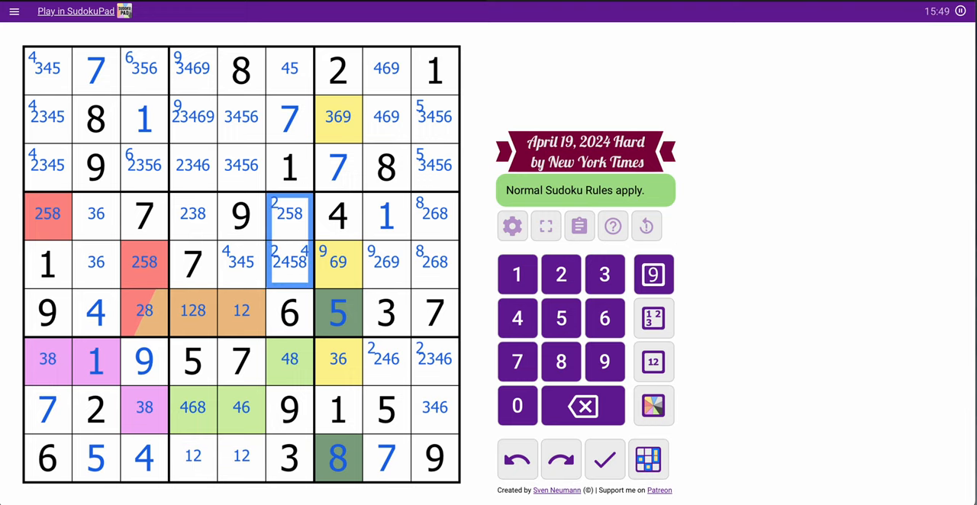
# Step: Enter 1 in r7c2 and r6c5, and 8 in r6c4
pyautogui.click(288, 359)
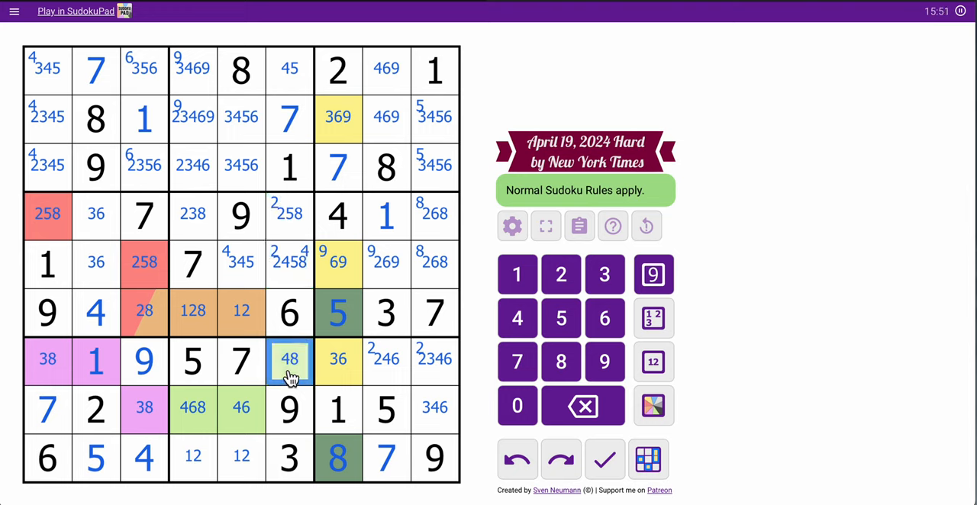
pyautogui.click(288, 69)
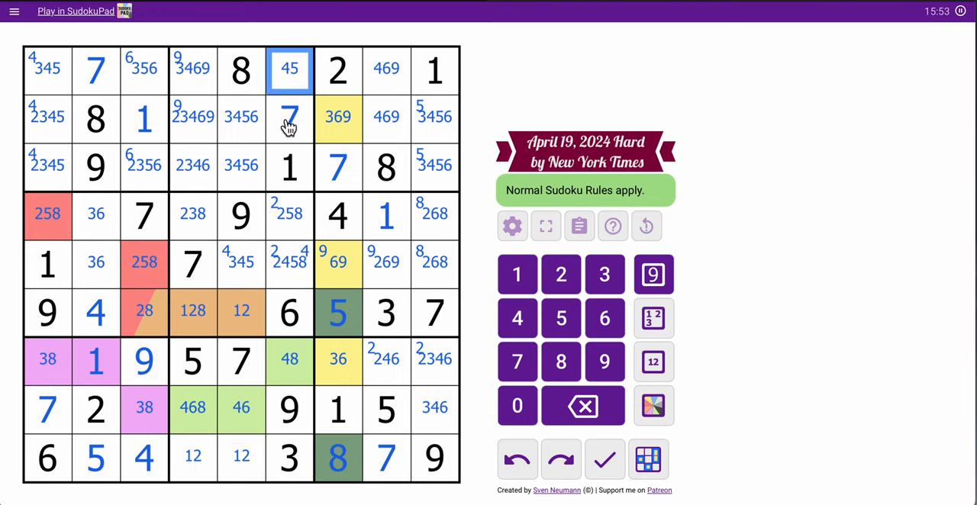
pyautogui.moveTo(333, 84)
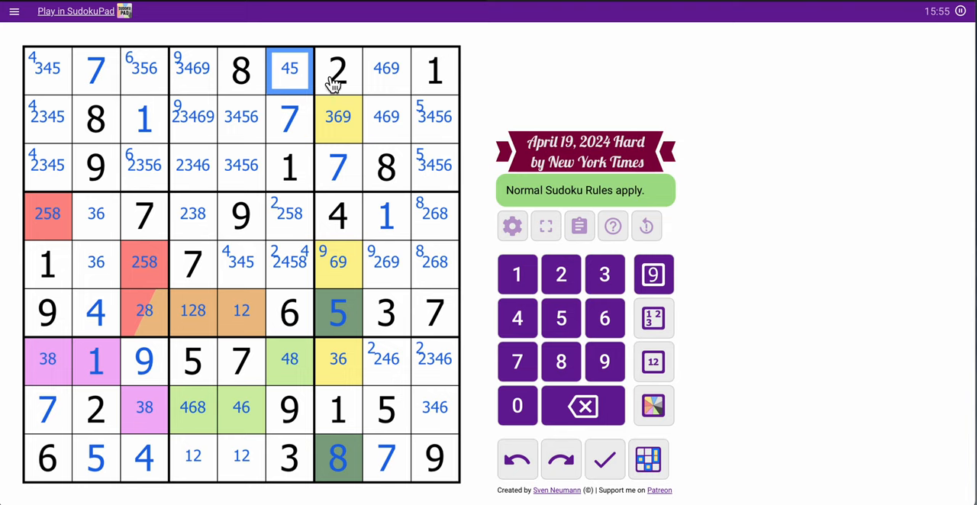
pyautogui.click(337, 70)
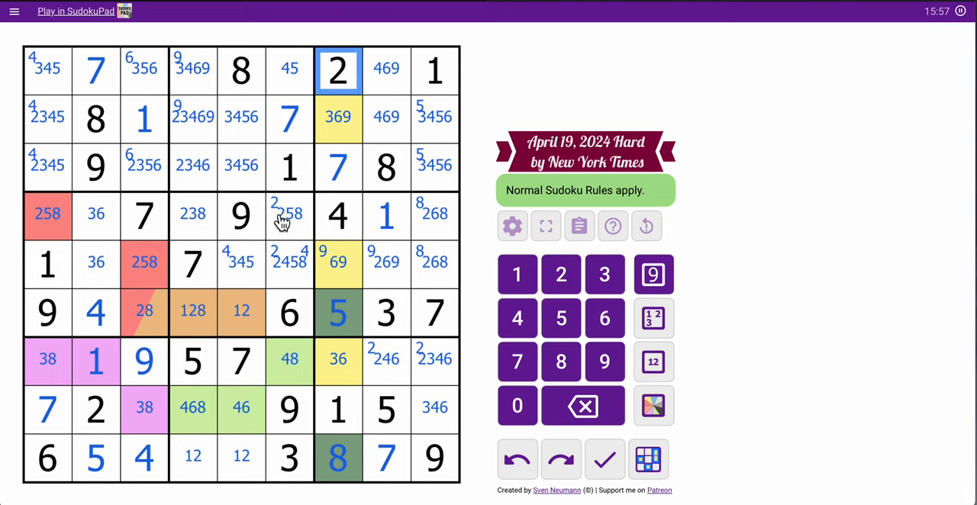
pyautogui.click(241, 312)
pyautogui.write('1')
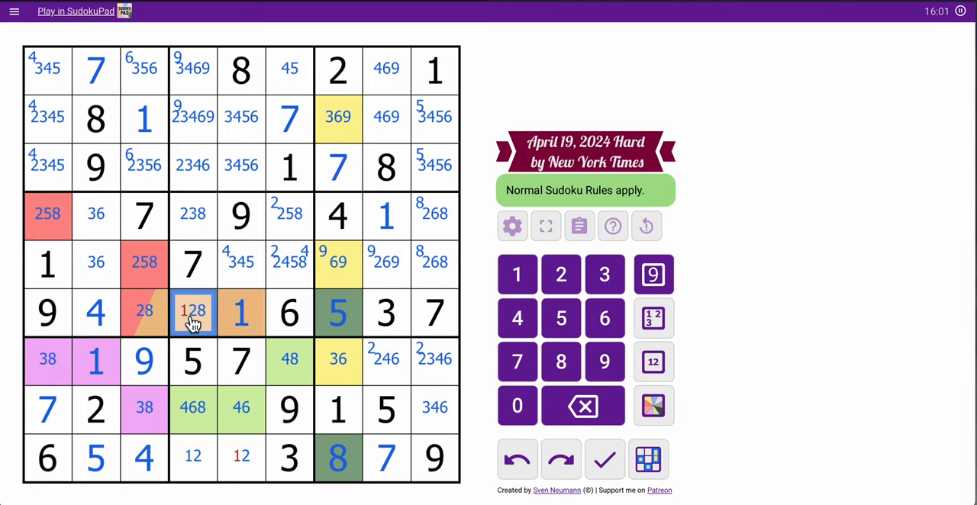
pyautogui.click(193, 214)
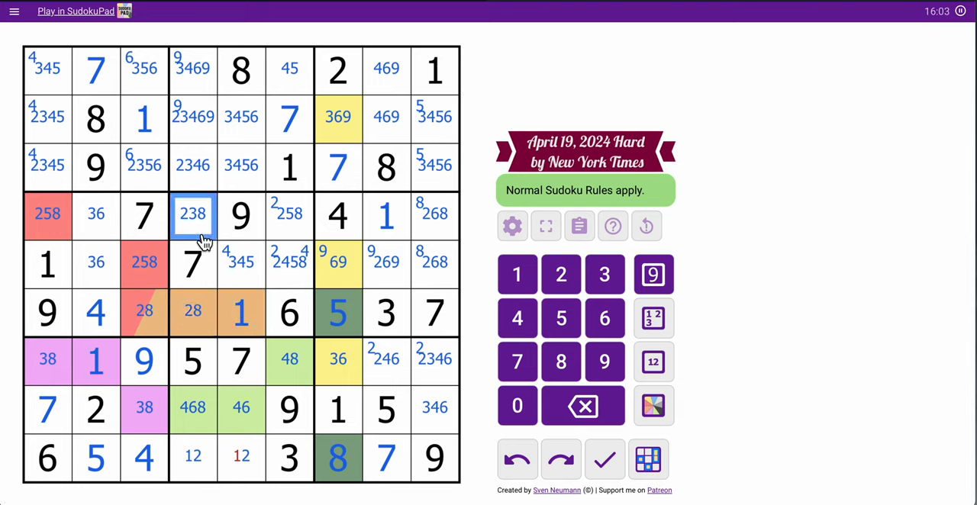
pyautogui.click(582, 405)
pyautogui.write('8')
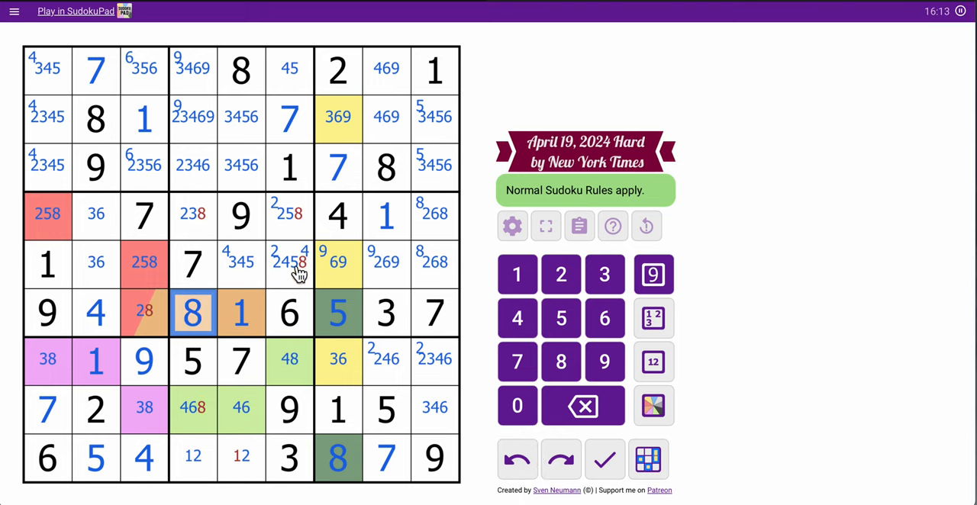
# Step: Place 1 and 2 in row 9 and remove the impossible 2 and 8 candidates nearby
pyautogui.click(652, 405)
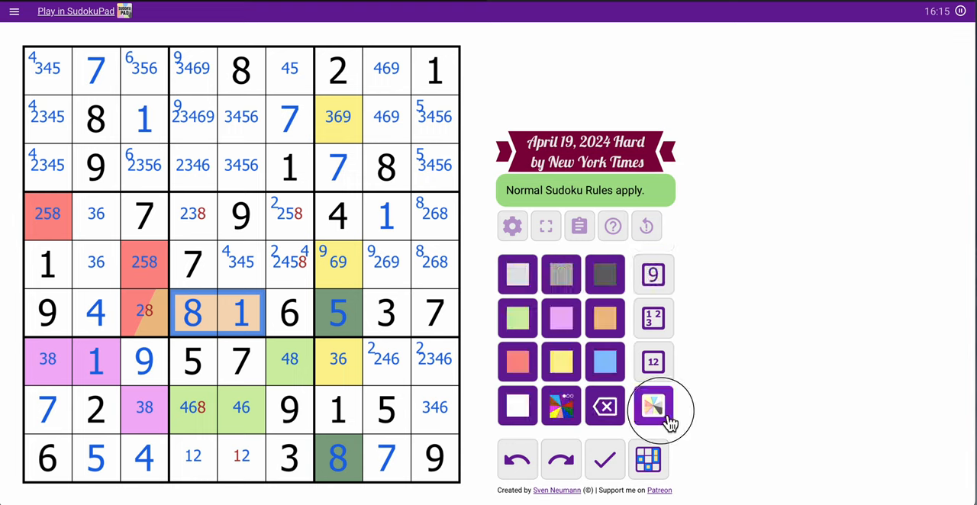
pyautogui.click(653, 407)
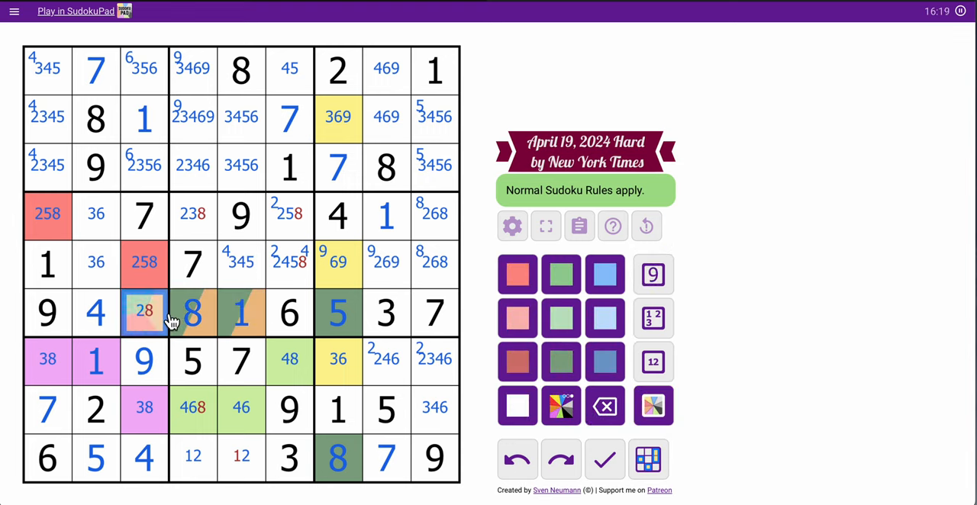
pyautogui.click(653, 274)
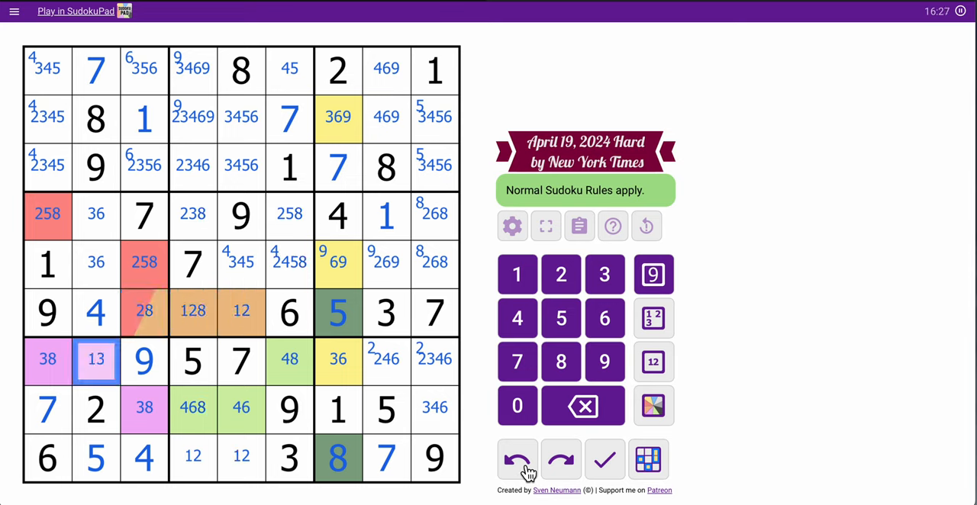
pyautogui.click(560, 459)
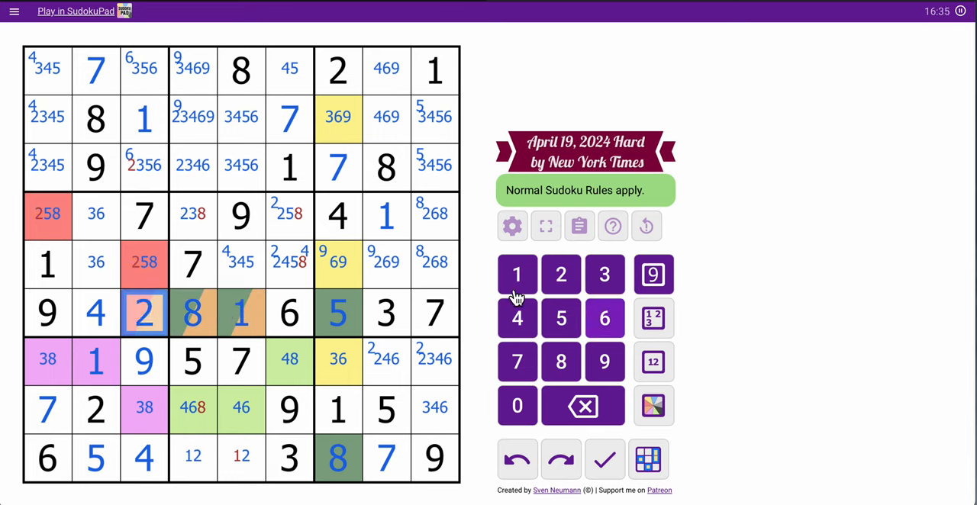
pyautogui.click(145, 264)
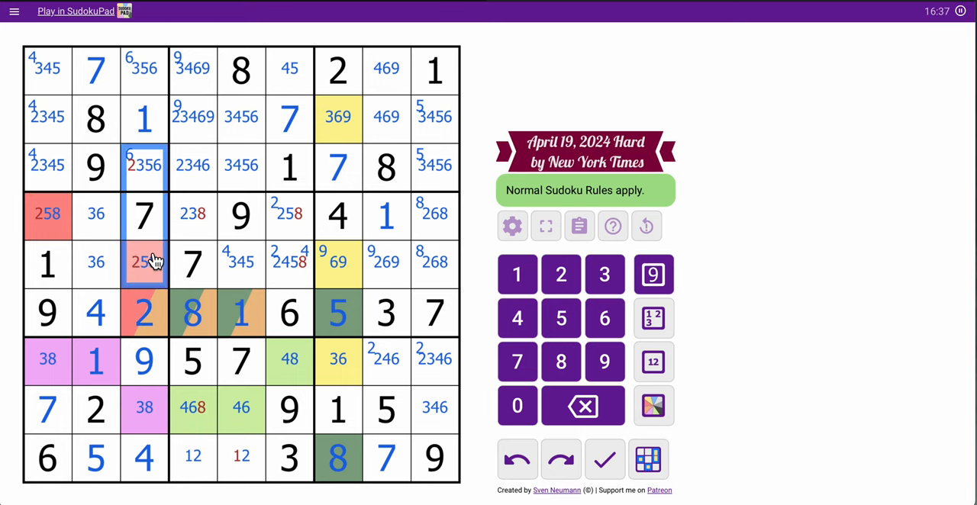
pyautogui.click(47, 214)
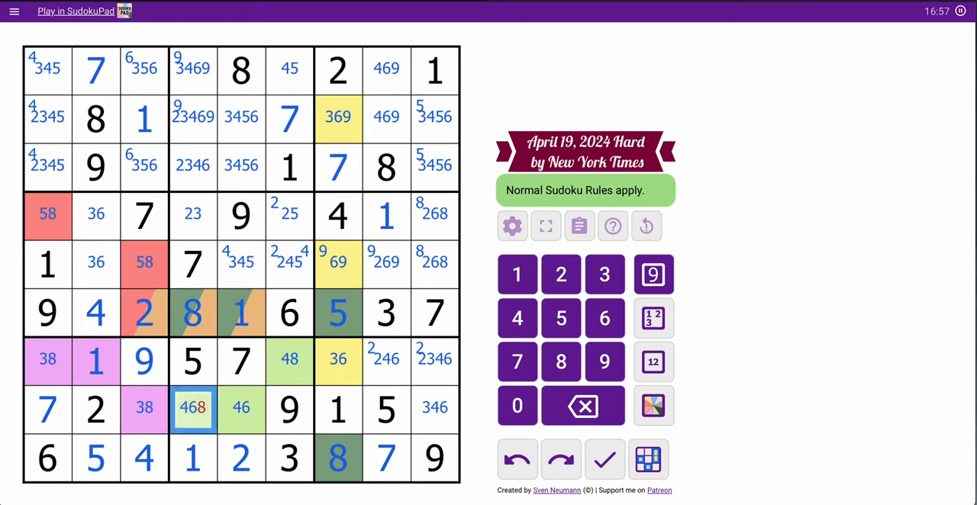
# Step: Place 3, 9 and 6 in column 7's yellow cells and clear the eliminated 3s
pyautogui.click(434, 407)
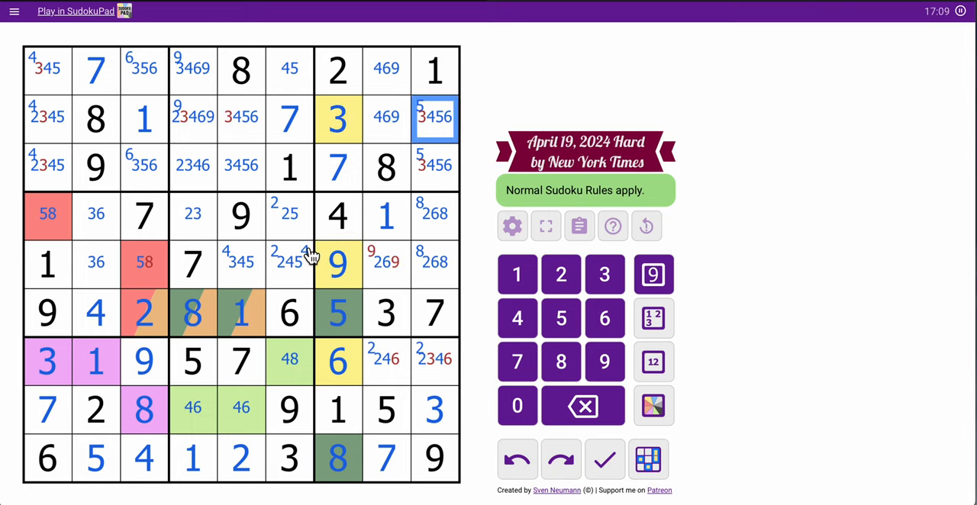
pyautogui.click(193, 116)
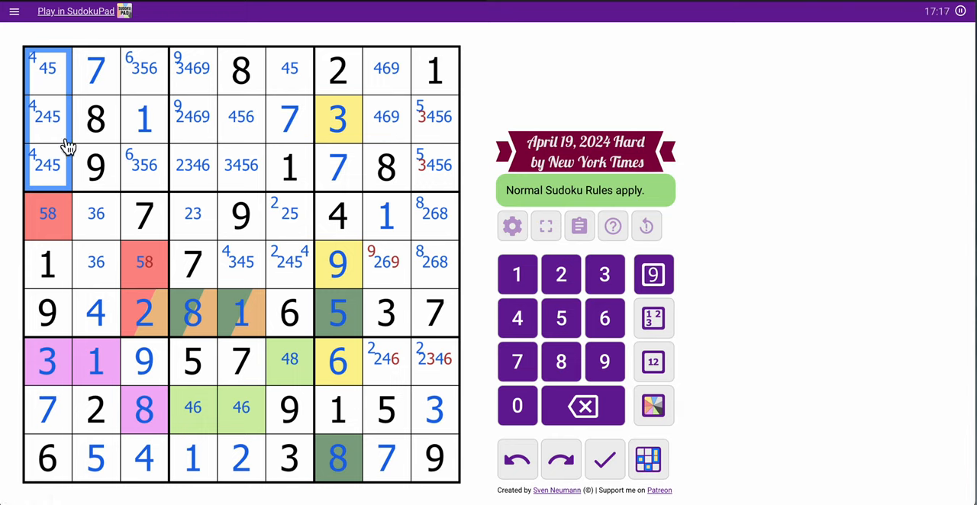
pyautogui.click(289, 68)
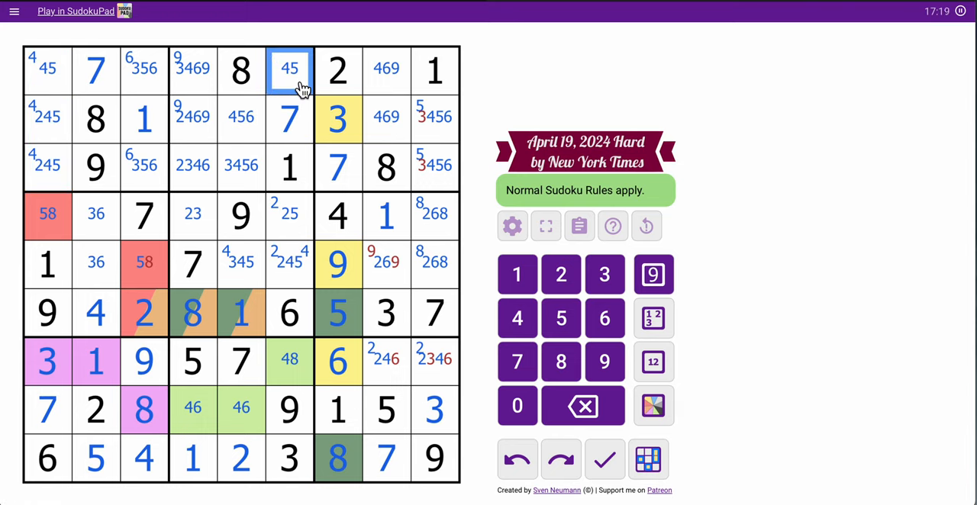
pyautogui.moveTo(73, 138)
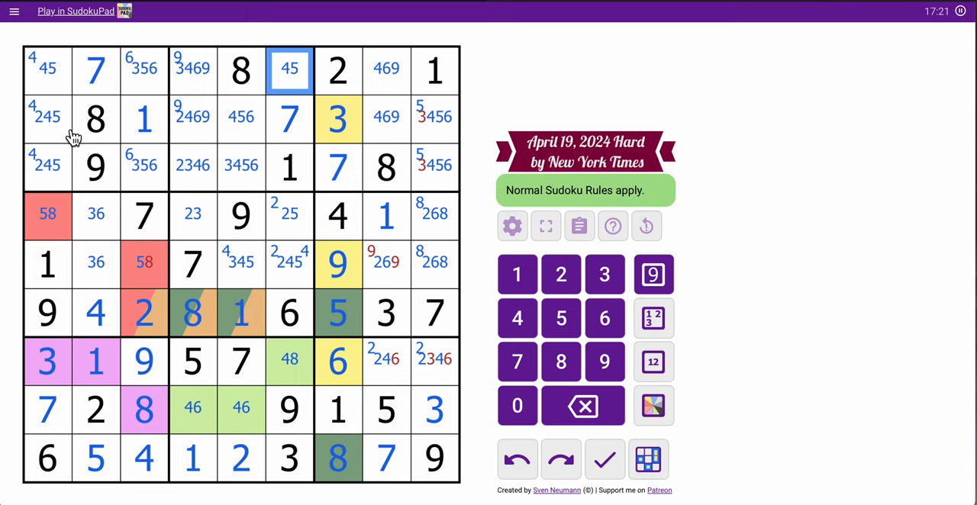
# Step: Resolve the red cells as 8 and 5, place 8 in row 5, and narrow candidates to 26 and 24
pyautogui.click(47, 214)
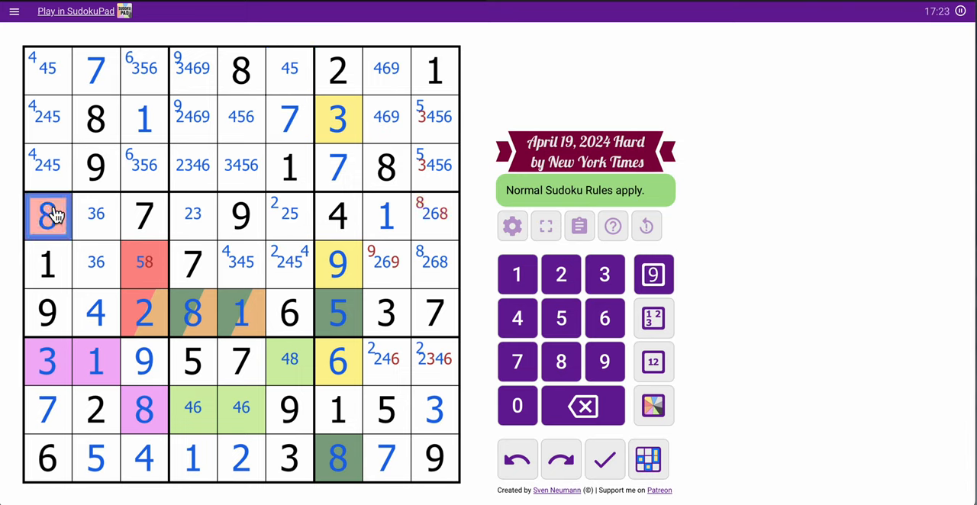
pyautogui.click(143, 263)
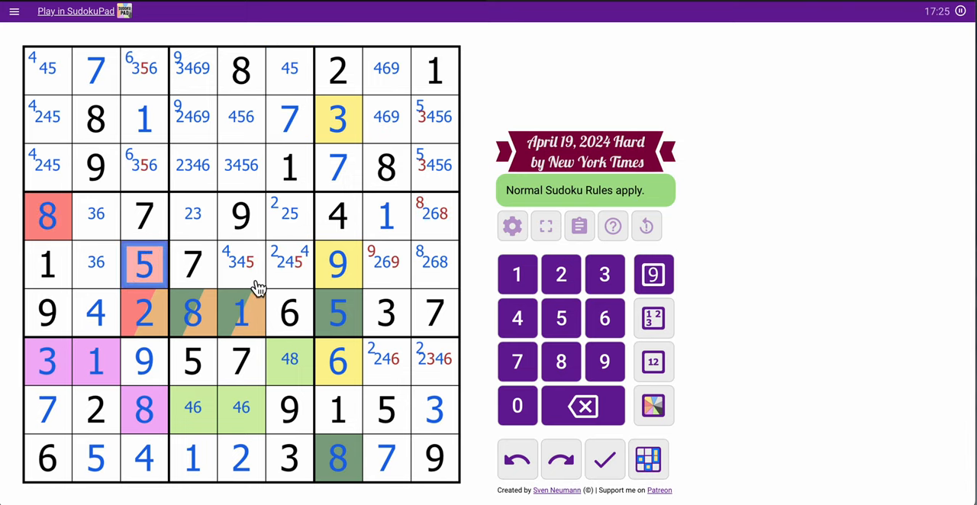
pyautogui.click(386, 263)
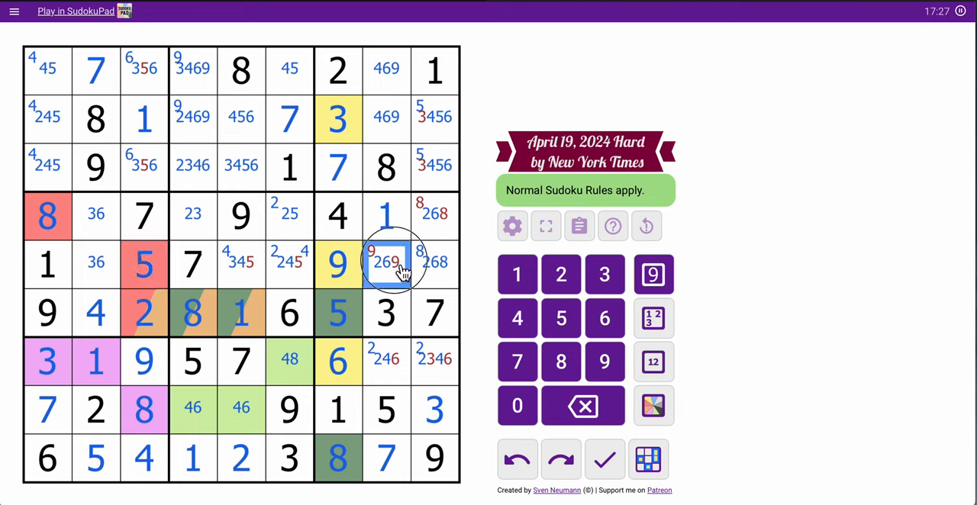
pyautogui.click(386, 263)
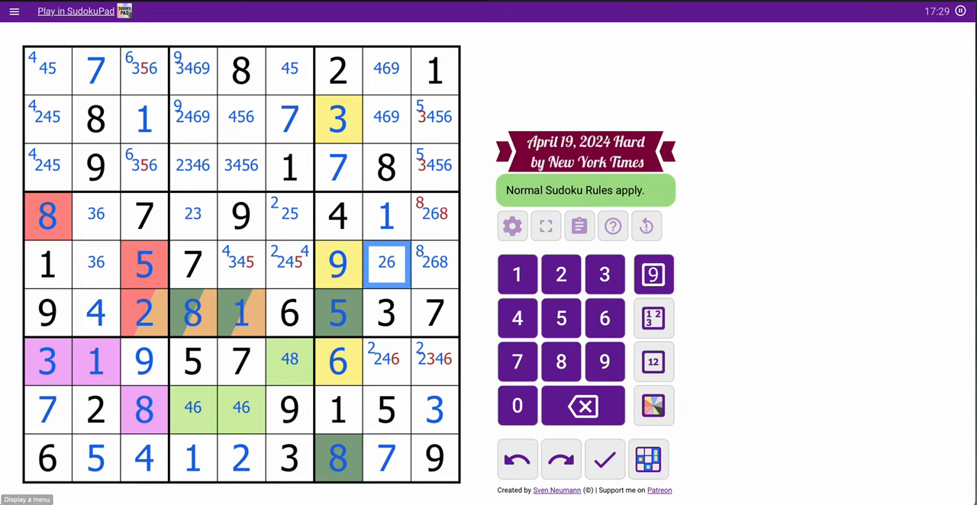
pyautogui.click(434, 263)
pyautogui.write('8')
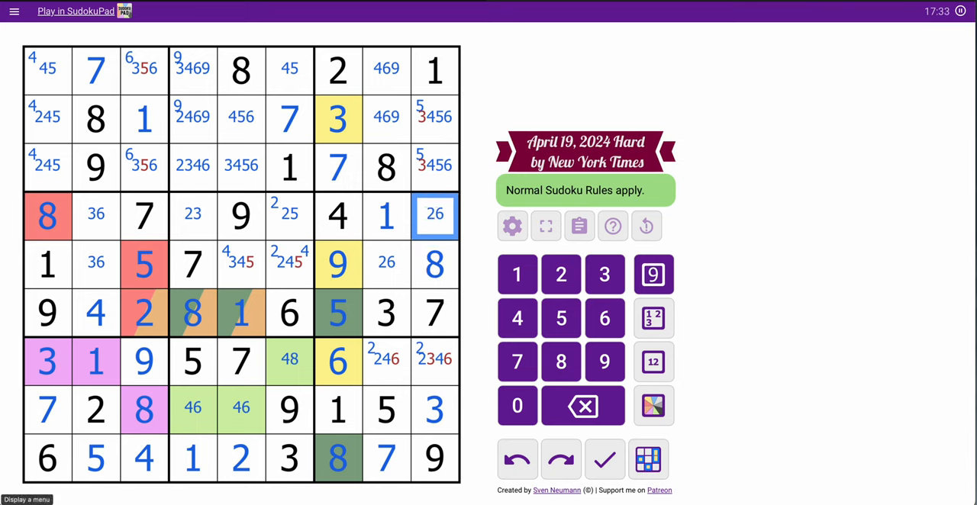
pyautogui.click(435, 360)
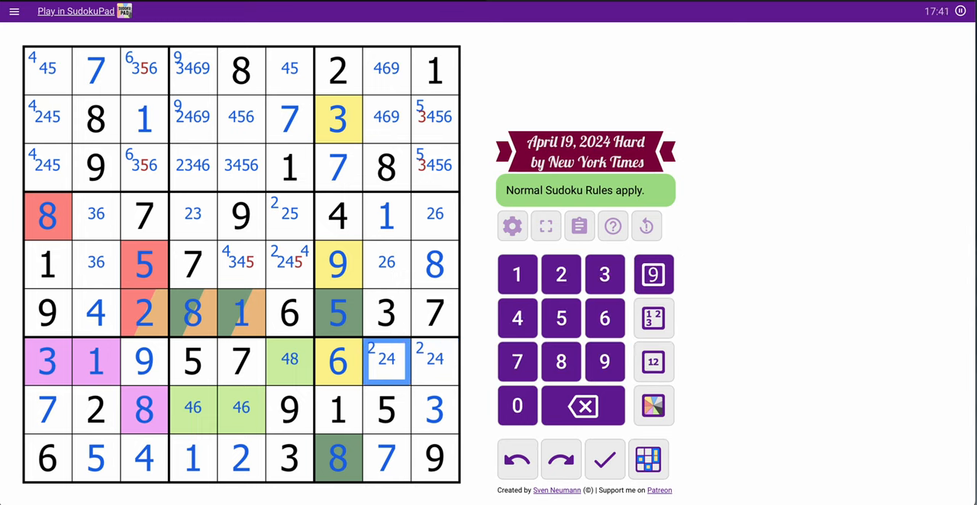
# Step: Place 8 in row 7, 5 in row 4, and 5 and 4 in the top row, removing stale 5 candidates
pyautogui.click(290, 359)
pyautogui.write('8')
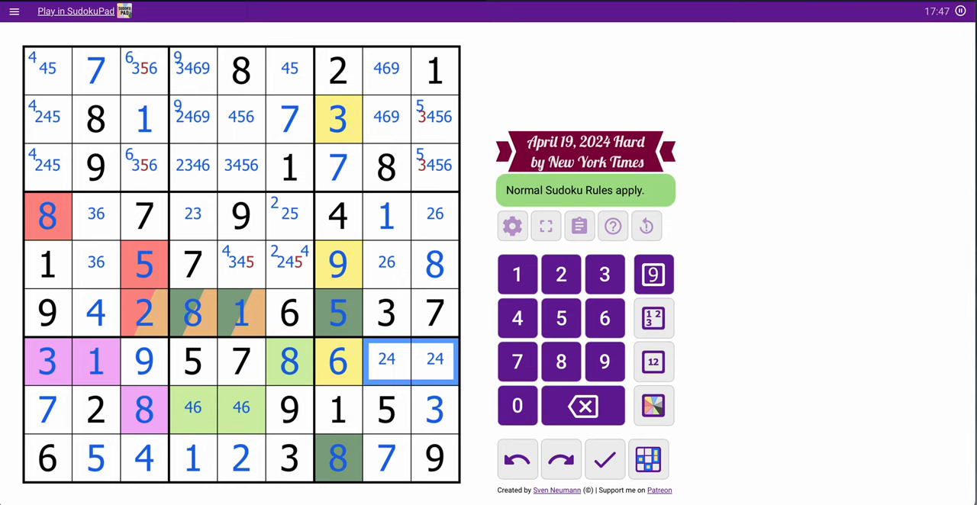
pyautogui.click(289, 262)
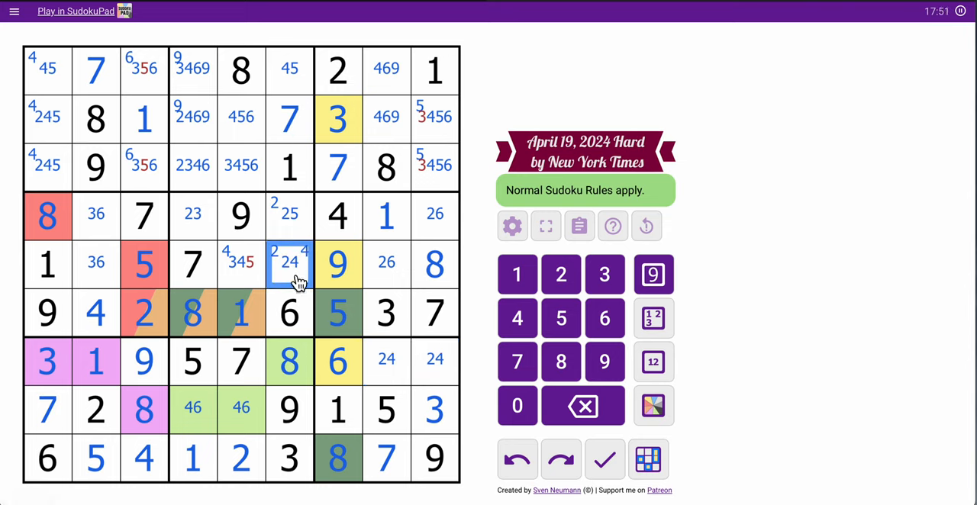
pyautogui.click(241, 263)
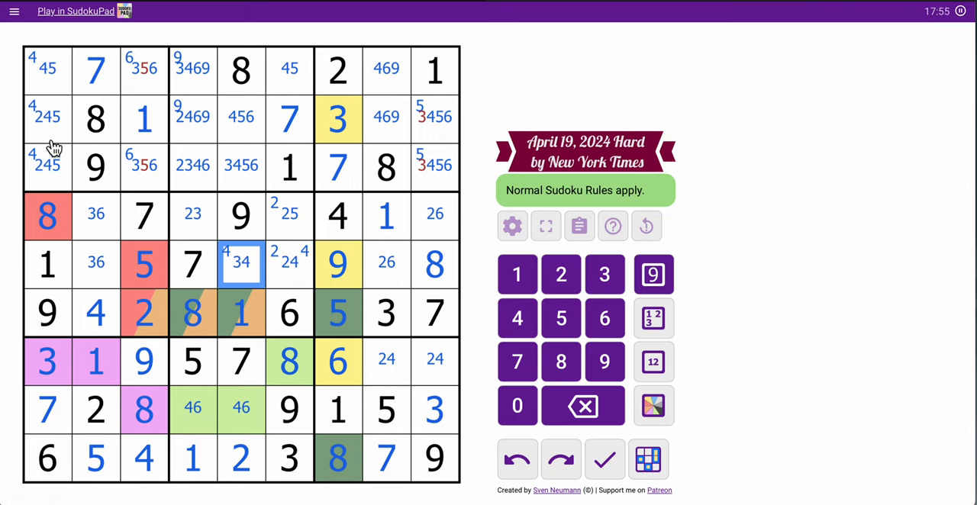
pyautogui.click(289, 213)
pyautogui.write('5')
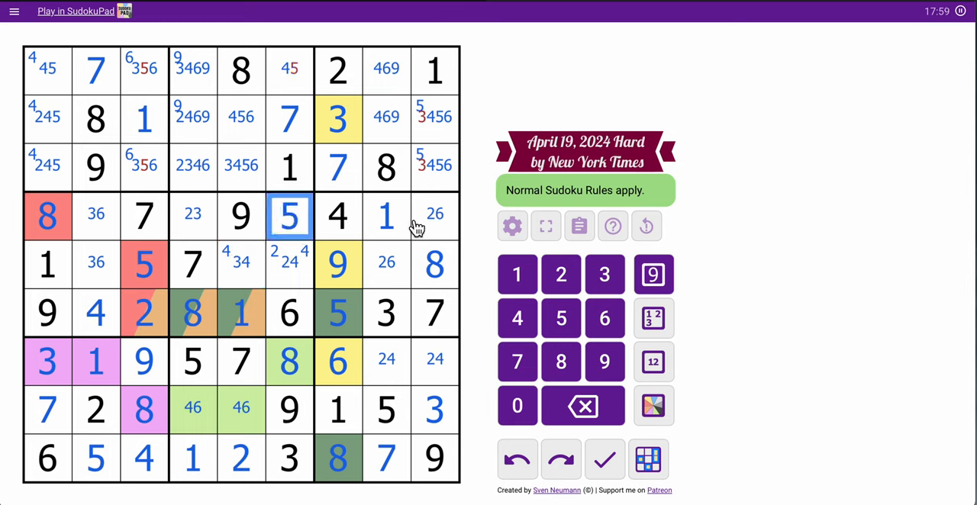
pyautogui.click(289, 69)
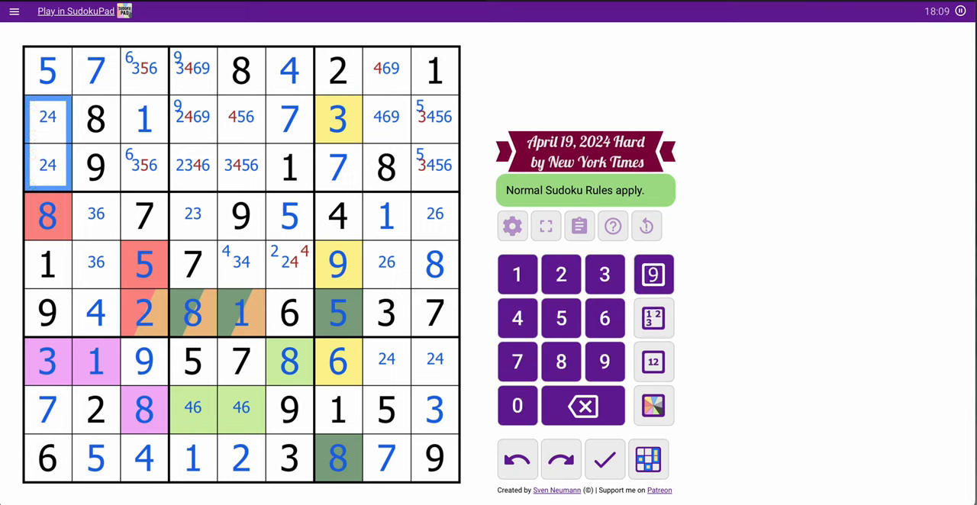
# Step: Fill the remaining digits across rows 4–8, column 2 and the top boxes until the grid is solved
pyautogui.click(144, 166)
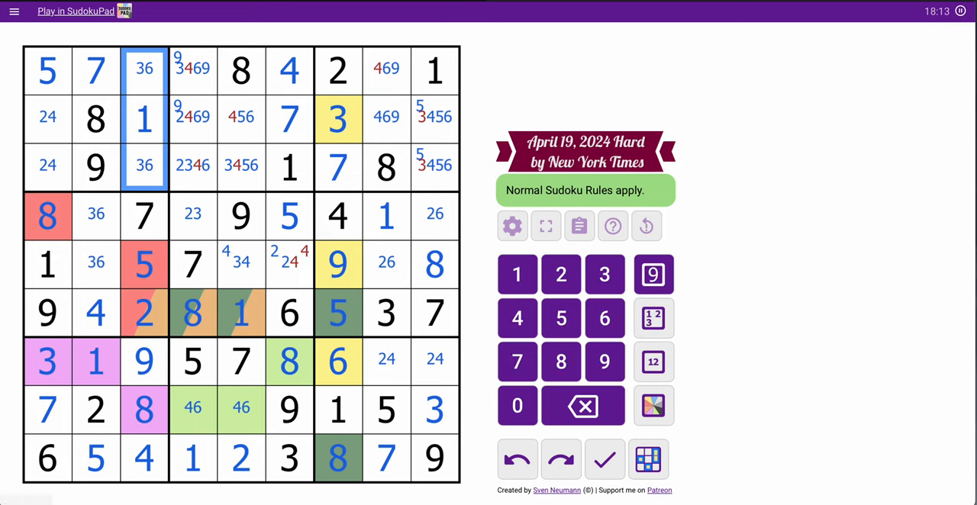
pyautogui.click(192, 69)
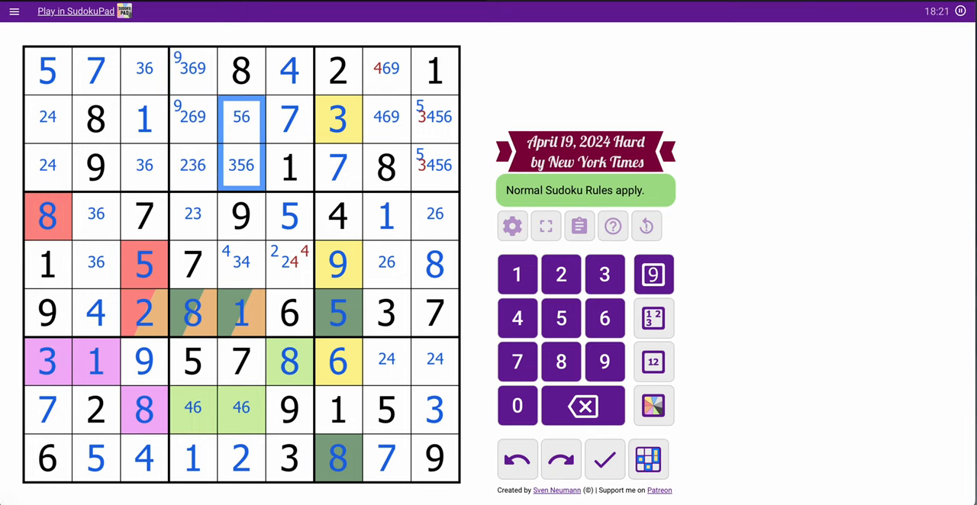
pyautogui.click(289, 263)
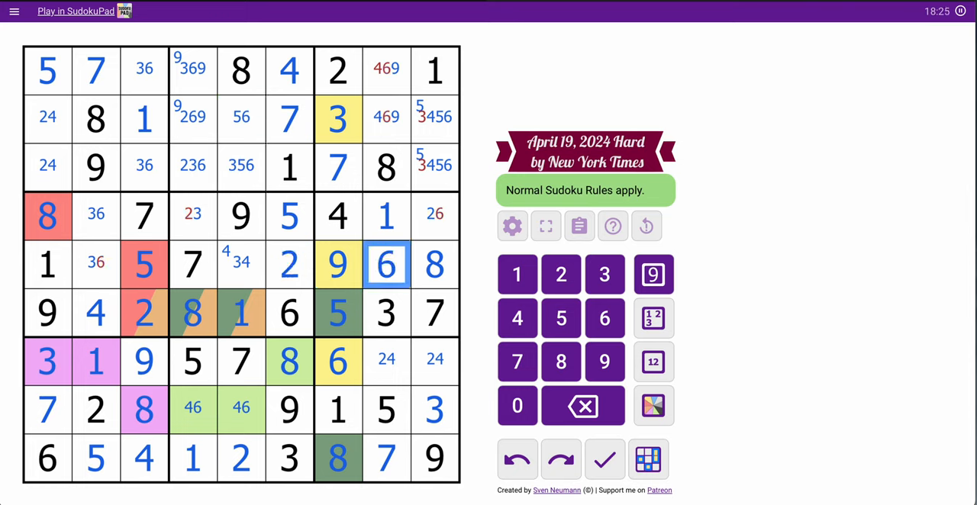
pyautogui.click(434, 361)
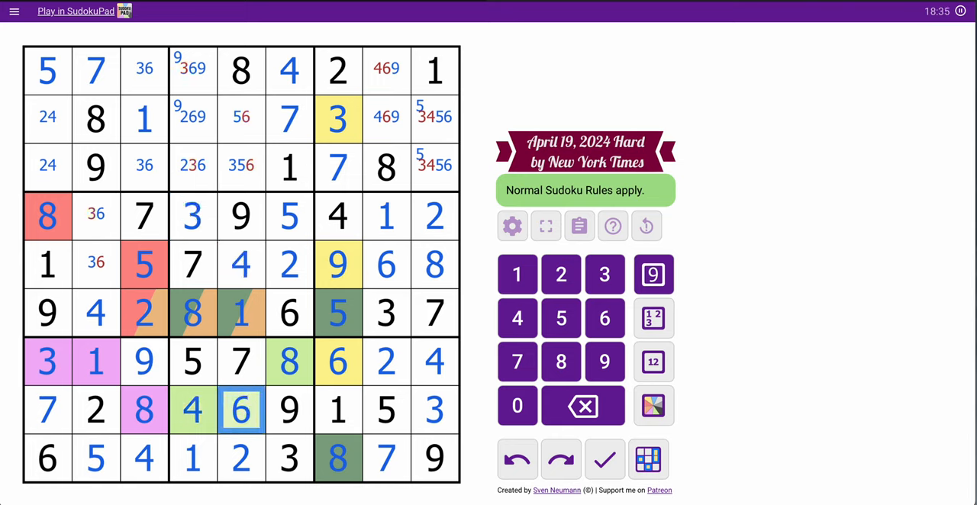
pyautogui.click(96, 263)
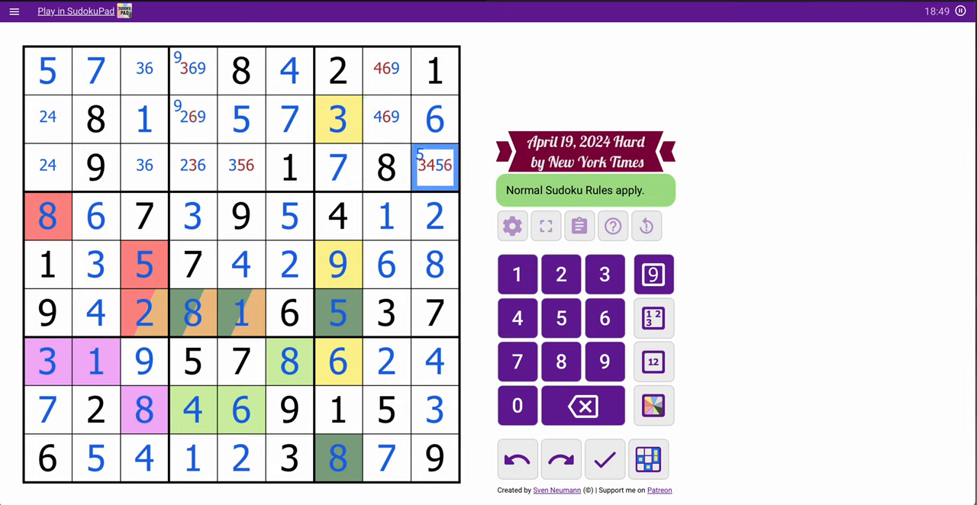
pyautogui.click(386, 119)
pyautogui.write('4')
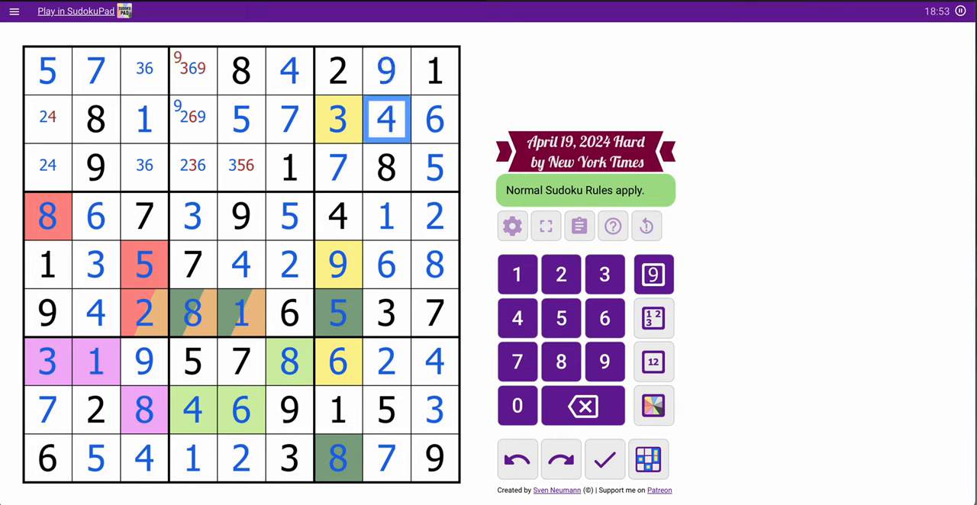
pyautogui.click(193, 69)
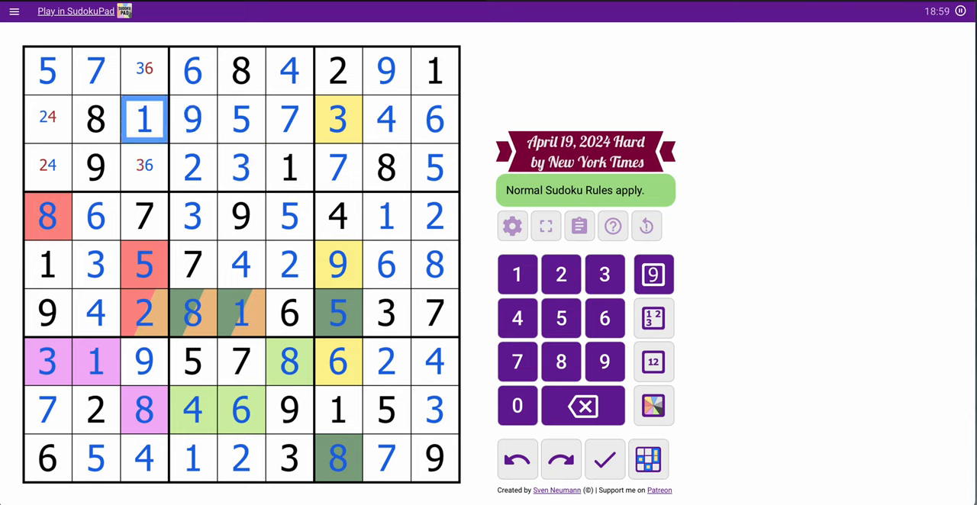
pyautogui.click(605, 274)
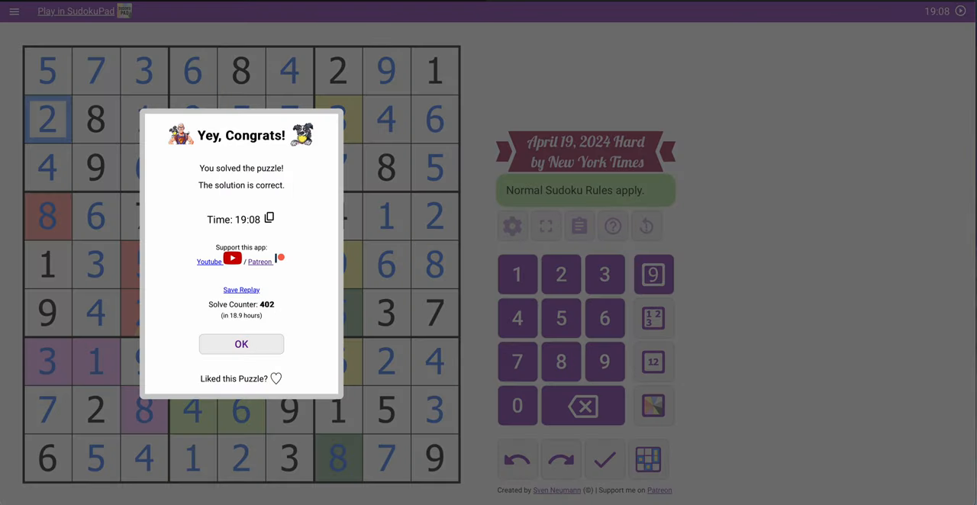
# Step: Dismiss the 'Yey, Congrats!' dialog with OK
pyautogui.click(241, 344)
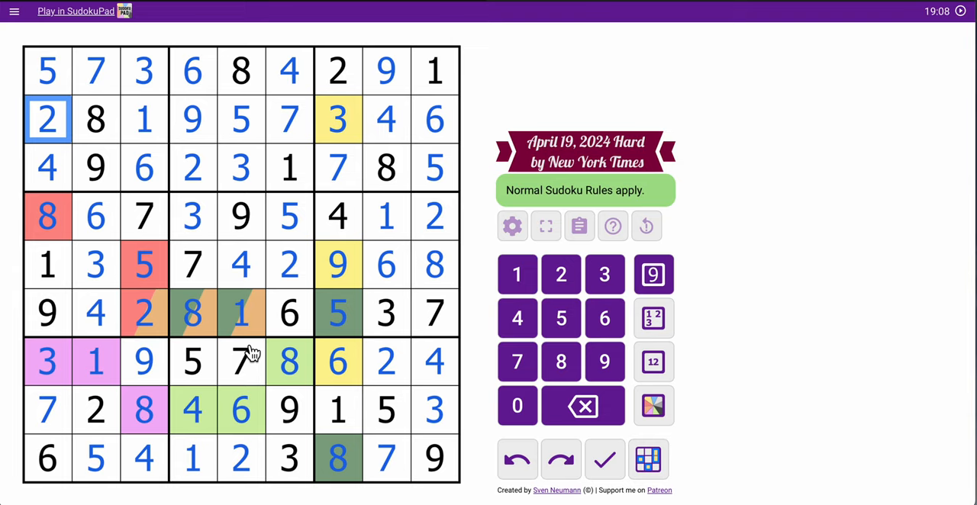
pyautogui.moveTo(851, 231)
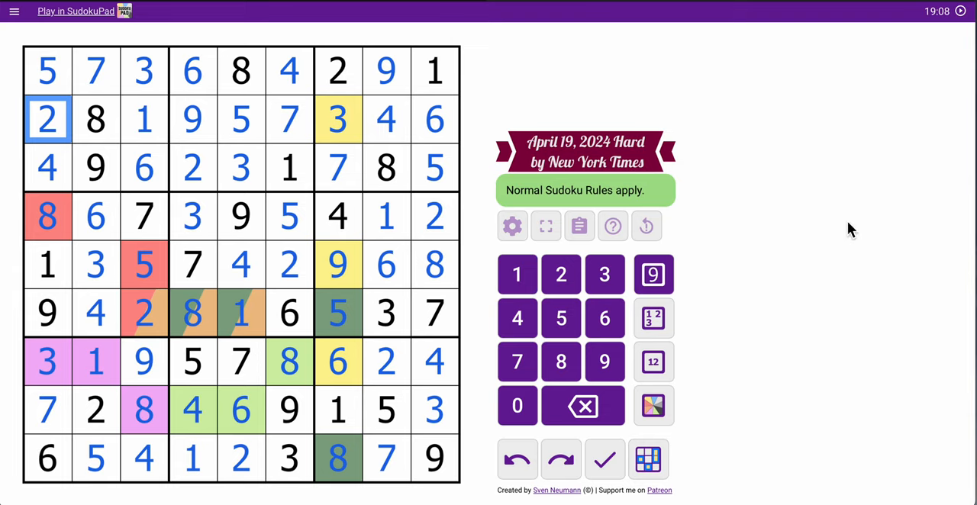